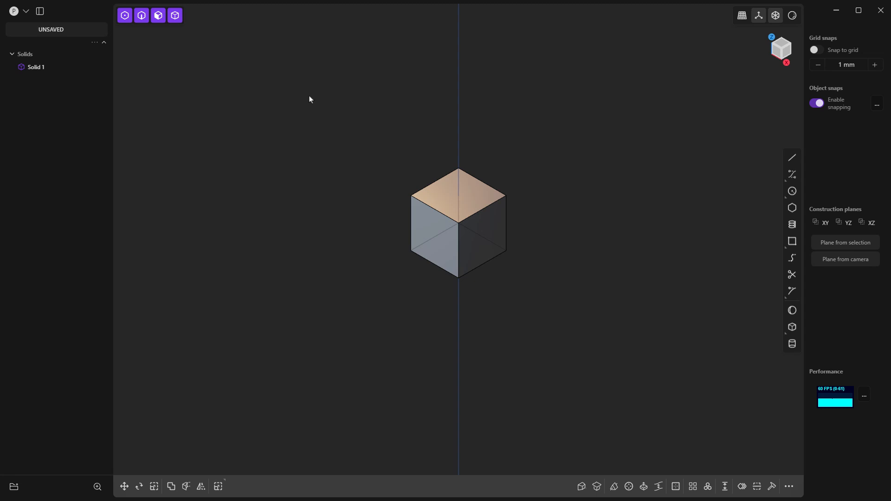
{"action": "mouse_move", "coordinate": [286, 126]}
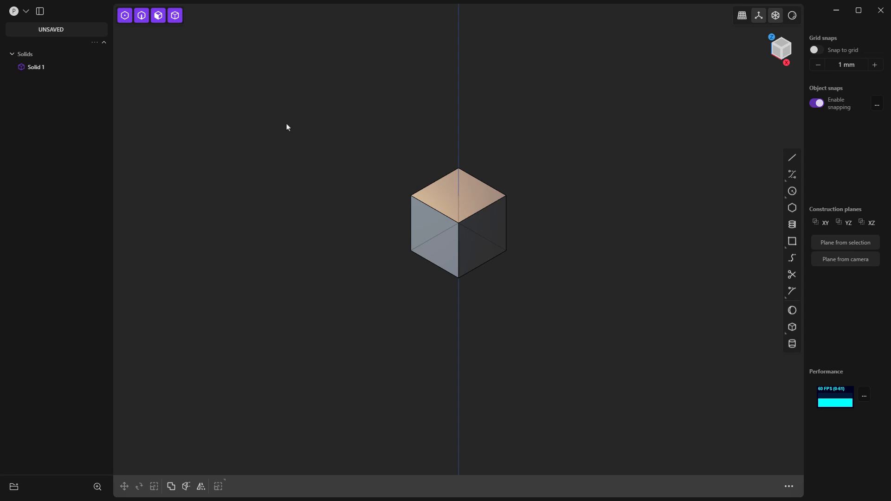
- Open Preferences from the main menu and show the appearance colour settings
{"action": "left_click", "coordinate": [26, 10]}
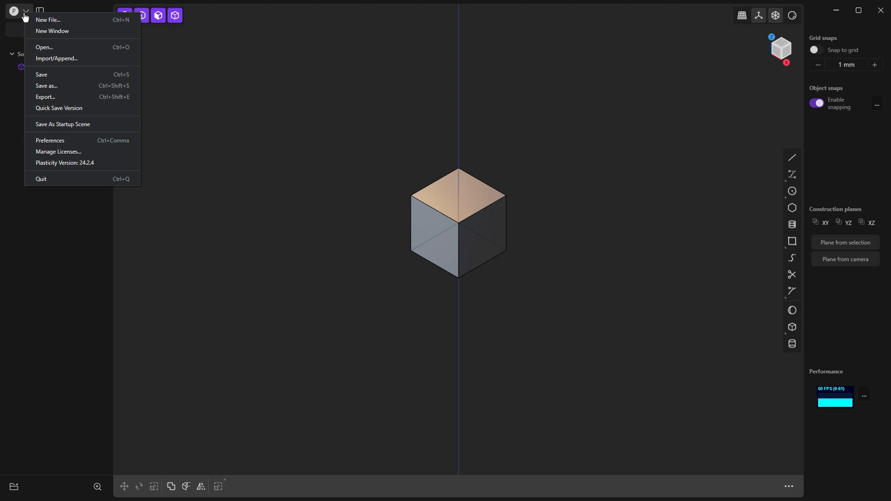
{"action": "mouse_move", "coordinate": [74, 124]}
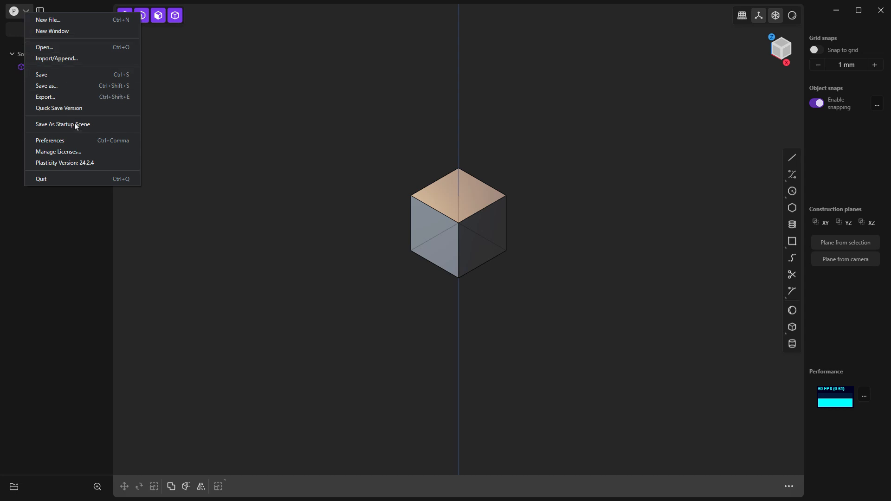
{"action": "left_click", "coordinate": [50, 140]}
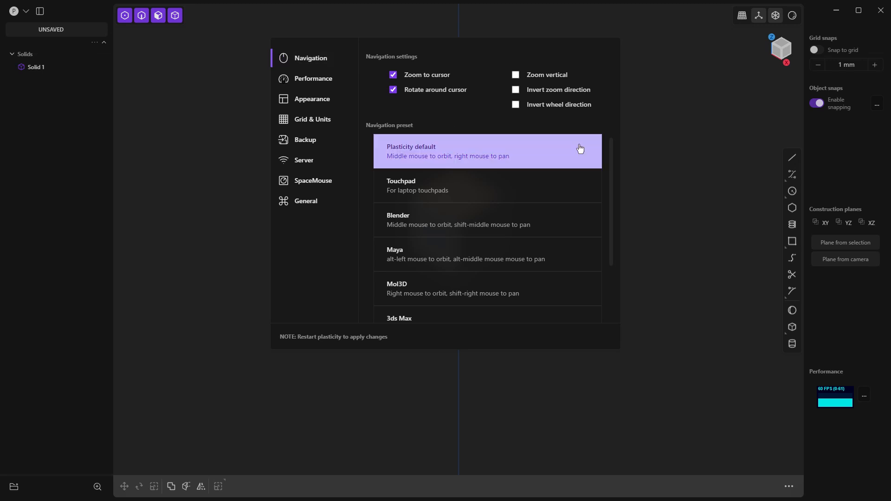
{"action": "mouse_move", "coordinate": [570, 187]}
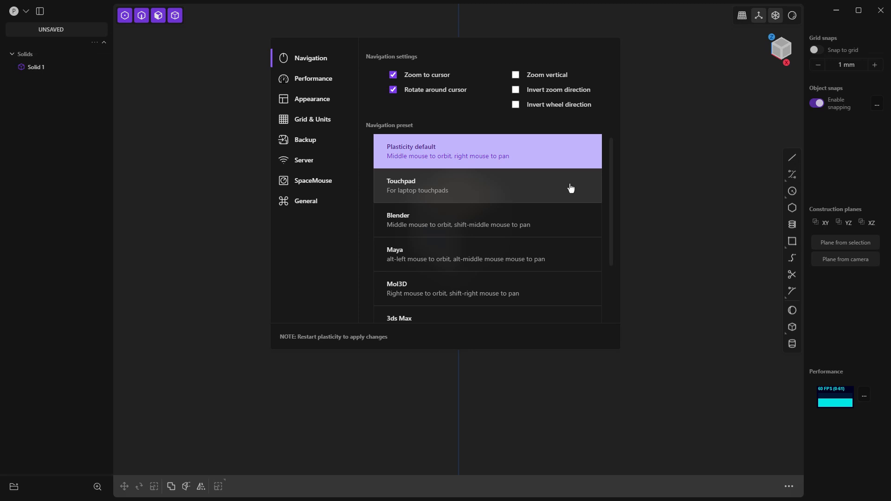
{"action": "mouse_move", "coordinate": [568, 220]}
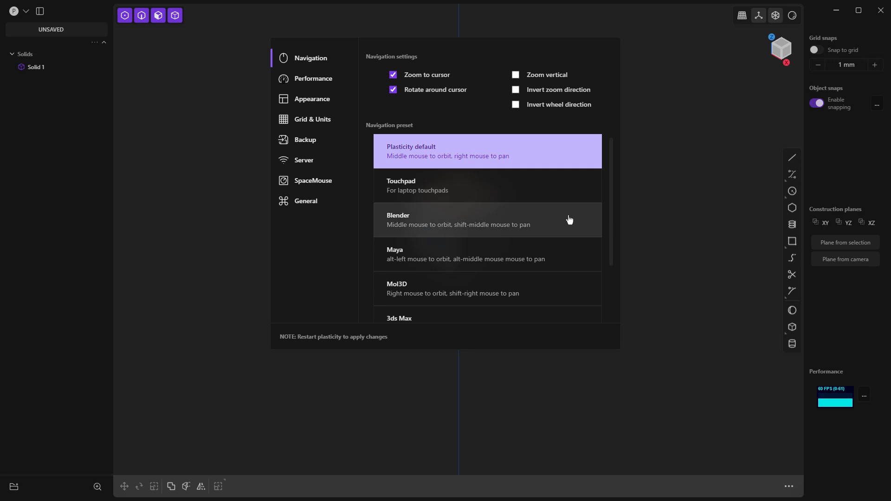
{"action": "left_click", "coordinate": [312, 99]}
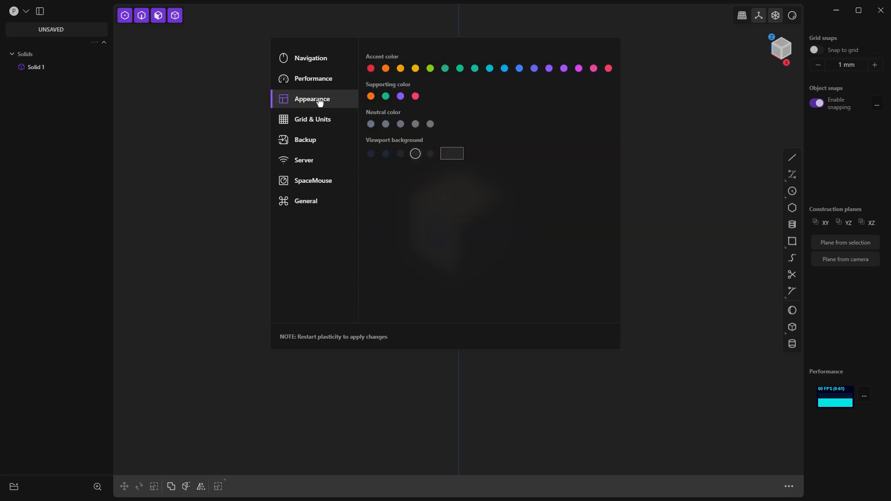
{"action": "mouse_move", "coordinate": [352, 133]}
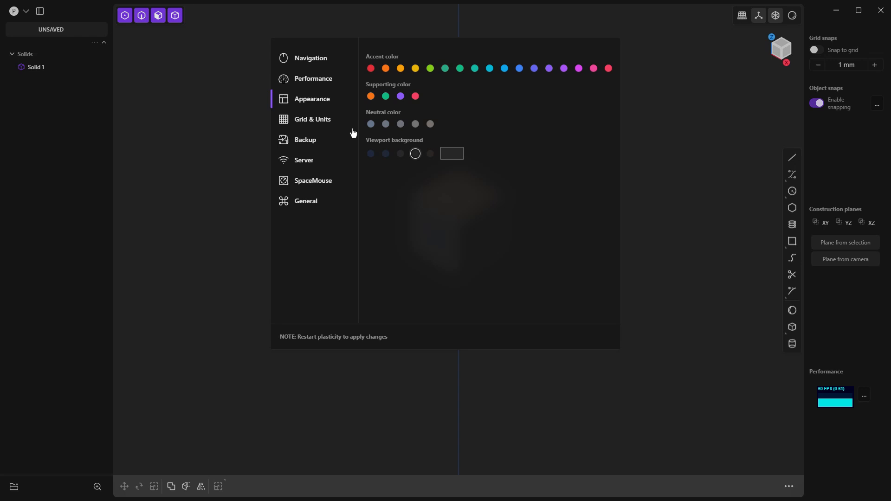
{"action": "left_click", "coordinate": [451, 153]}
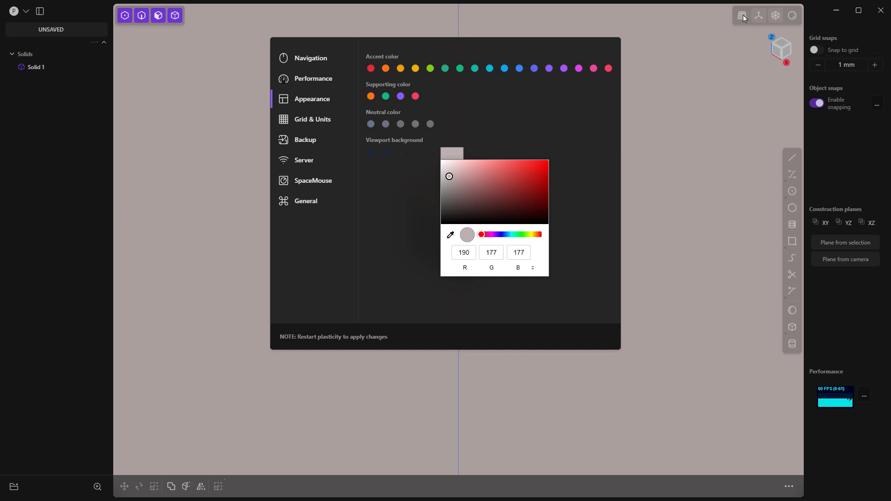
{"action": "left_click", "coordinate": [415, 154]}
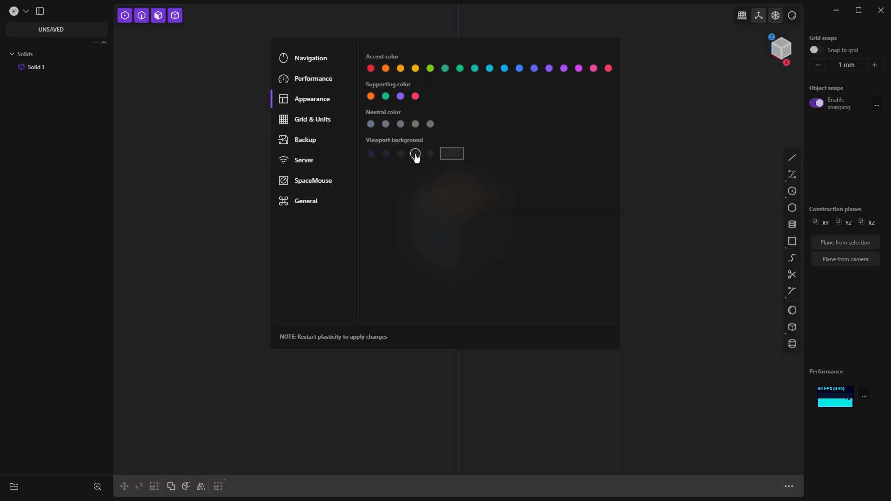
{"action": "left_click", "coordinate": [311, 119]}
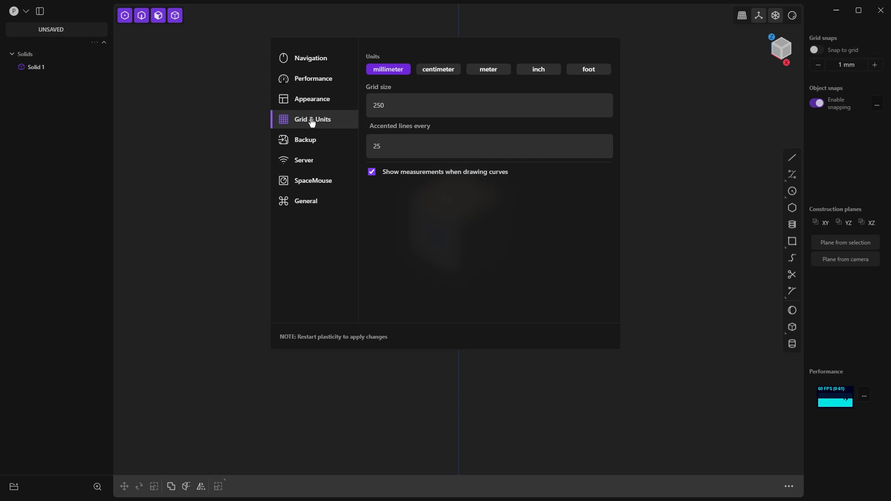
{"action": "mouse_move", "coordinate": [395, 202]}
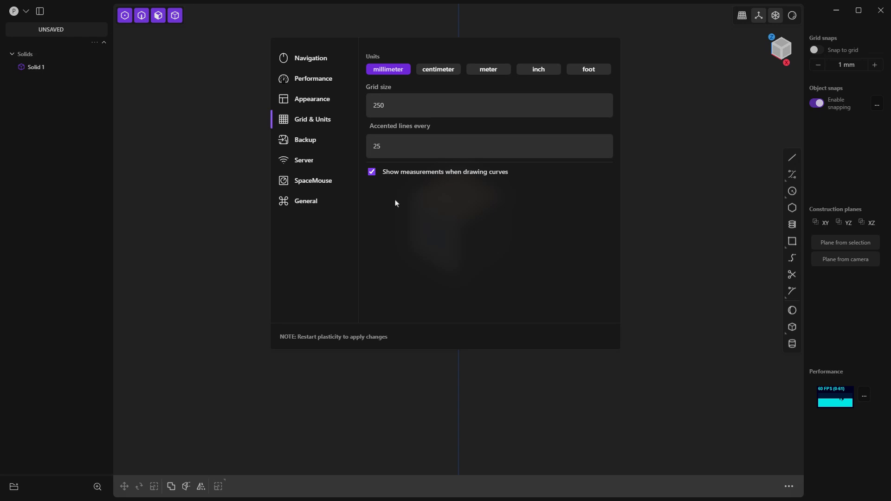
{"action": "mouse_move", "coordinate": [392, 291]}
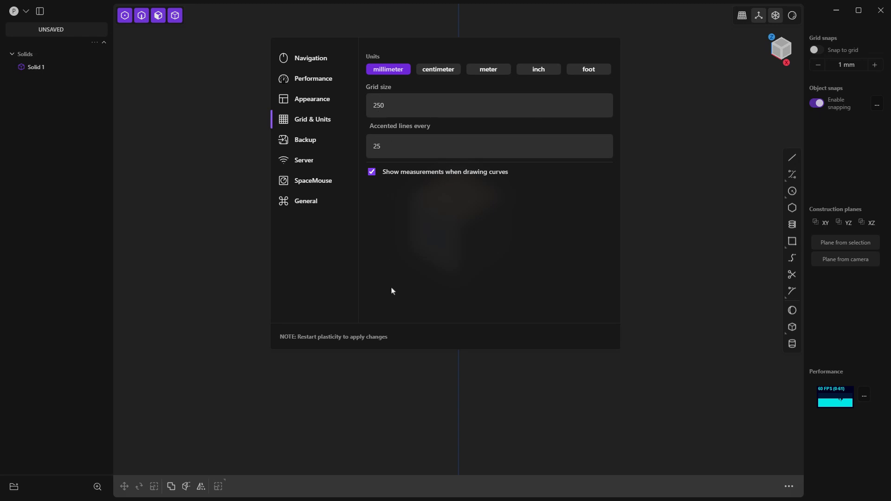
{"action": "mouse_move", "coordinate": [523, 180]}
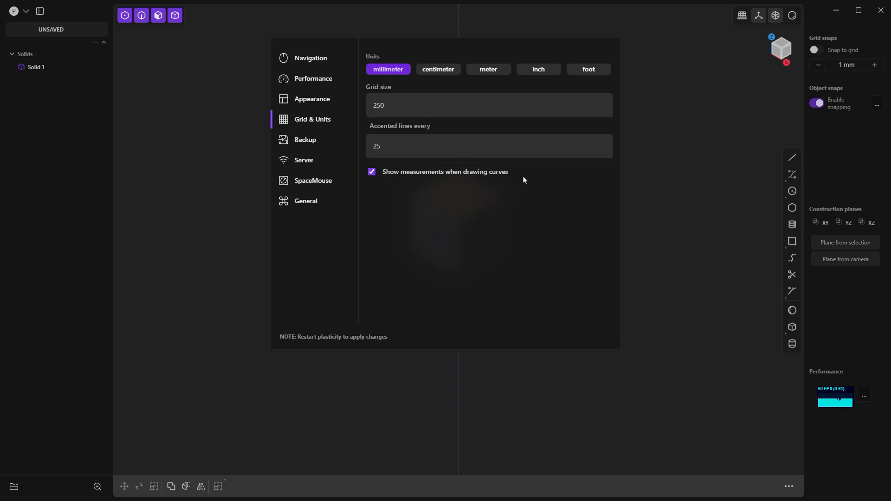
{"action": "mouse_move", "coordinate": [538, 72]}
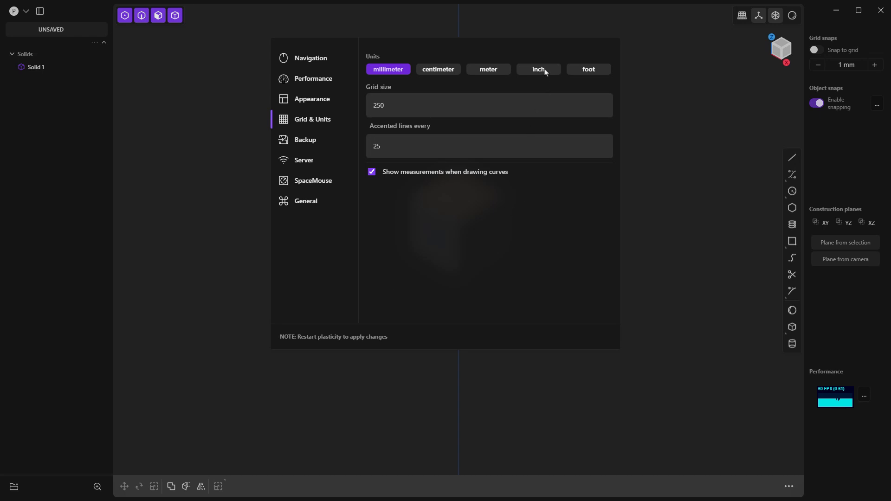
{"action": "mouse_move", "coordinate": [540, 72]}
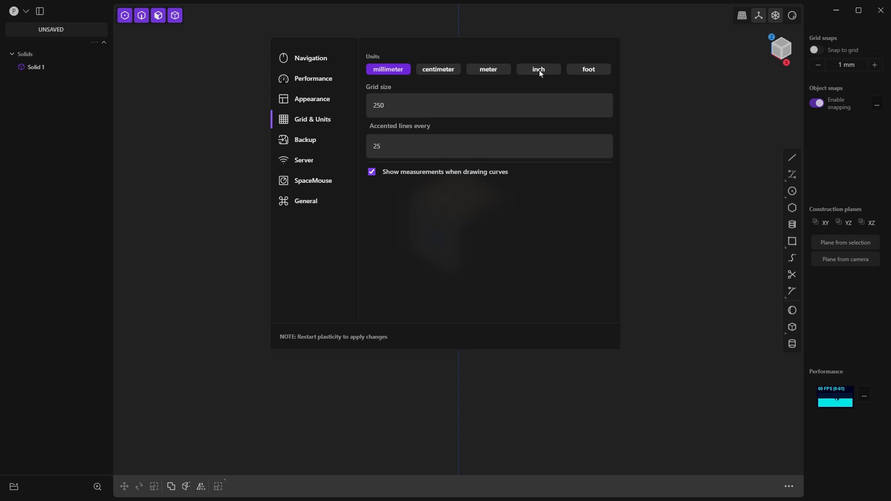
{"action": "mouse_move", "coordinate": [653, 277]}
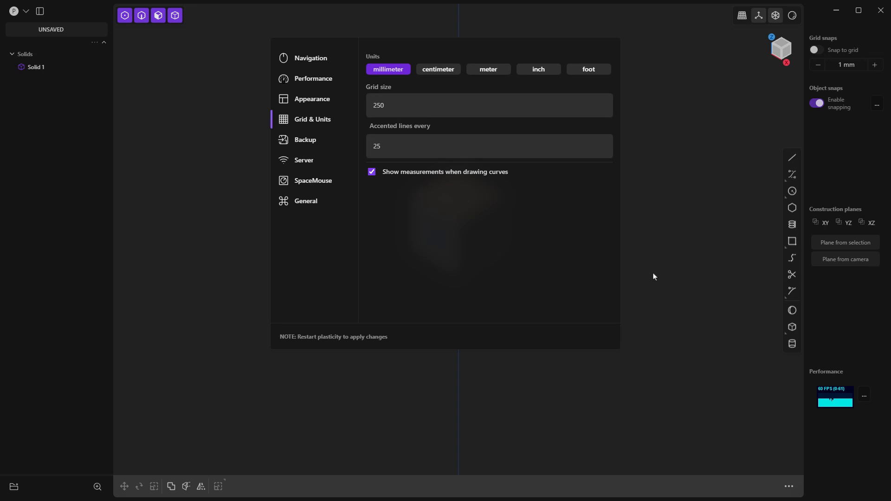
{"action": "mouse_move", "coordinate": [649, 270]}
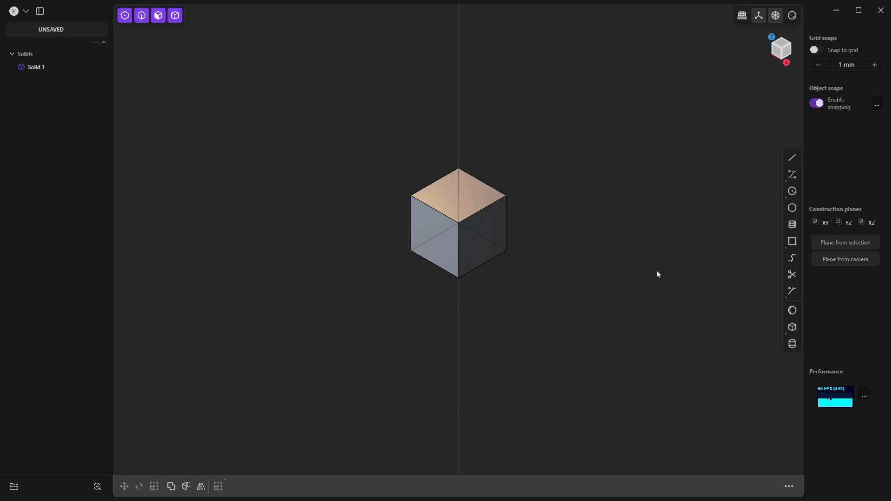
{"action": "mouse_move", "coordinate": [288, 286]}
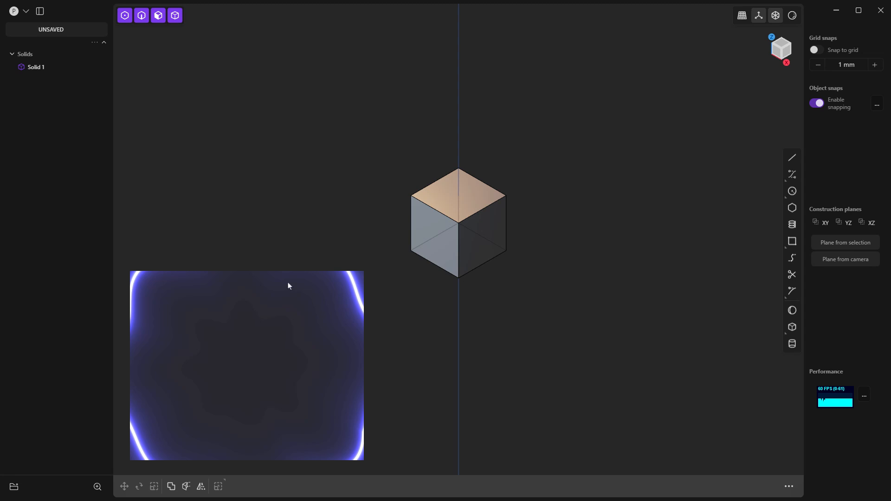
- Dismiss the Preferences window by clicking back in the viewport
{"action": "left_click", "coordinate": [458, 246]}
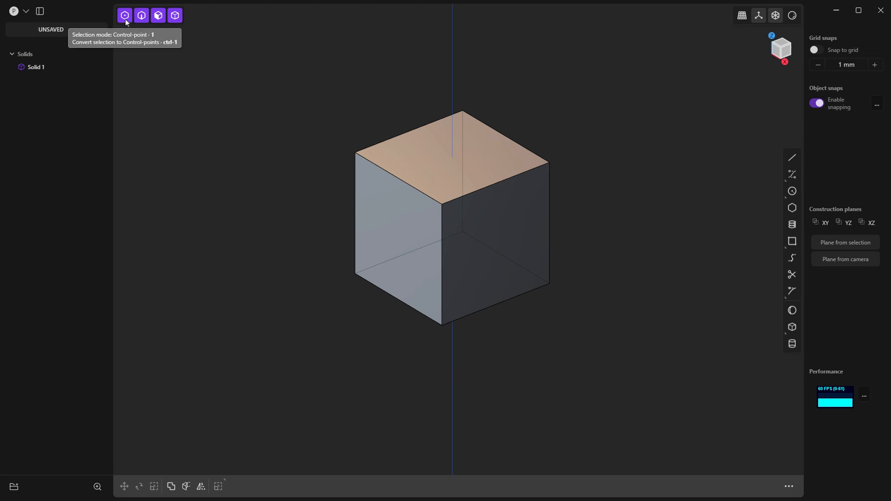
{"action": "mouse_move", "coordinate": [175, 79]}
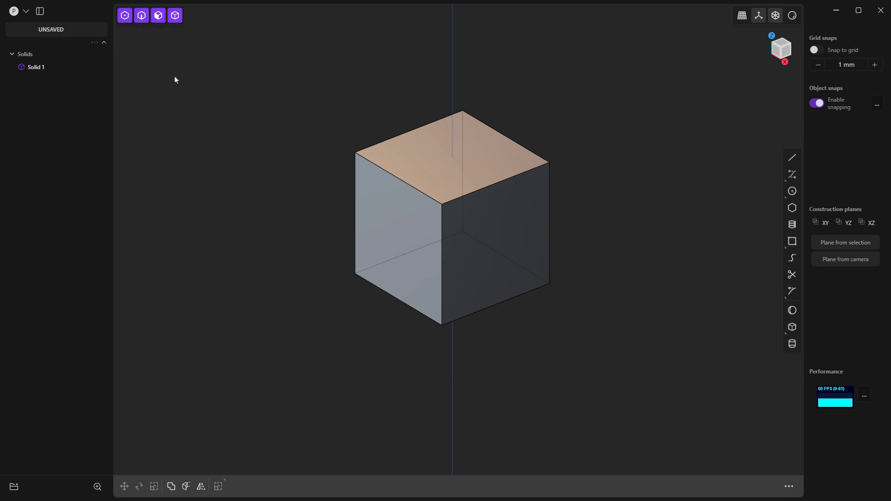
{"action": "mouse_move", "coordinate": [226, 142]}
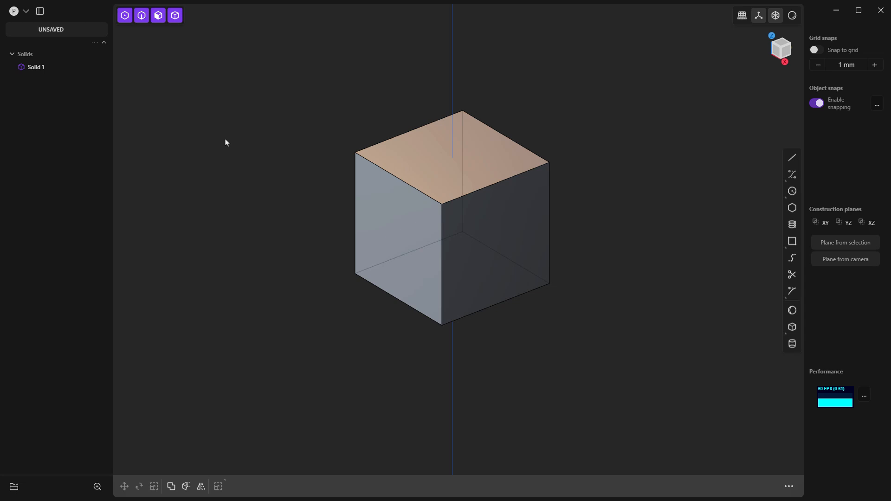
- Enable control-point, edge, face and body selection modes in the top-left toolbar
{"action": "left_click", "coordinate": [175, 14]}
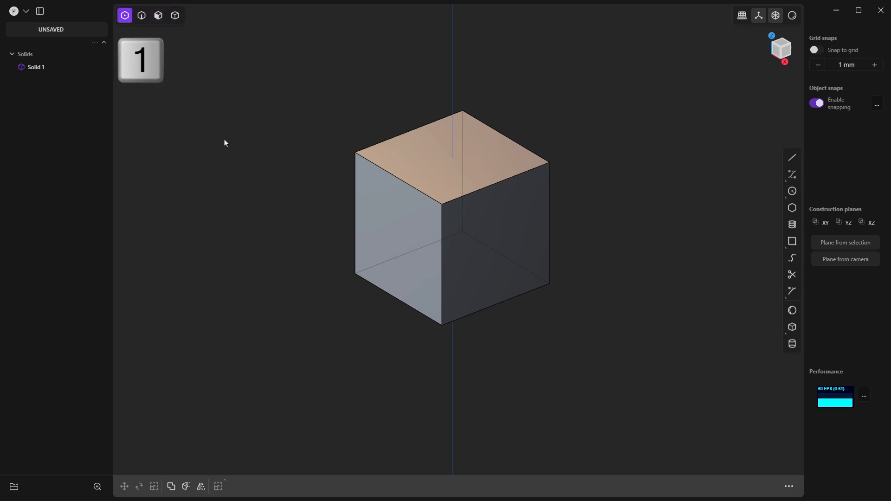
{"action": "left_click", "coordinate": [175, 15]}
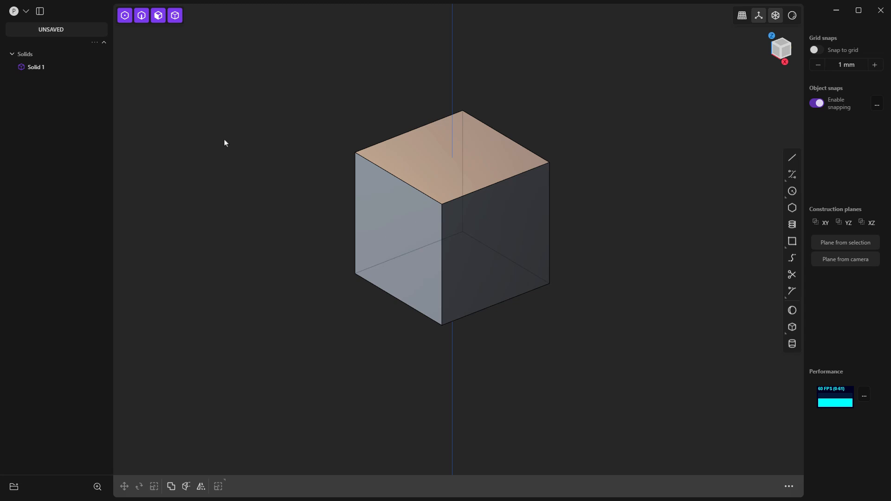
{"action": "left_click", "coordinate": [125, 15]}
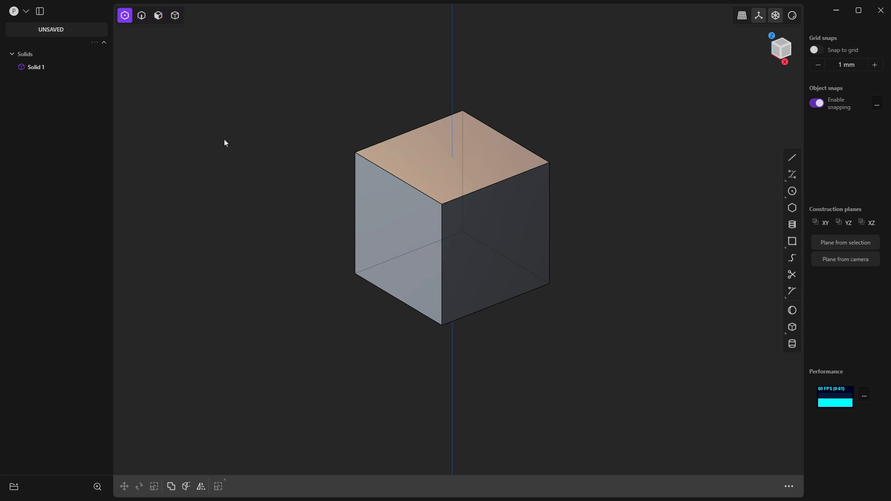
{"action": "left_click", "coordinate": [158, 16]}
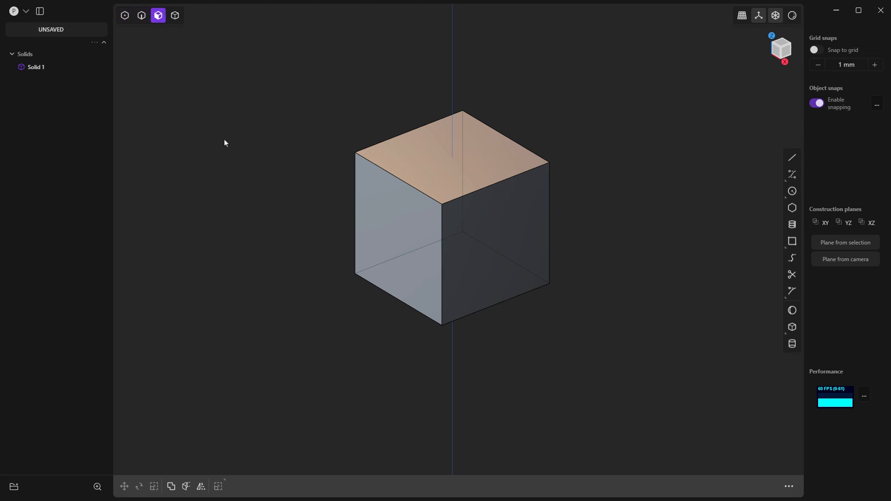
{"action": "mouse_move", "coordinate": [451, 177]}
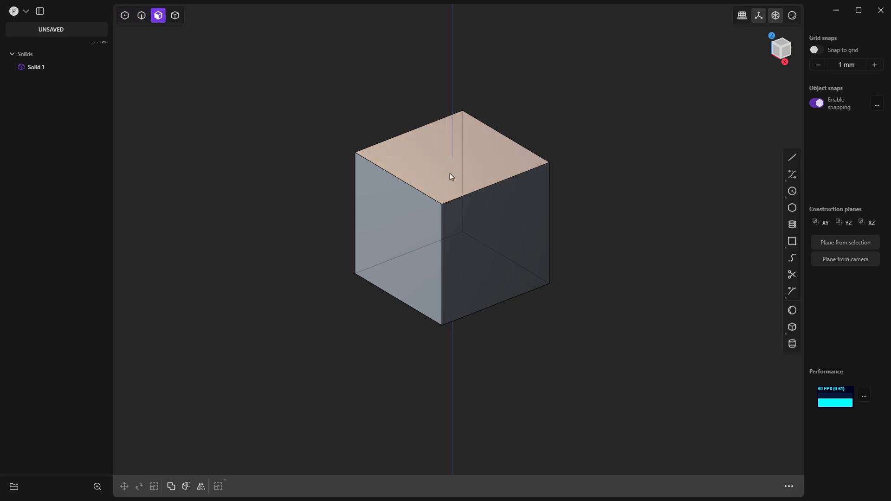
{"action": "left_click", "coordinate": [125, 15]}
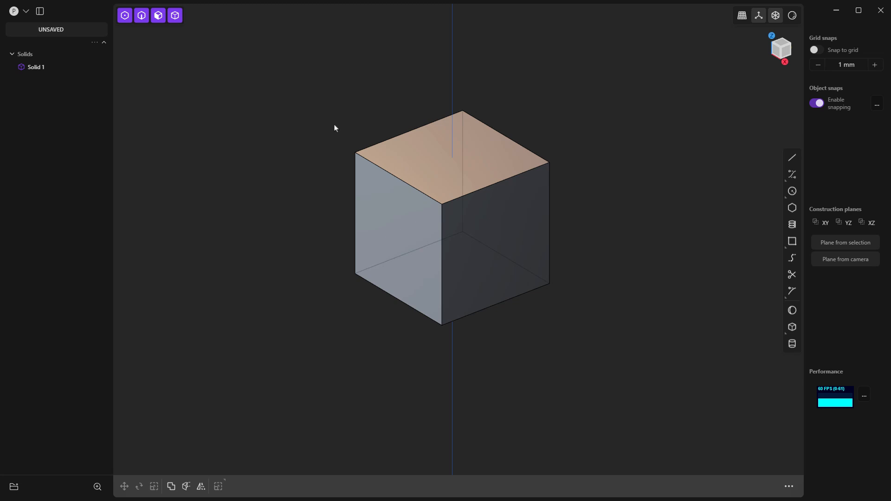
{"action": "mouse_move", "coordinate": [175, 15]}
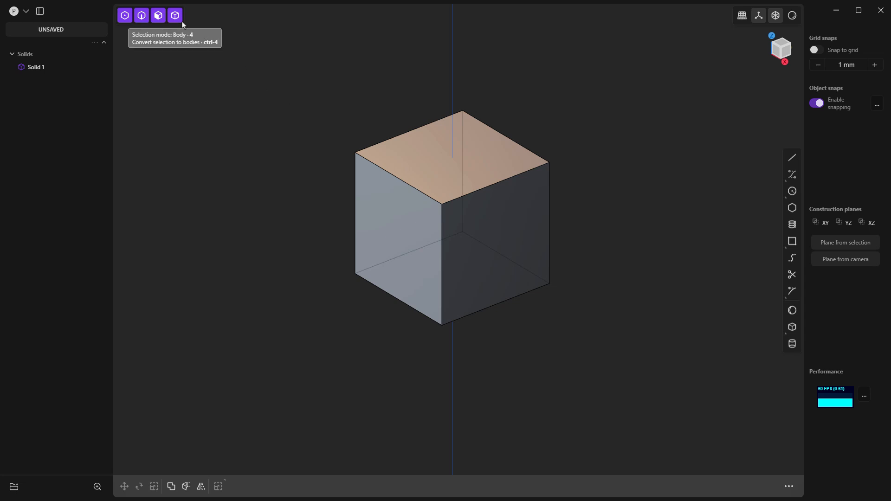
{"action": "mouse_move", "coordinate": [375, 96]}
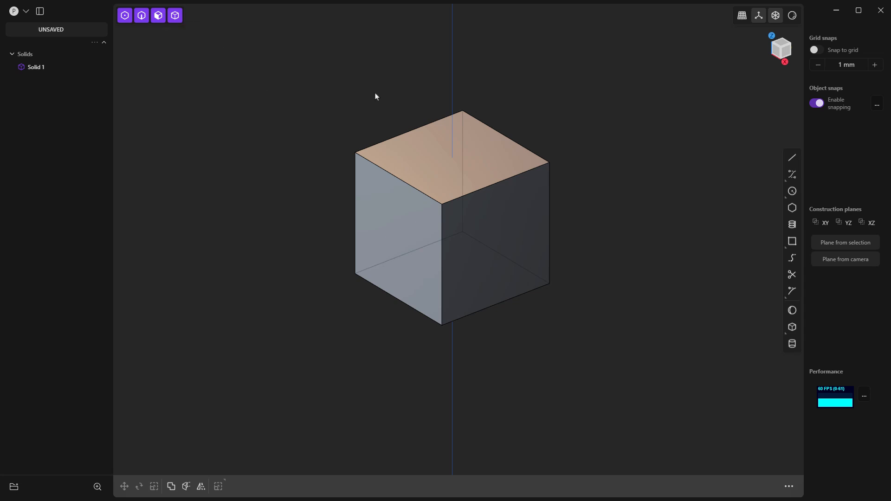
{"action": "mouse_move", "coordinate": [418, 178]}
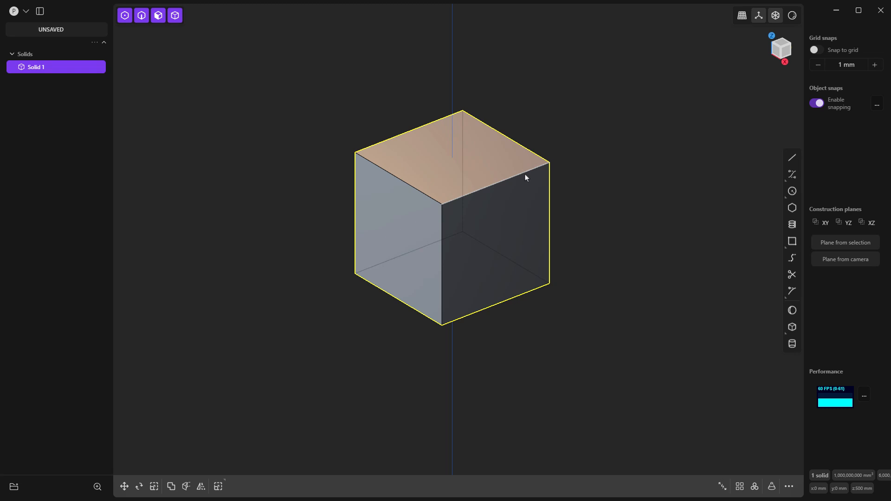
- Rectangular-array Solid 1 along the diagonal into five cubes, Solid 1 through Solid.004
{"action": "left_click", "coordinate": [516, 175]}
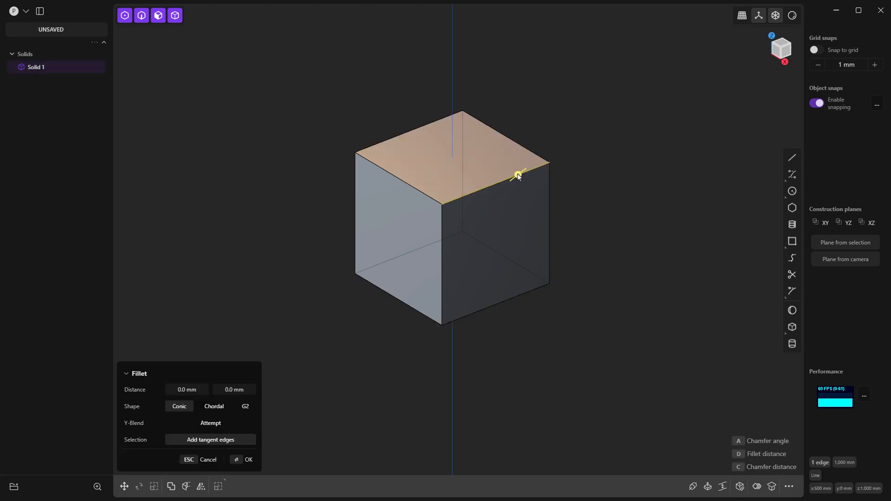
{"action": "left_click", "coordinate": [207, 460]}
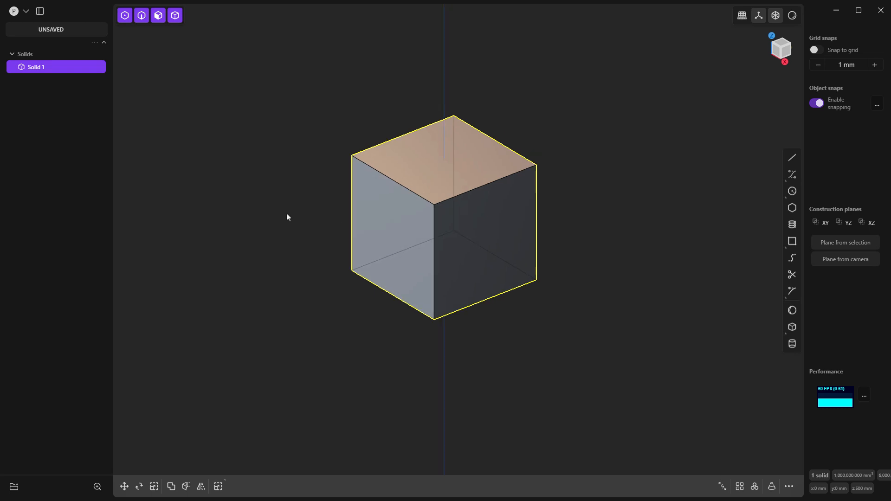
{"action": "left_click", "coordinate": [739, 486]}
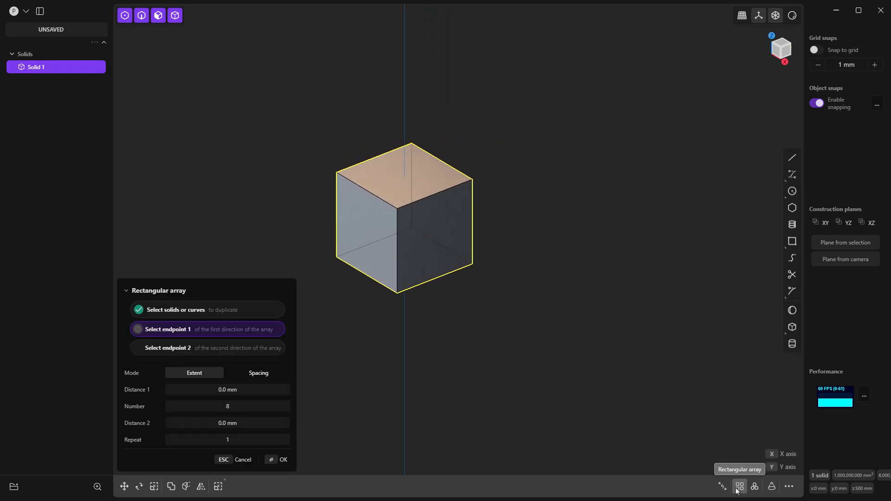
{"action": "left_click", "coordinate": [584, 351]}
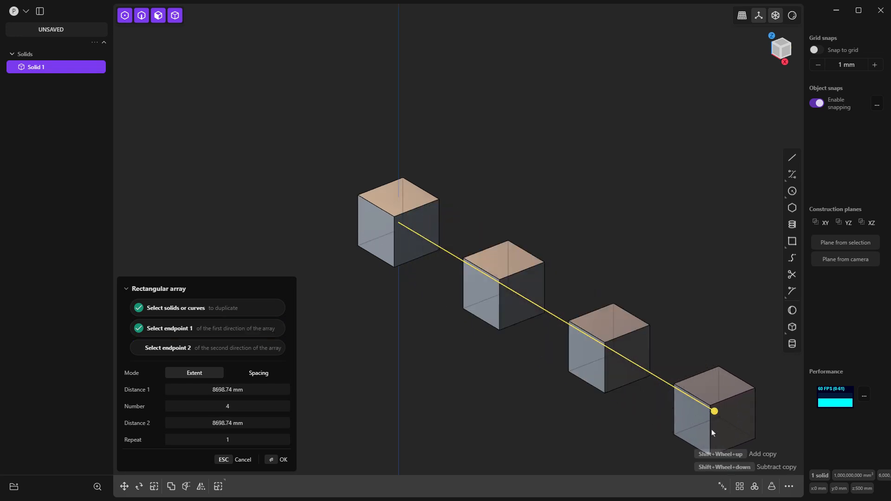
{"action": "left_click", "coordinate": [283, 459]}
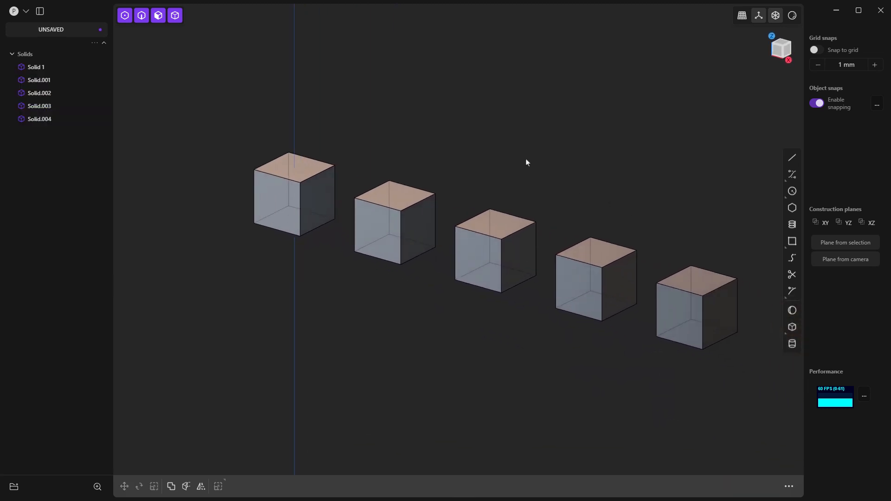
{"action": "left_click", "coordinate": [293, 193]}
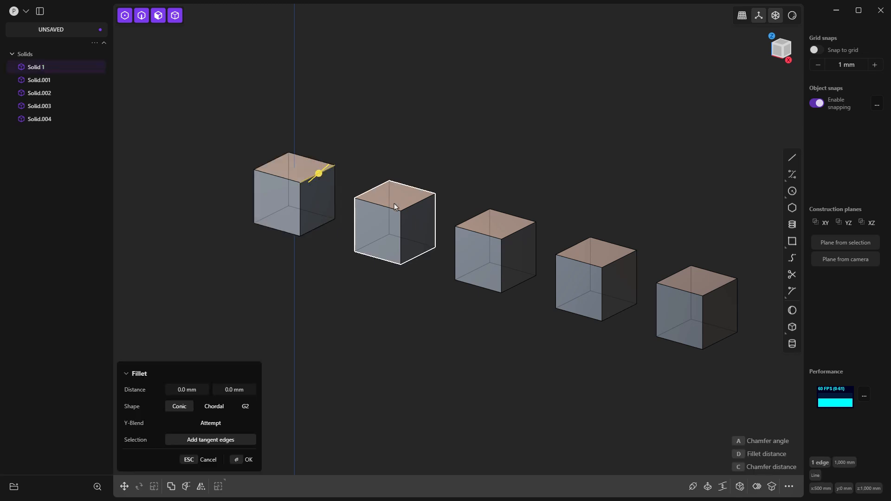
{"action": "left_click", "coordinate": [517, 233]}
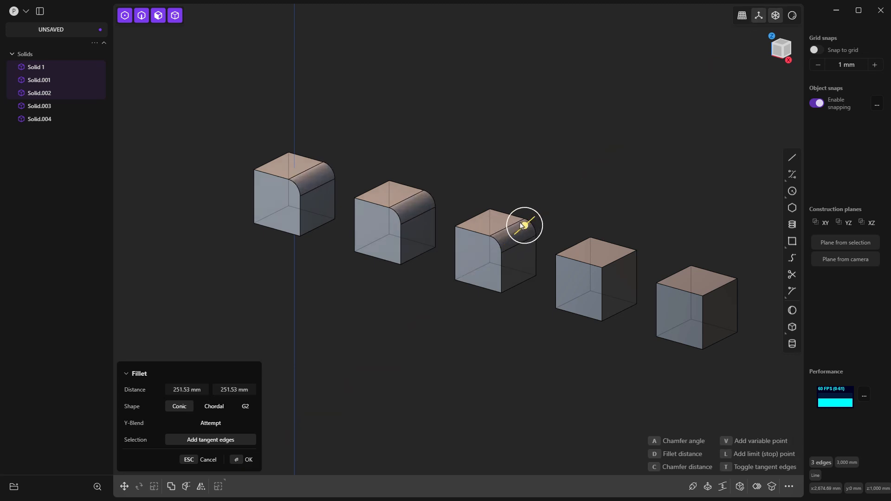
{"action": "left_click", "coordinate": [207, 459]}
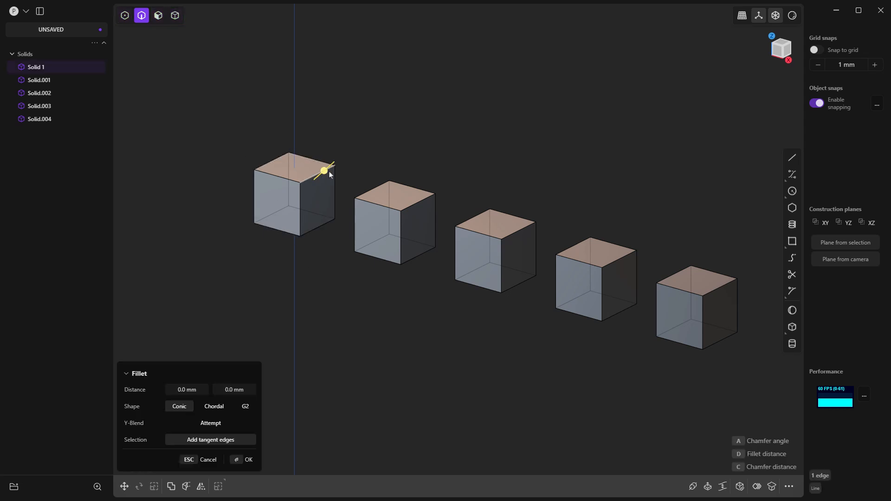
{"action": "left_click", "coordinate": [511, 233]}
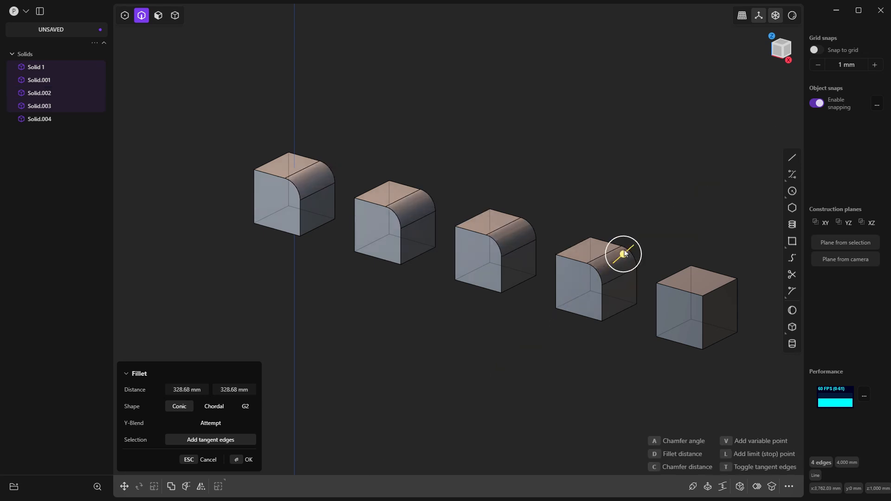
{"action": "left_click", "coordinate": [208, 463]}
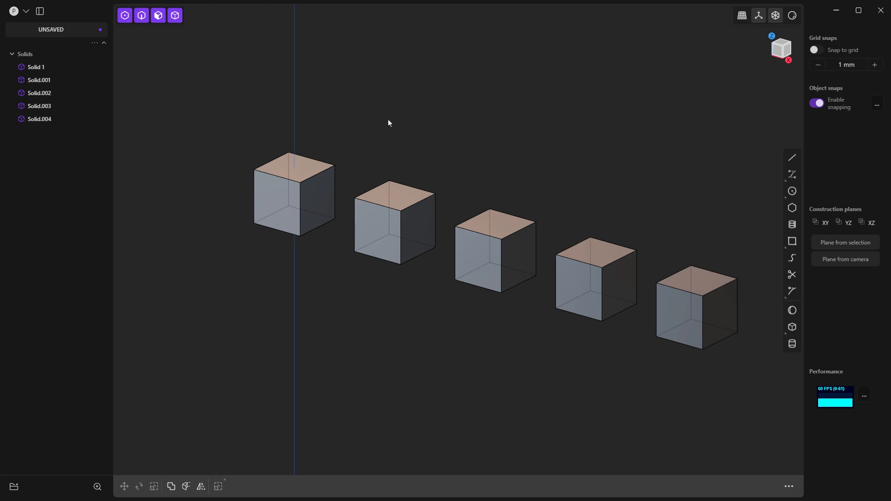
{"action": "left_click", "coordinate": [158, 15]}
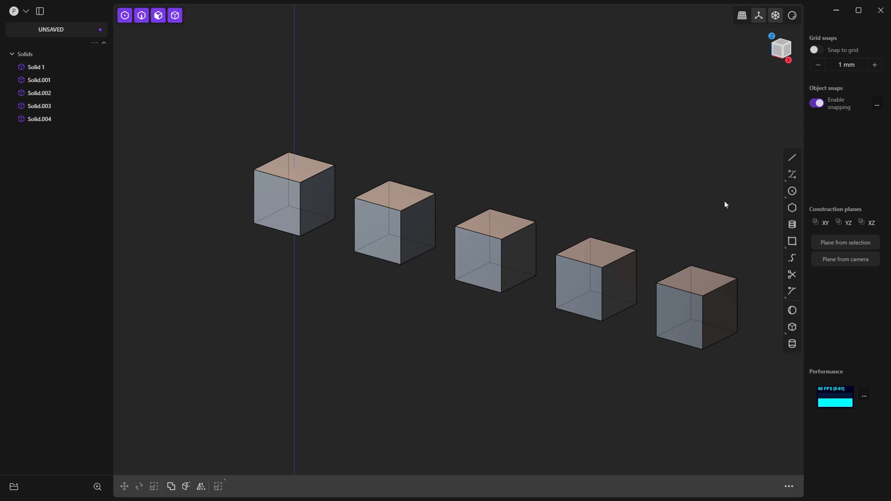
{"action": "mouse_move", "coordinate": [792, 174]}
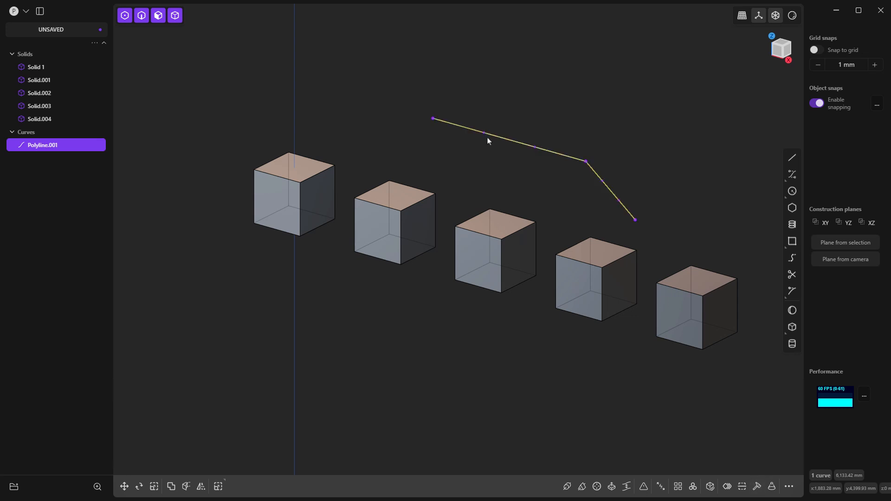
{"action": "left_click", "coordinate": [123, 489]}
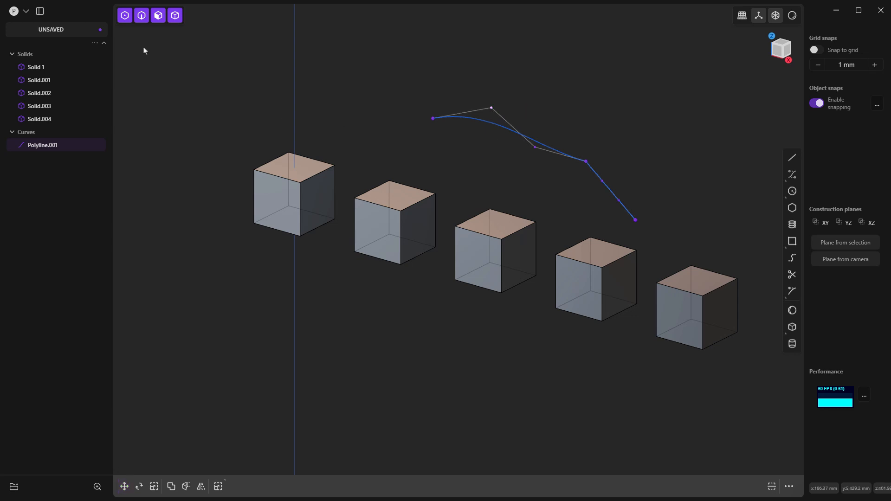
{"action": "mouse_move", "coordinate": [141, 15]}
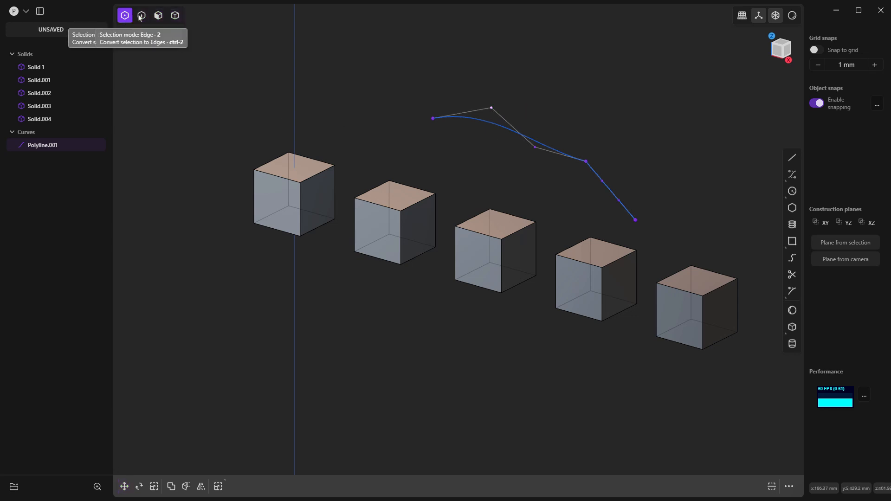
{"action": "left_click", "coordinate": [141, 15]}
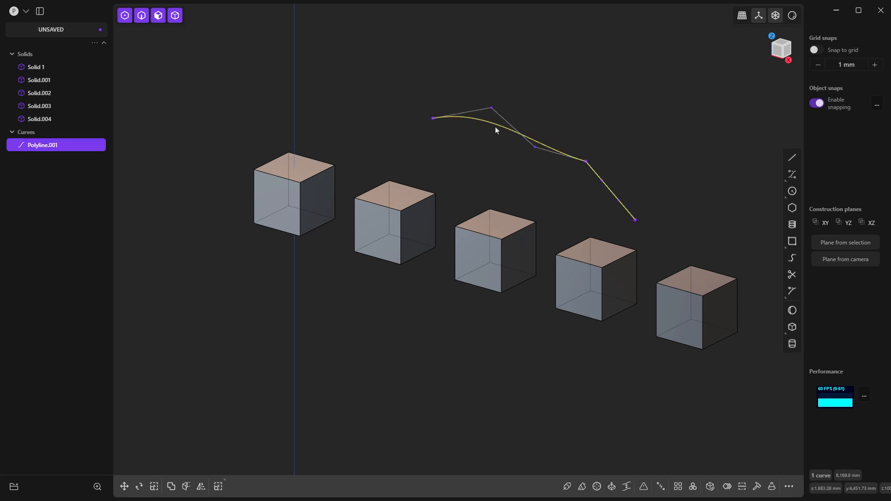
{"action": "left_click", "coordinate": [124, 15]}
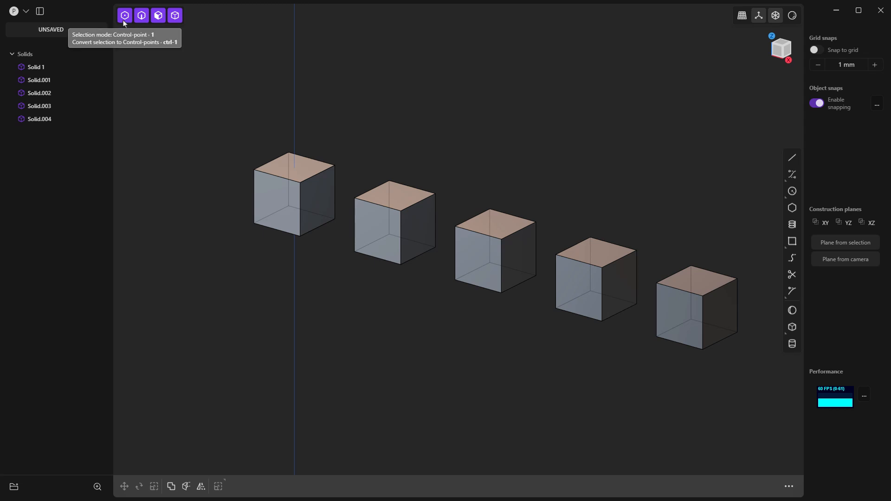
{"action": "mouse_move", "coordinate": [170, 60]}
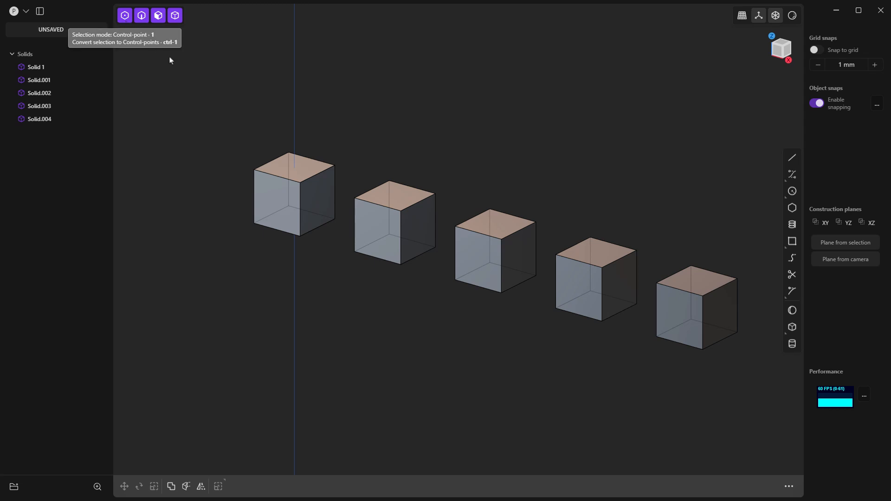
{"action": "mouse_move", "coordinate": [219, 111]}
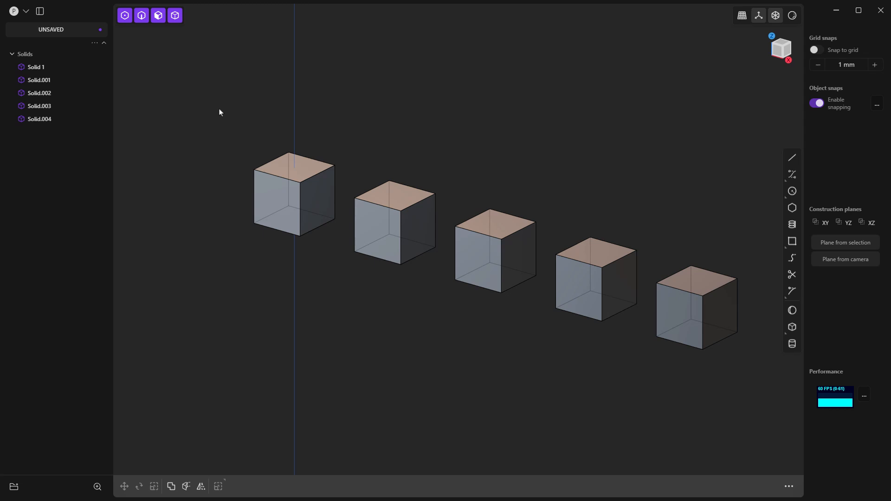
{"action": "mouse_move", "coordinate": [788, 52]}
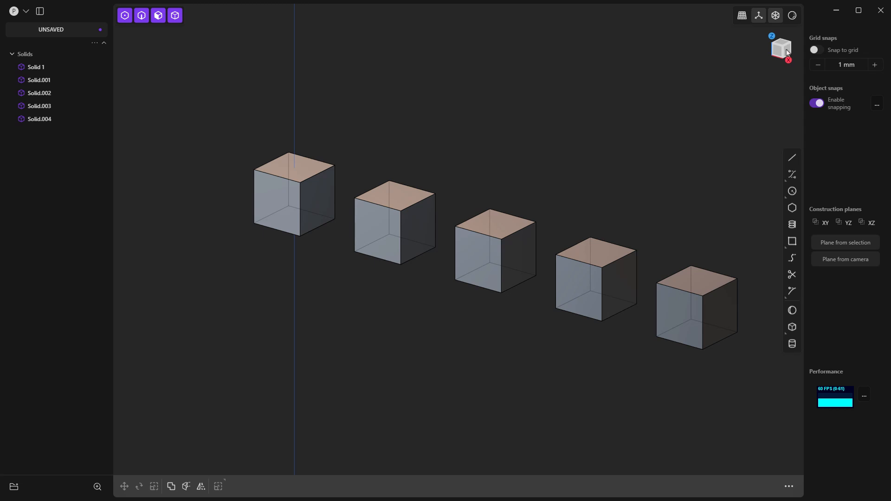
- Turn the view side-on with the view cube and begin a connected line path
{"action": "left_click", "coordinate": [781, 48]}
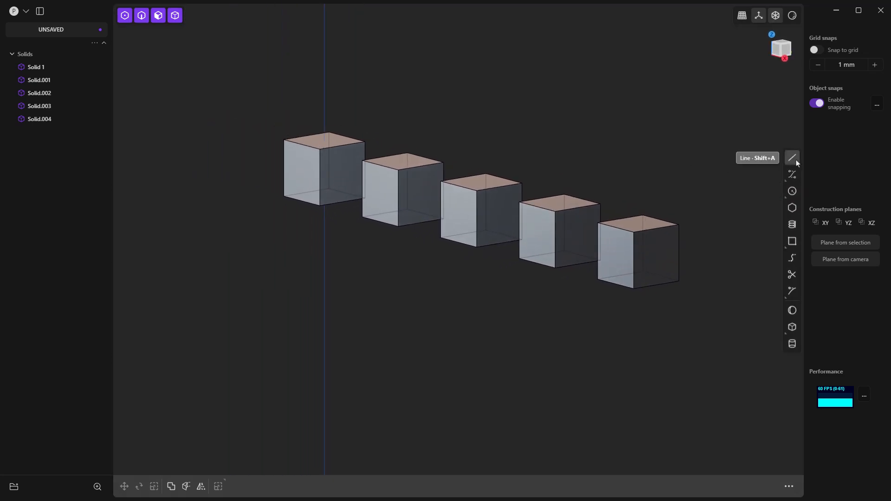
{"action": "left_click", "coordinate": [792, 158]}
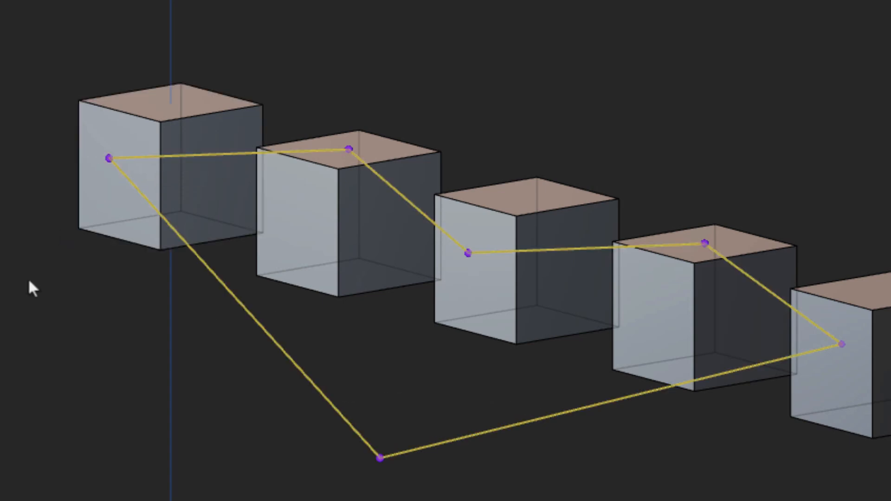
{"action": "mouse_move", "coordinate": [33, 294]}
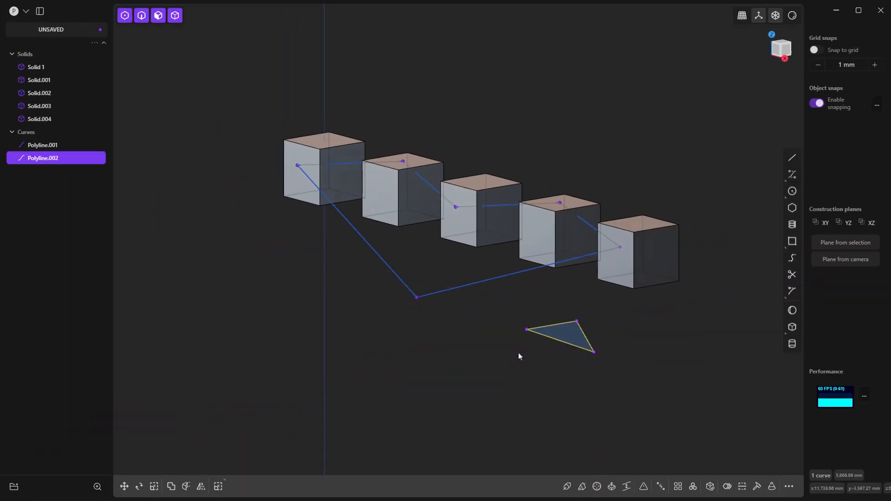
- Extrude the triangle into the wedge Extruded.001 and select the zigzag polyline
{"action": "left_click", "coordinate": [739, 486]}
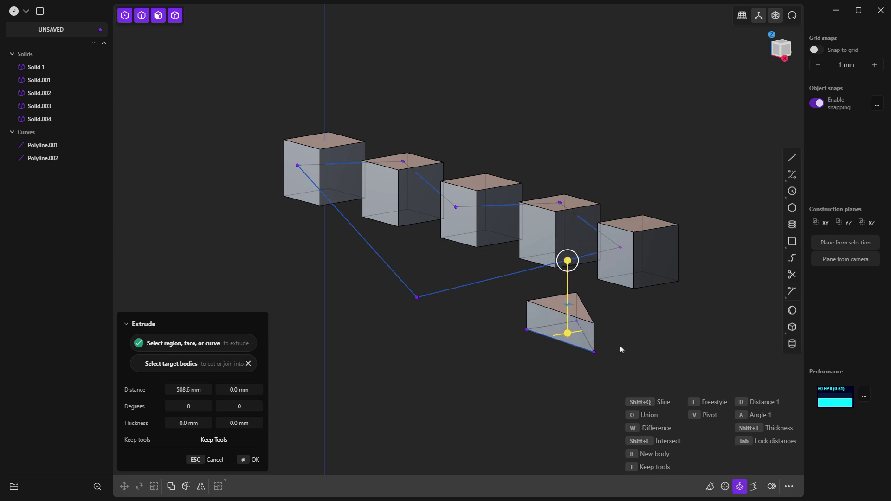
{"action": "left_click", "coordinate": [254, 459]}
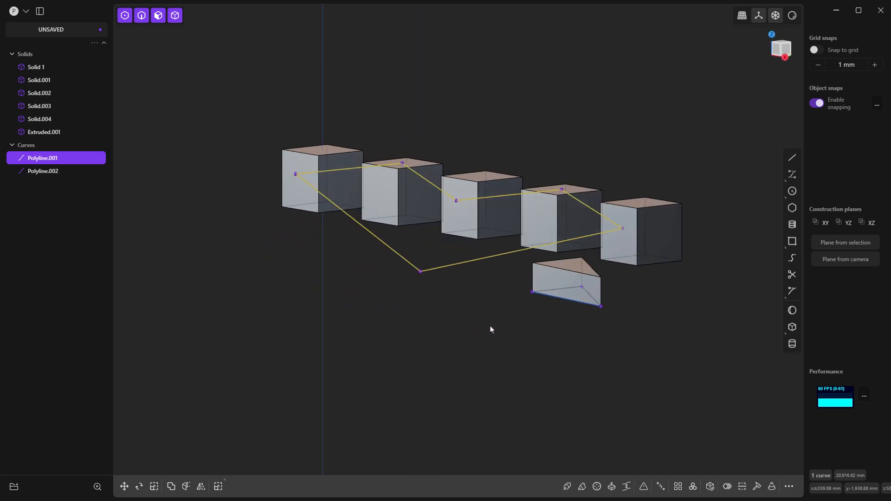
{"action": "left_click", "coordinate": [154, 486]}
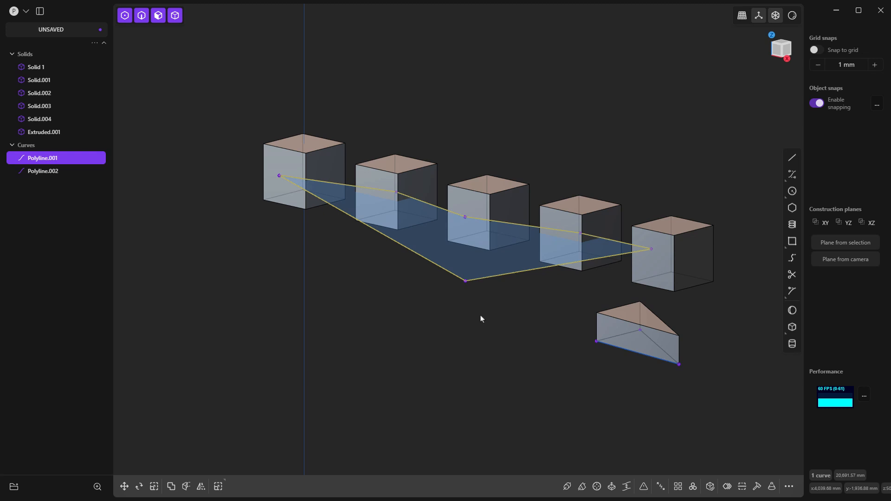
{"action": "mouse_move", "coordinate": [518, 277]}
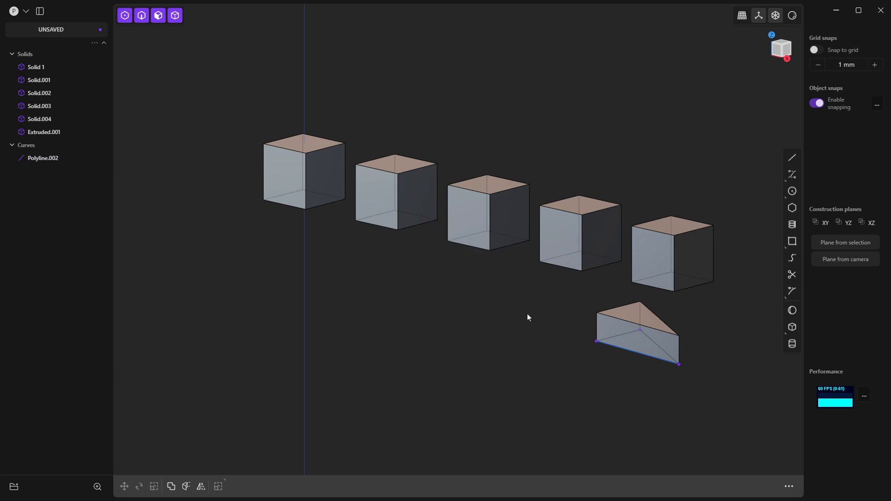
{"action": "left_click", "coordinate": [781, 48]}
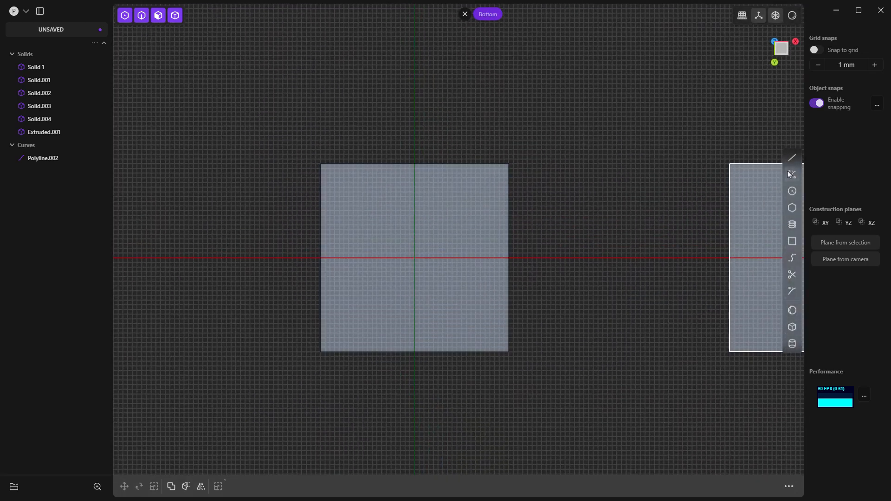
{"action": "left_click", "coordinate": [791, 157]}
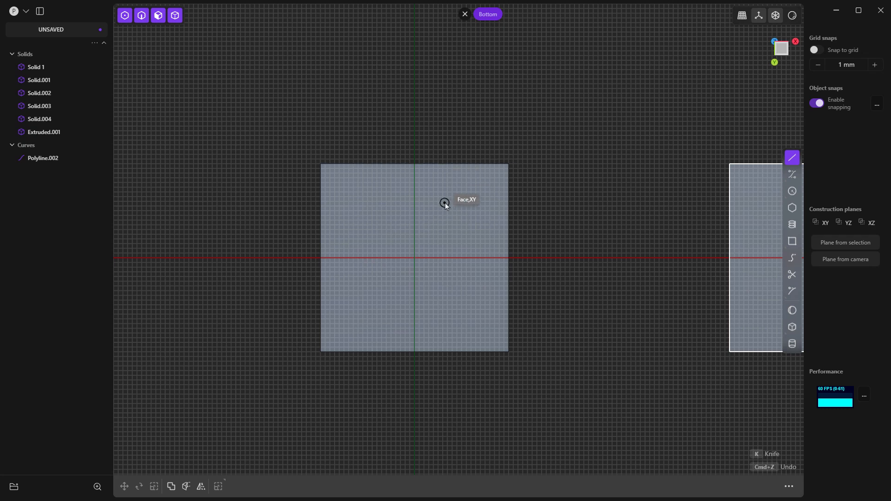
{"action": "mouse_move", "coordinate": [507, 166]}
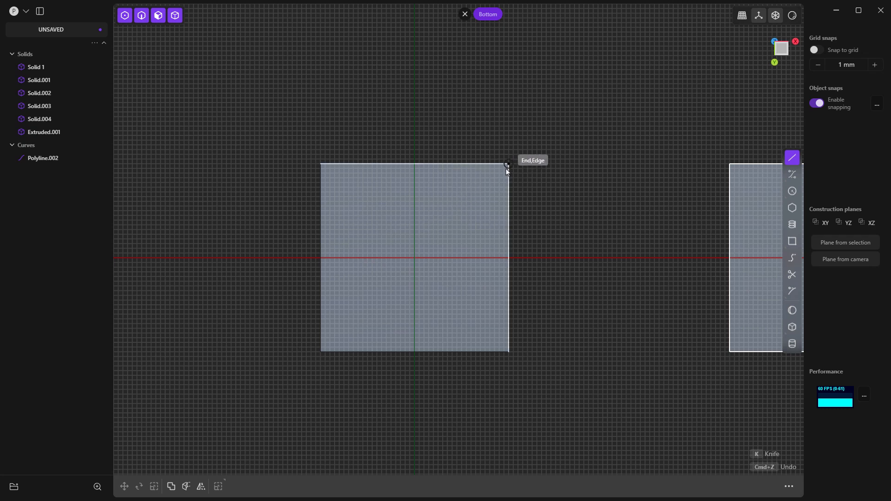
{"action": "left_click", "coordinate": [504, 165]}
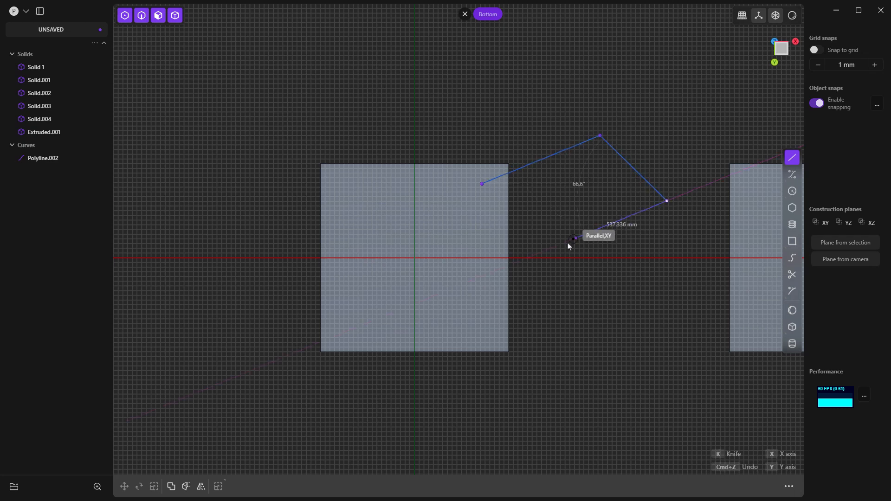
{"action": "mouse_move", "coordinate": [519, 231]}
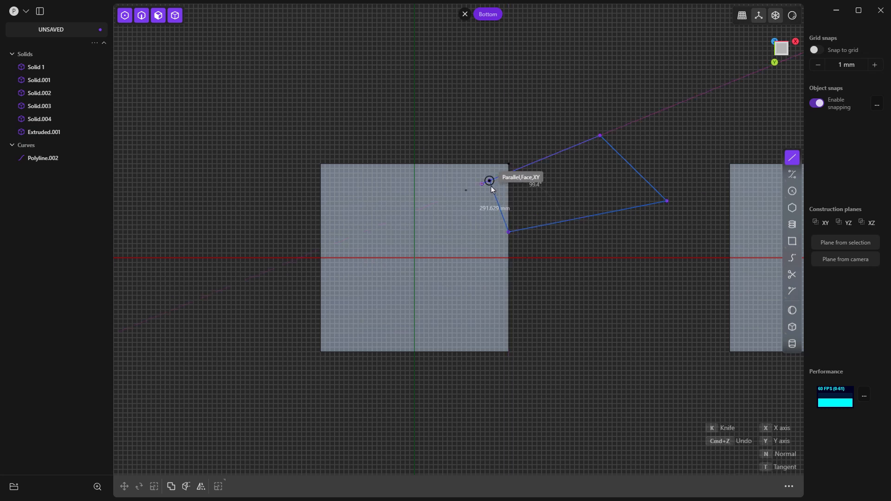
{"action": "left_click", "coordinate": [481, 184]}
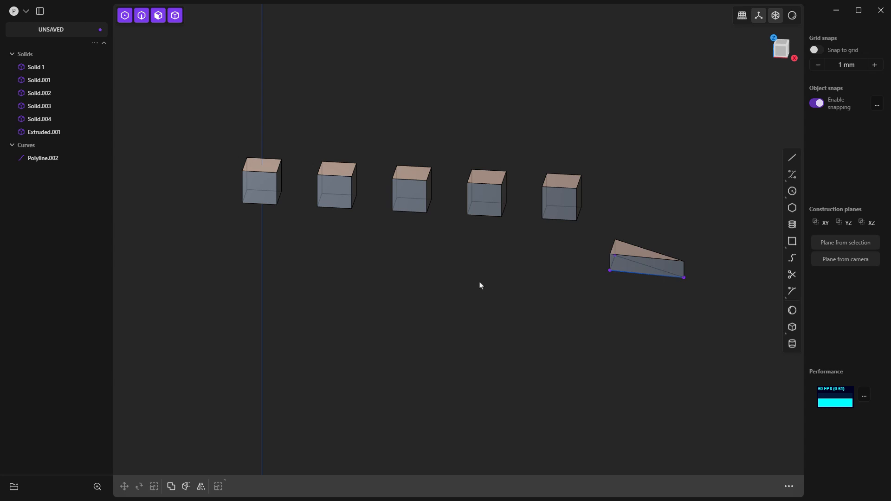
{"action": "mouse_move", "coordinate": [716, 312]}
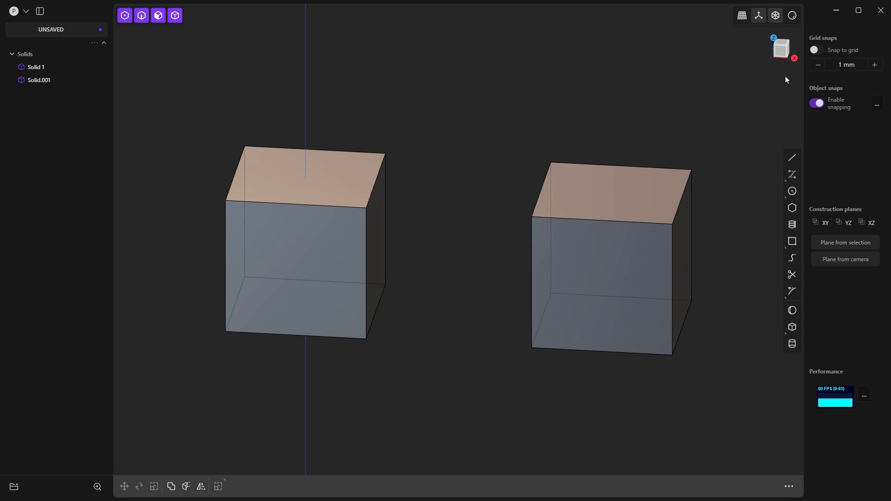
{"action": "mouse_move", "coordinate": [785, 48]}
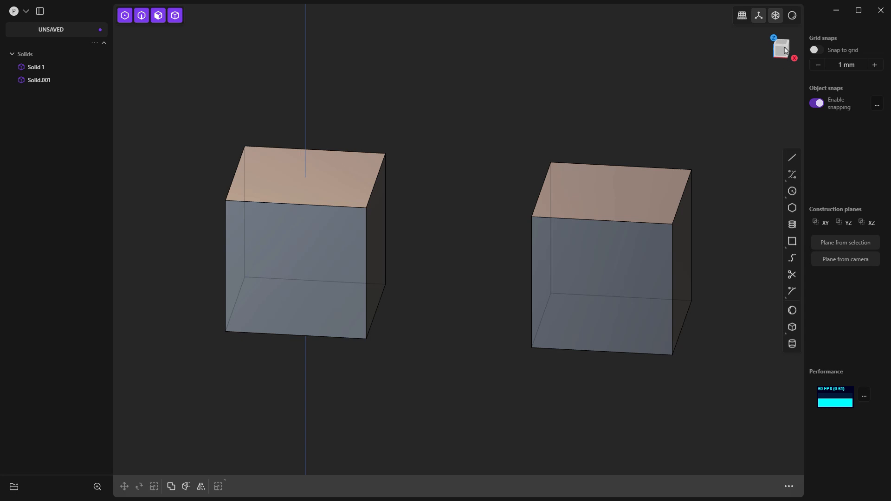
{"action": "mouse_move", "coordinate": [770, 111]}
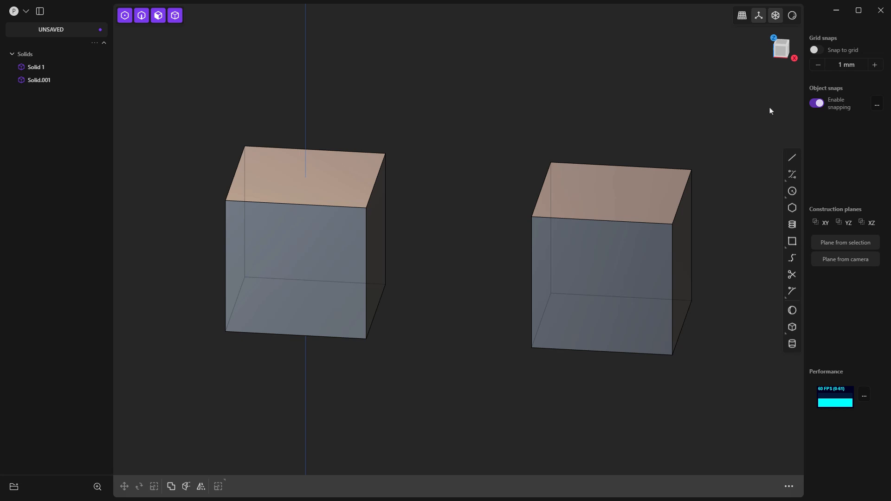
{"action": "mouse_move", "coordinate": [835, 274]}
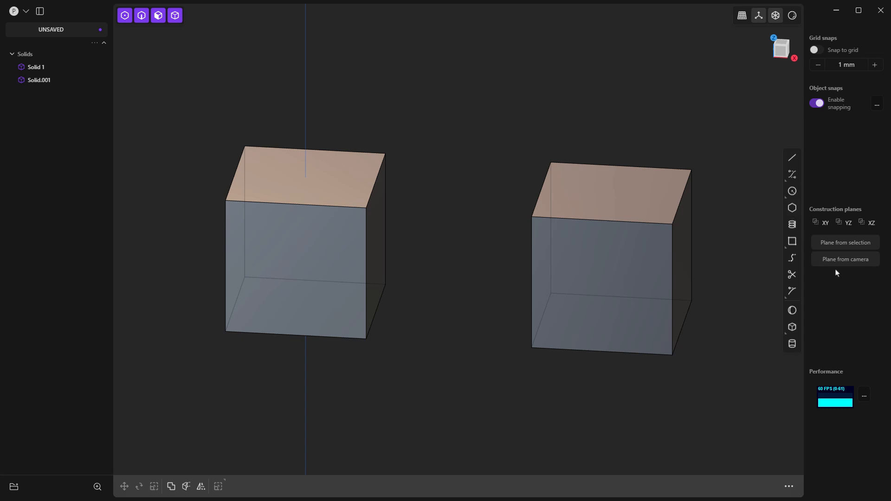
- Cut a scoop into Solid 1 by extruding a camera-plane circle with Difference
{"action": "left_click", "coordinate": [845, 259]}
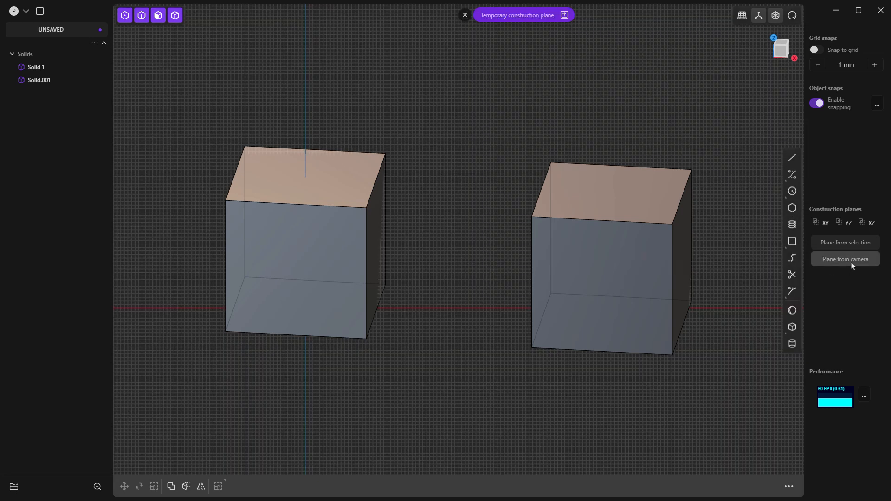
{"action": "left_click", "coordinate": [791, 191]}
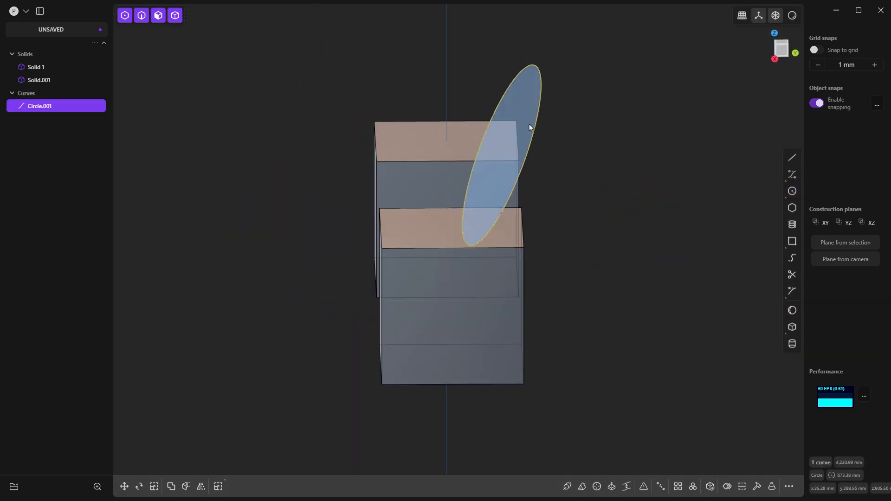
{"action": "left_click", "coordinate": [740, 487]}
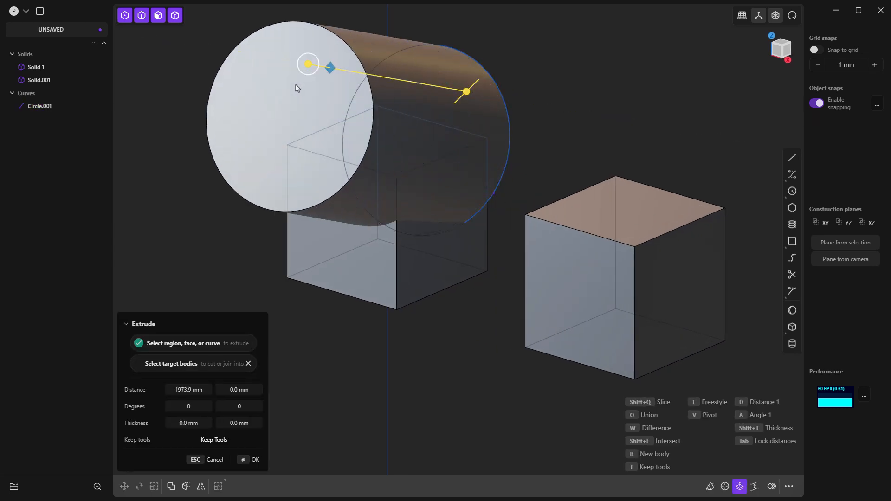
{"action": "left_click", "coordinate": [254, 459]}
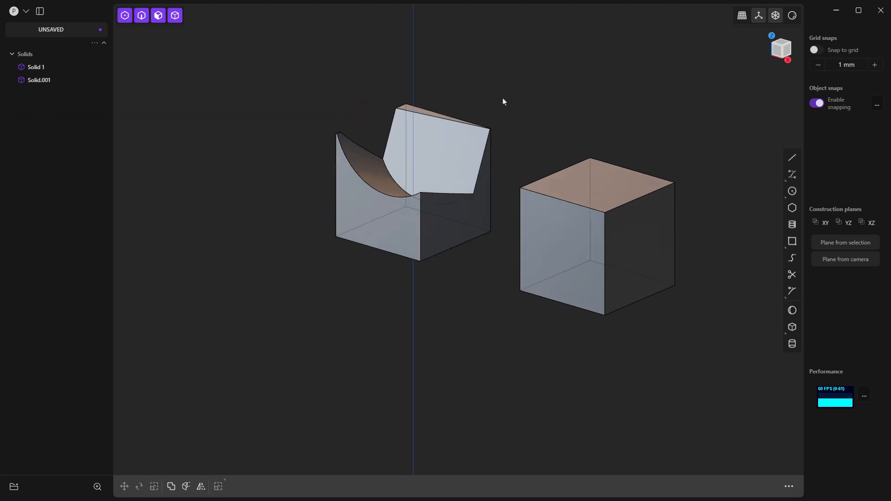
{"action": "left_click", "coordinate": [432, 142]}
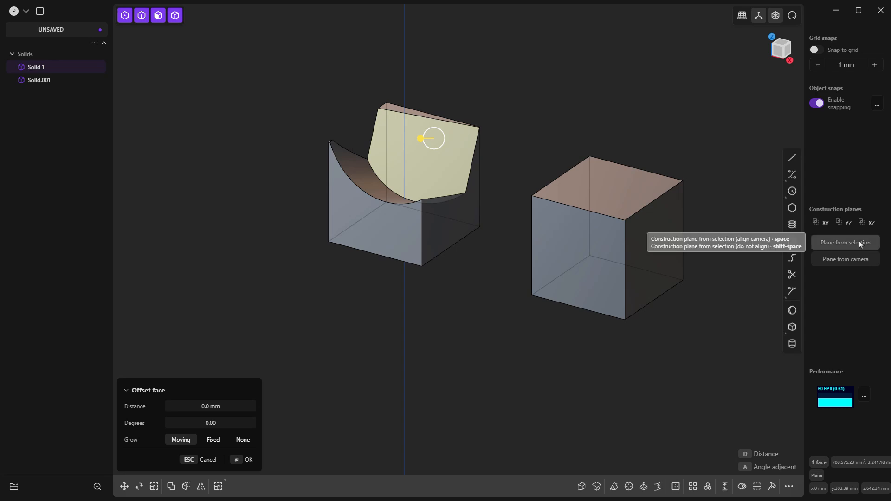
{"action": "left_click", "coordinate": [844, 243]}
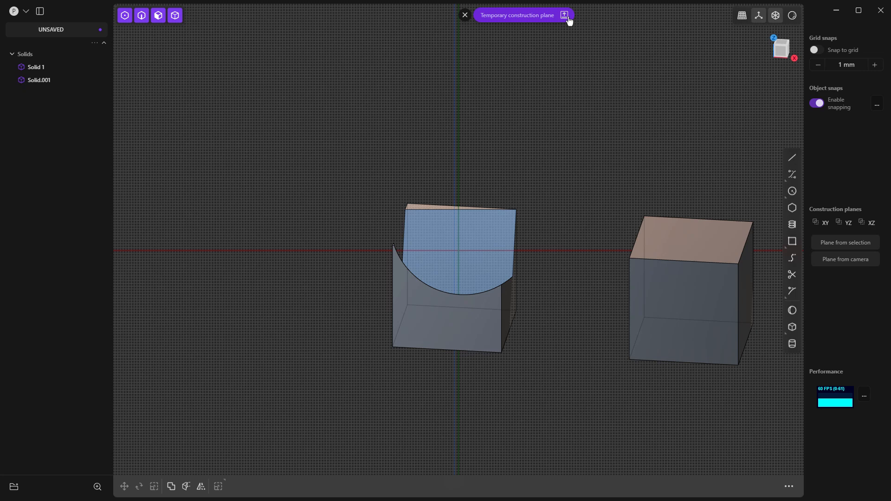
{"action": "left_click", "coordinate": [564, 14]}
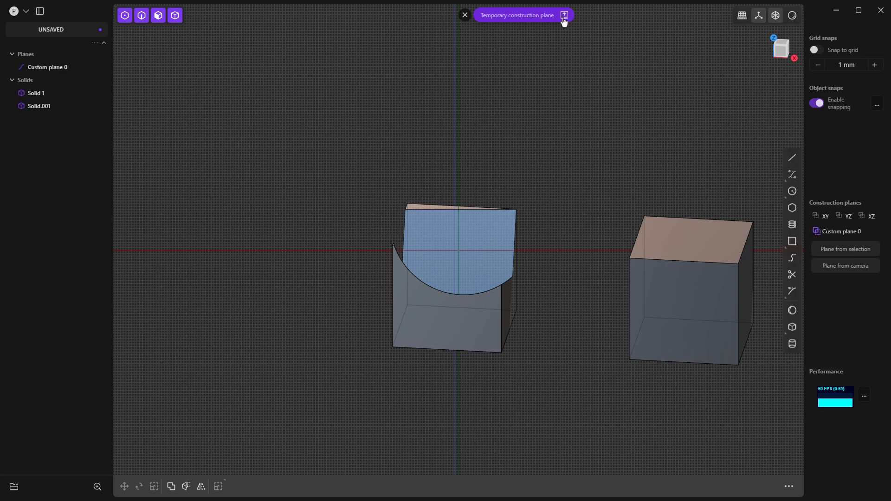
{"action": "left_click", "coordinate": [465, 15]}
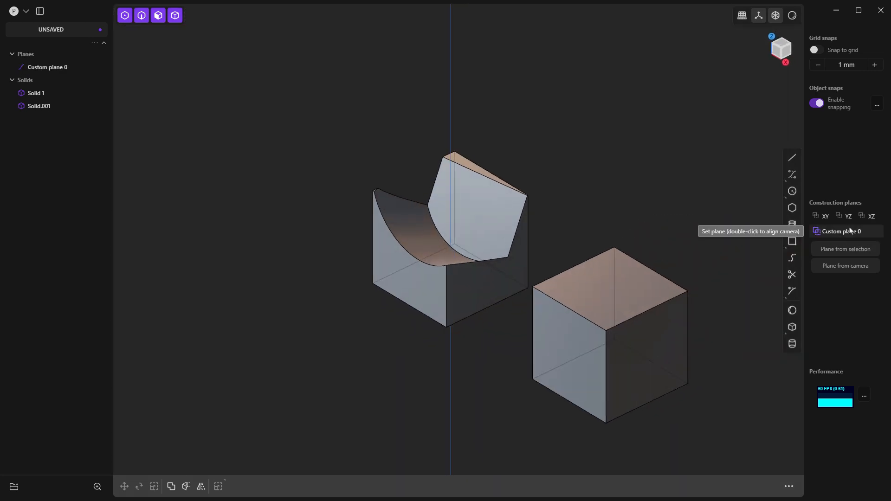
{"action": "left_click", "coordinate": [846, 231]}
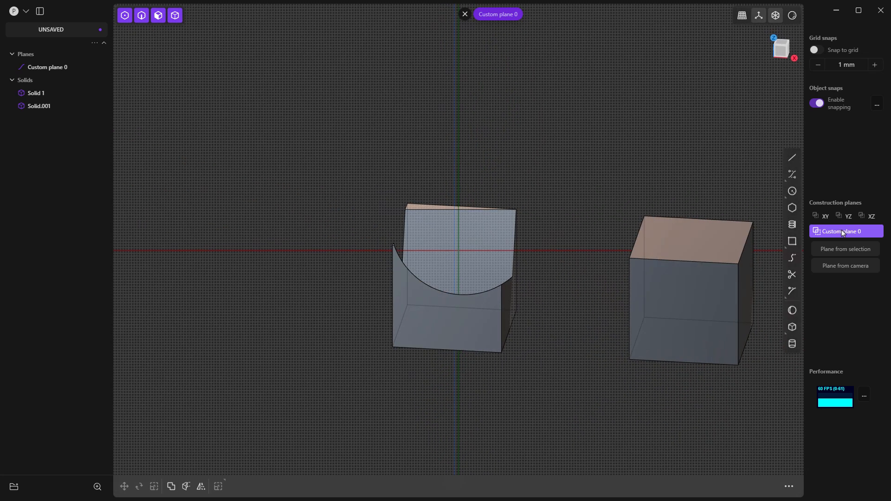
{"action": "left_click", "coordinate": [464, 13]}
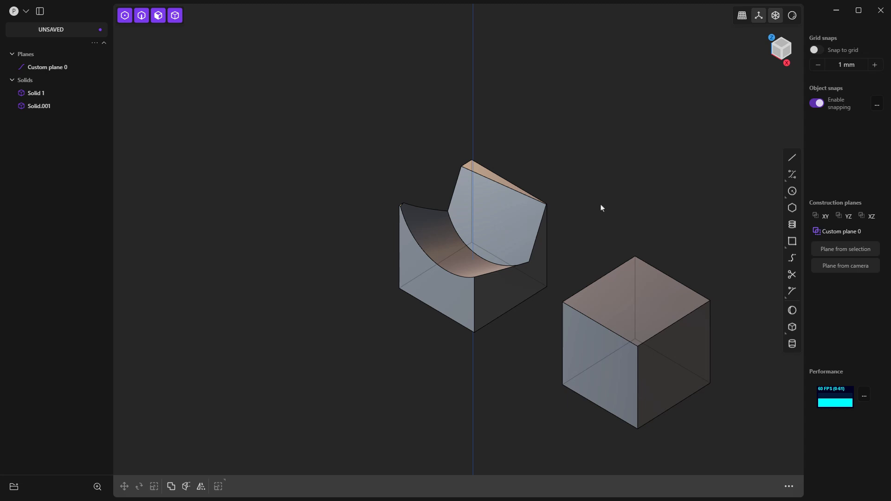
{"action": "mouse_move", "coordinate": [871, 230]}
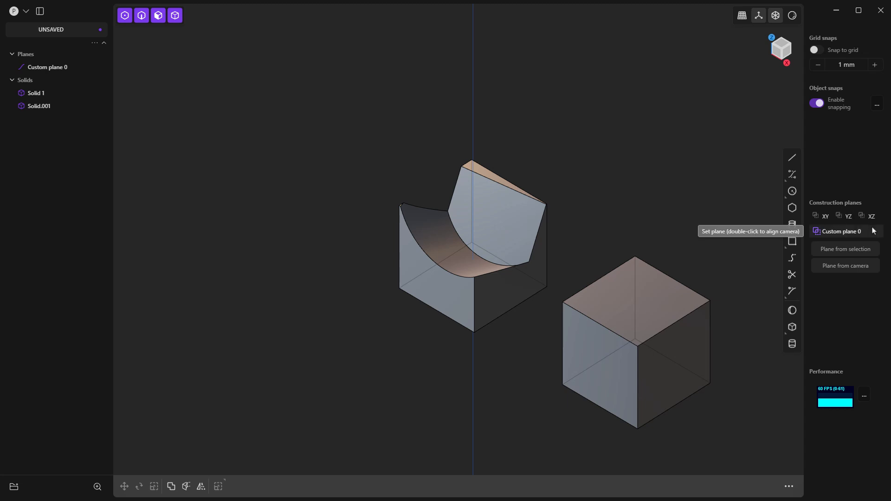
{"action": "mouse_move", "coordinate": [875, 227]}
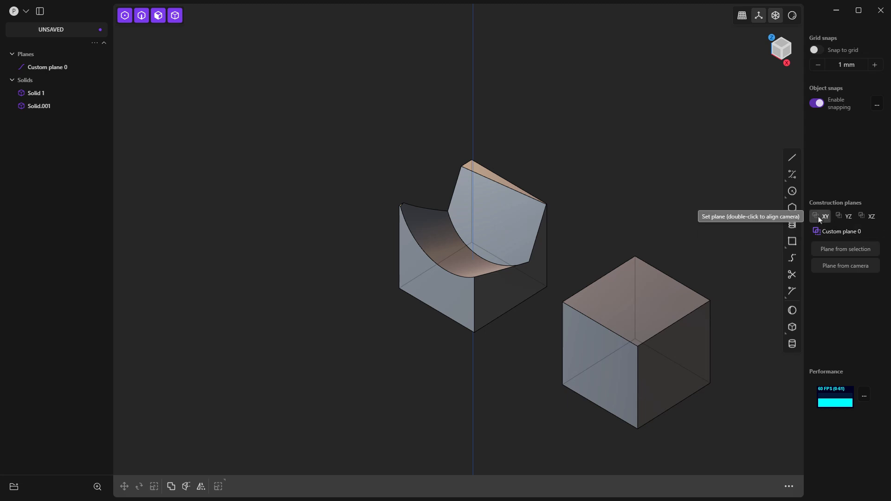
{"action": "left_click", "coordinate": [844, 216]}
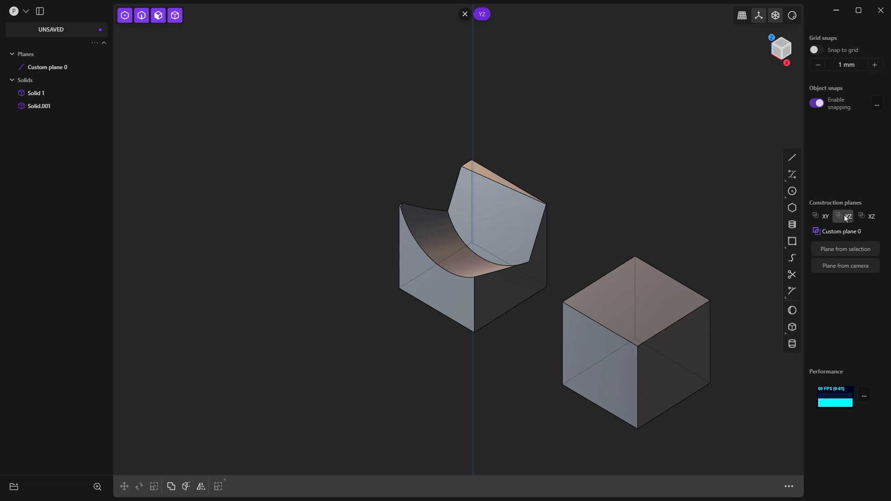
{"action": "left_click", "coordinate": [845, 216]}
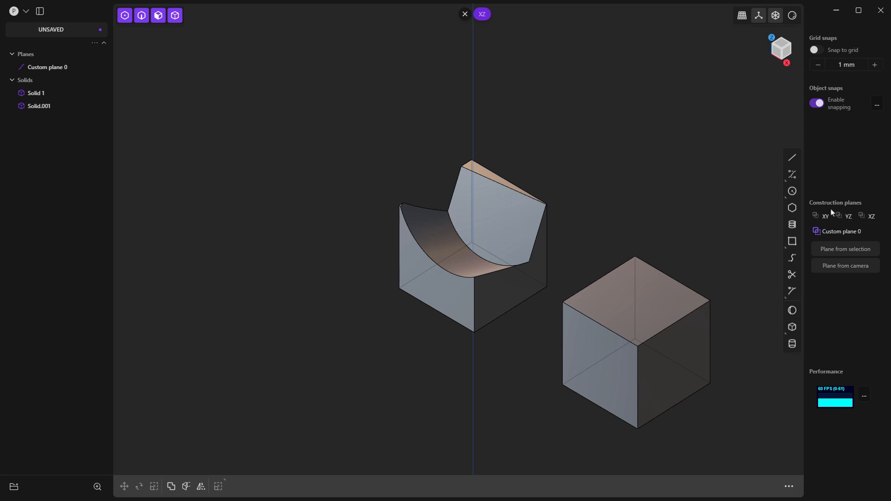
{"action": "mouse_move", "coordinate": [820, 216]}
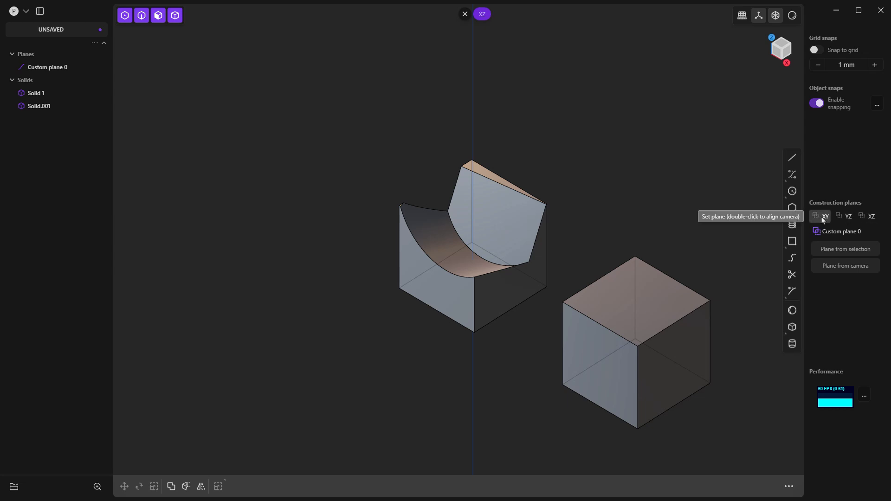
{"action": "left_click", "coordinate": [824, 216]}
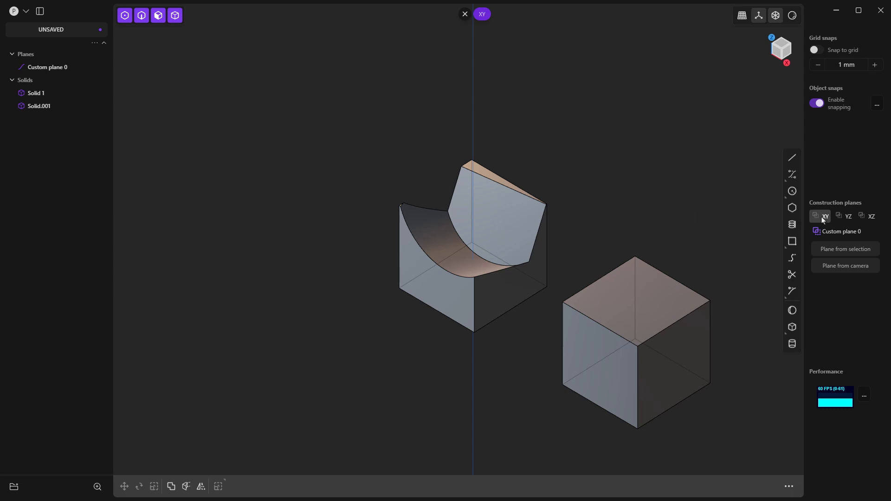
{"action": "mouse_move", "coordinate": [847, 217]}
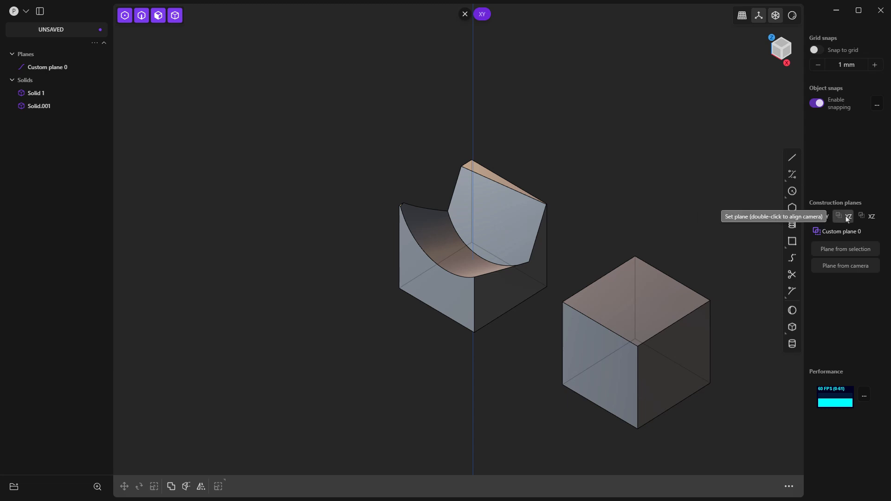
{"action": "left_click", "coordinate": [846, 217]}
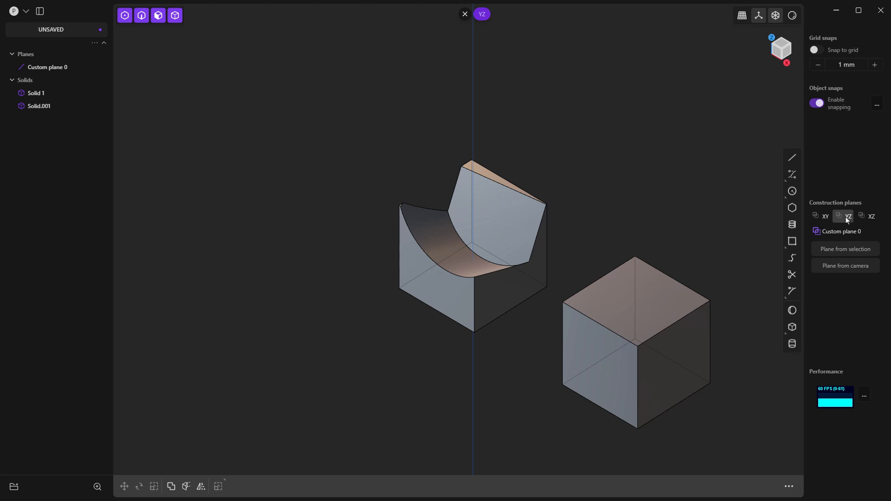
{"action": "left_click", "coordinate": [790, 157]}
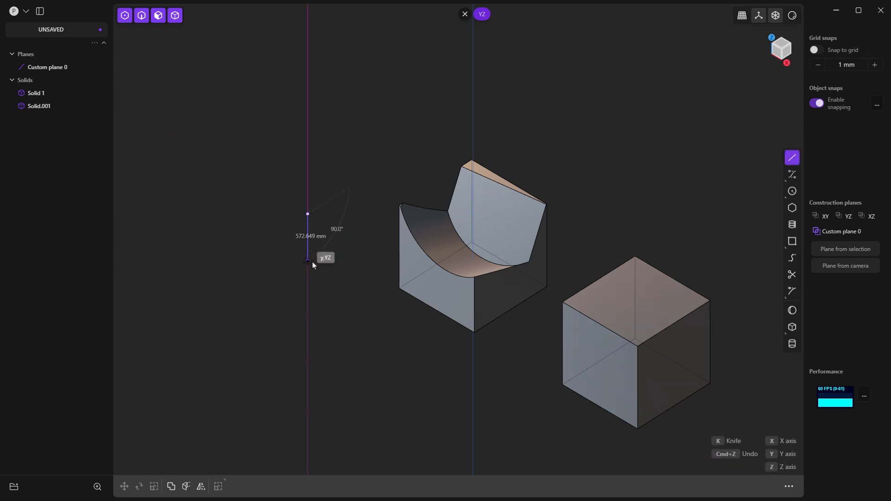
{"action": "left_click", "coordinate": [309, 216]}
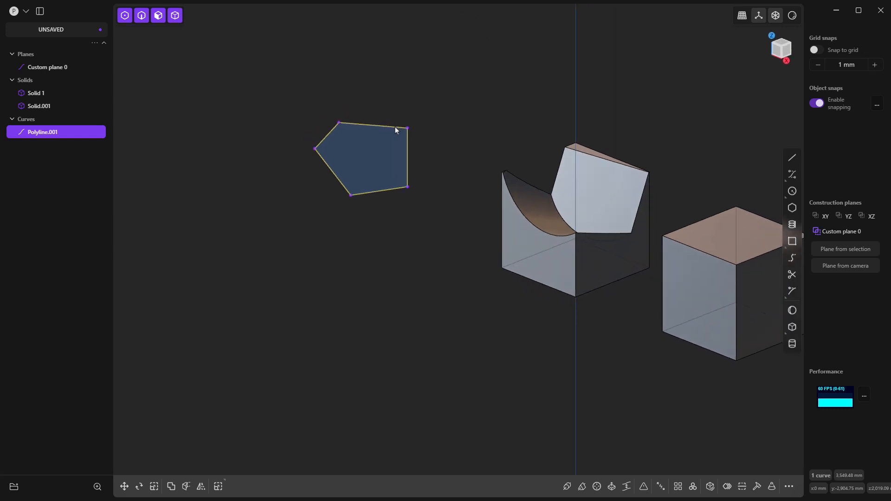
{"action": "key", "text": "Delete"}
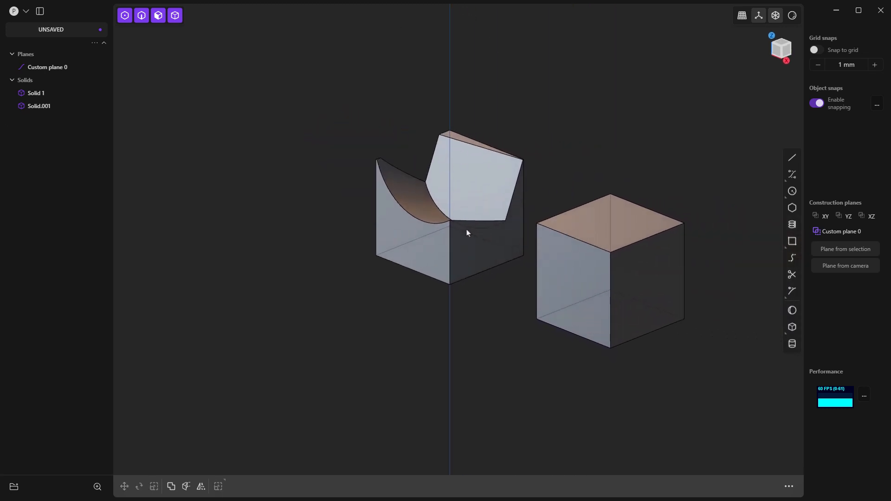
{"action": "mouse_move", "coordinate": [825, 217]}
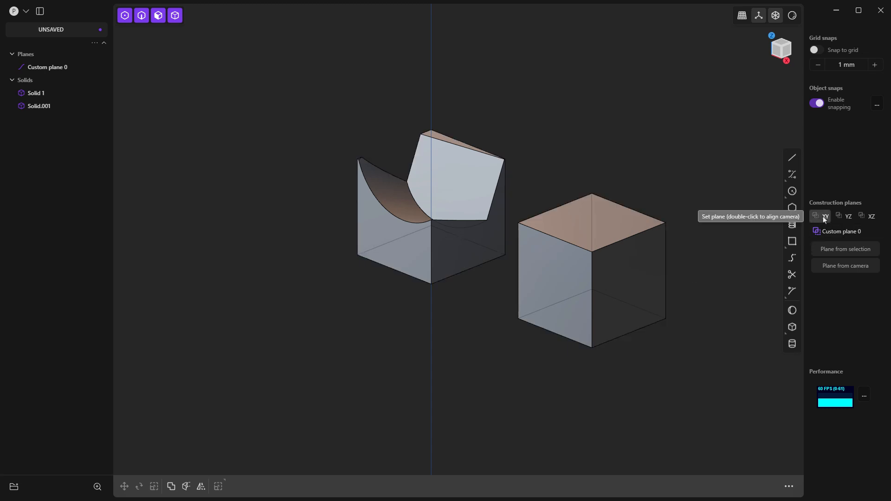
{"action": "mouse_move", "coordinate": [780, 223]}
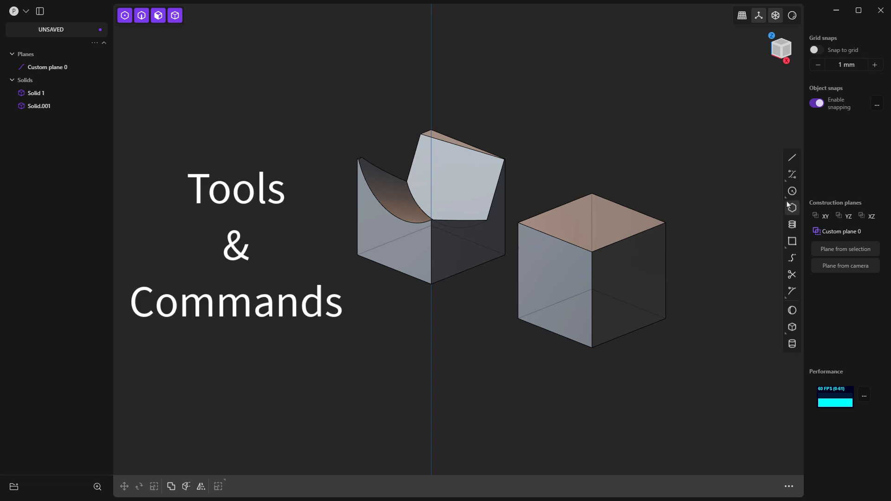
{"action": "mouse_move", "coordinate": [790, 158]}
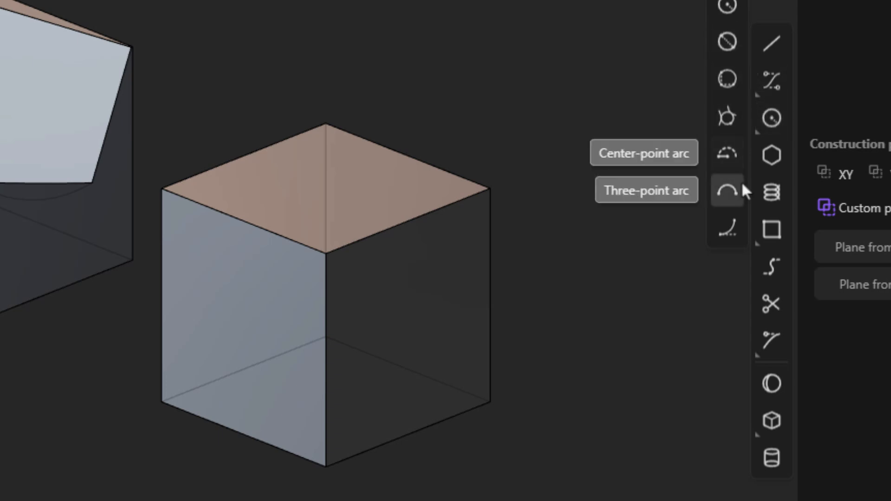
{"action": "mouse_move", "coordinate": [750, 99]}
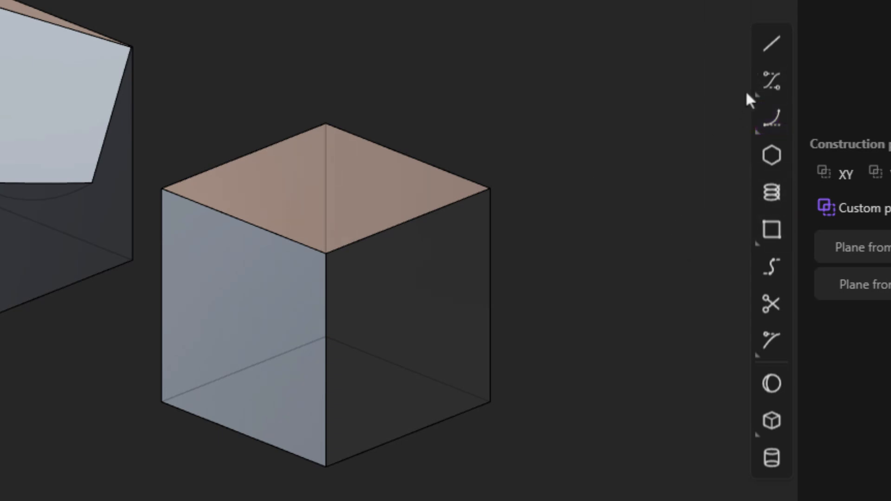
{"action": "mouse_move", "coordinate": [685, 83]}
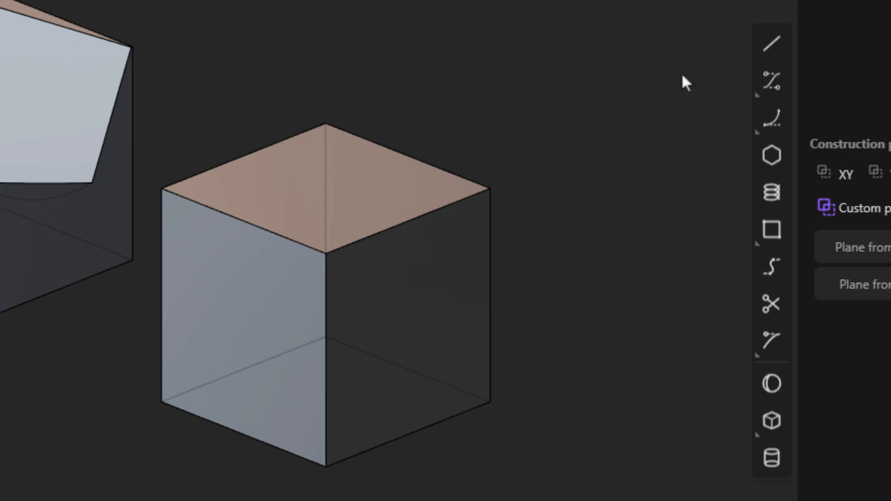
{"action": "mouse_move", "coordinate": [747, 206]}
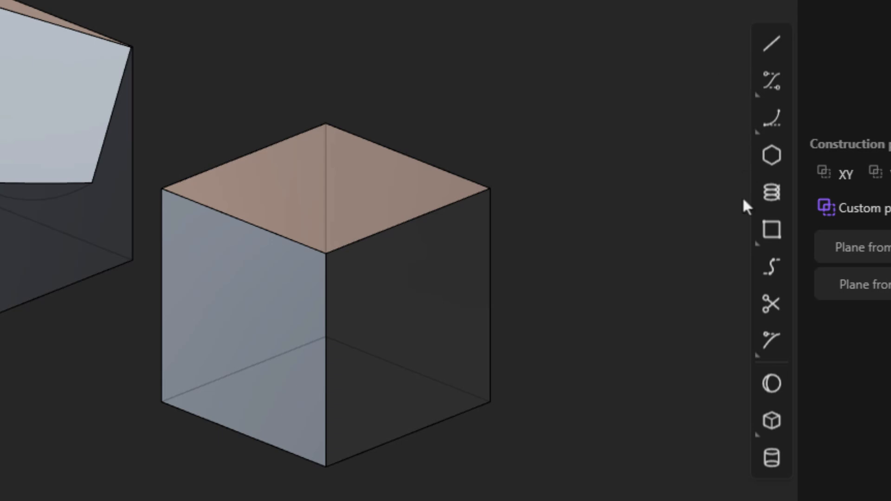
{"action": "mouse_move", "coordinate": [772, 304]}
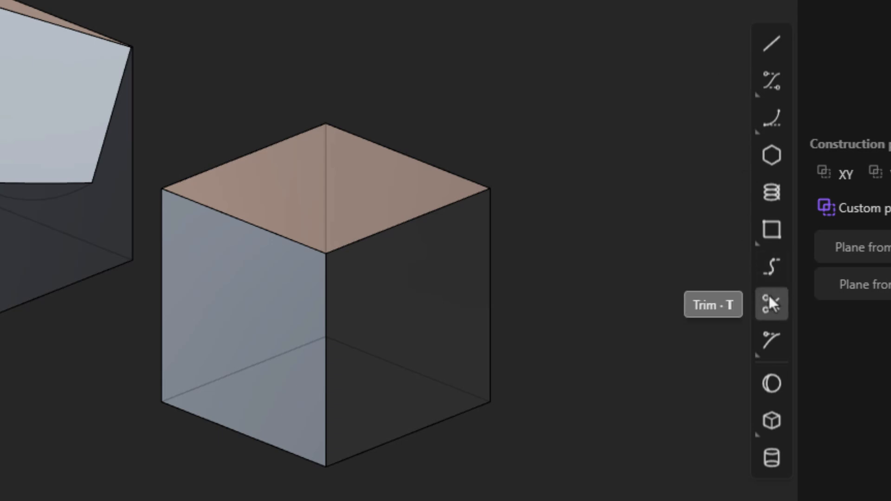
{"action": "mouse_move", "coordinate": [771, 267]}
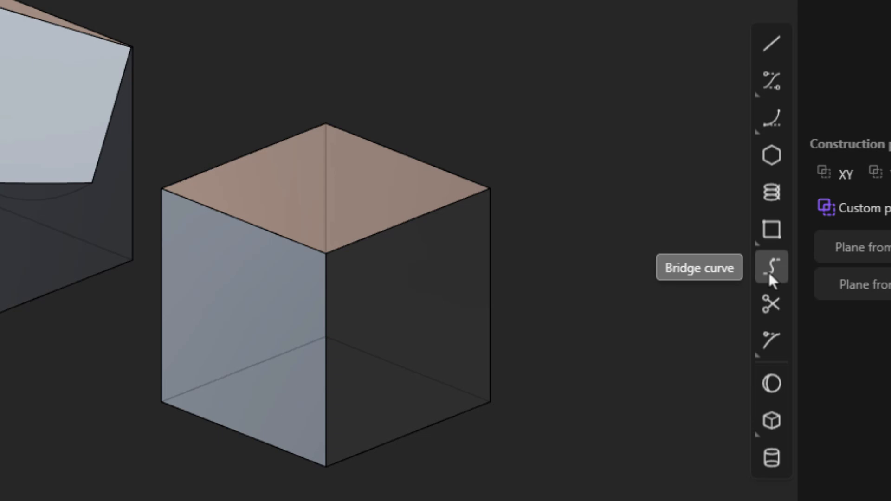
{"action": "mouse_move", "coordinate": [771, 341]}
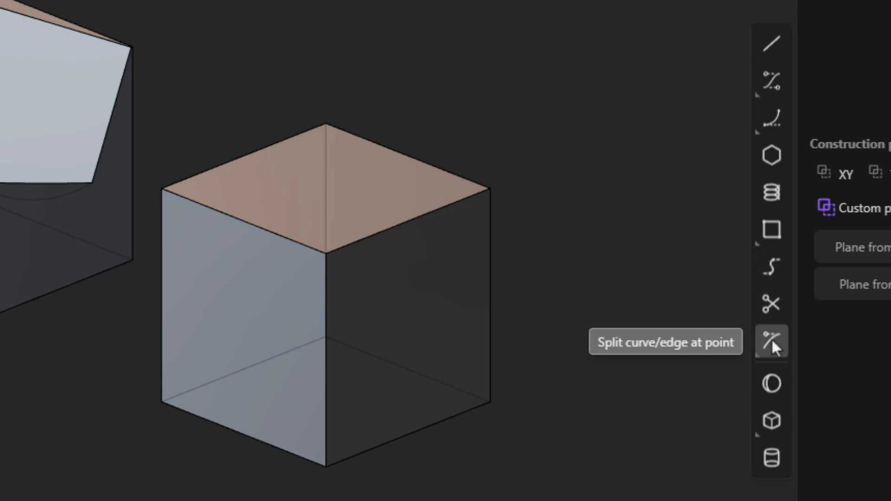
{"action": "mouse_move", "coordinate": [772, 384]}
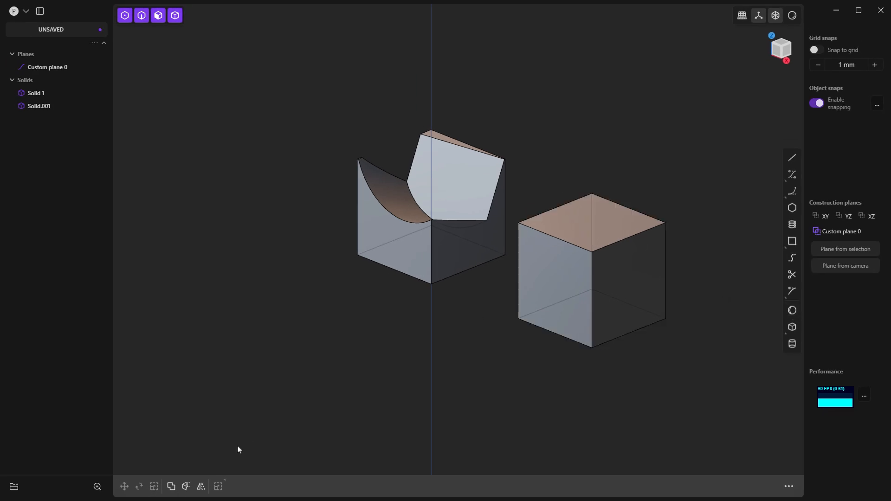
{"action": "mouse_move", "coordinate": [170, 486]}
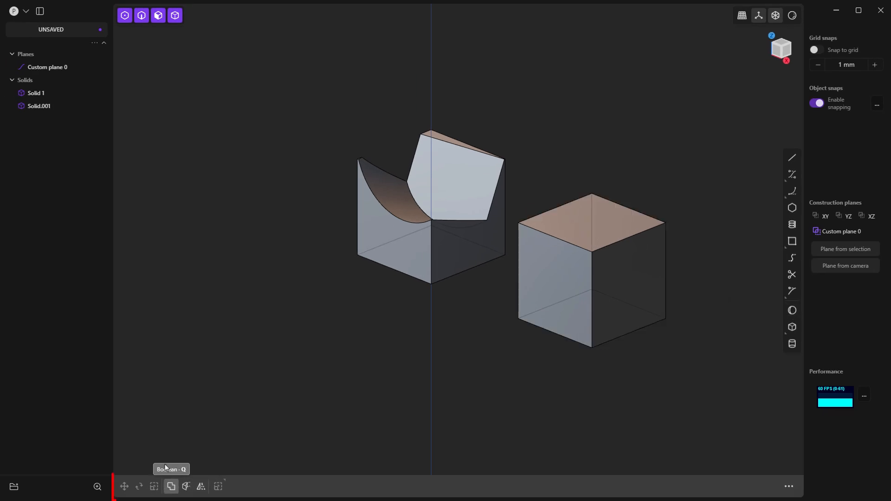
{"action": "mouse_move", "coordinate": [159, 458]}
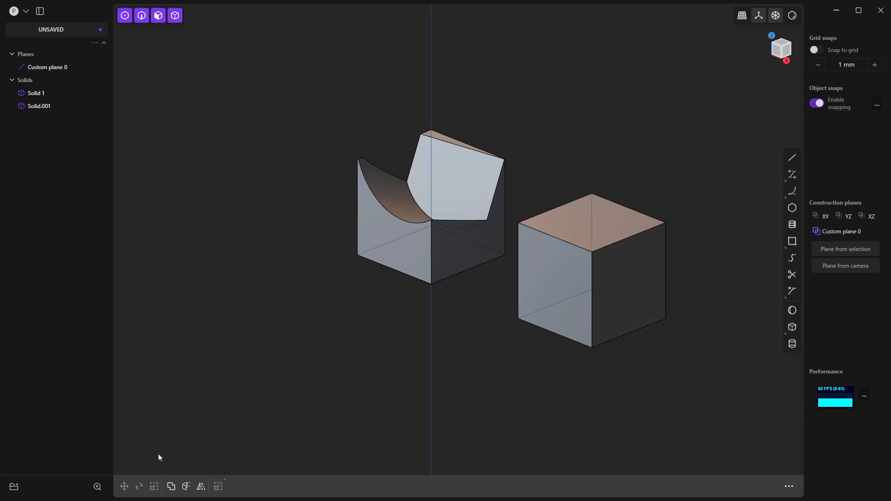
{"action": "mouse_move", "coordinate": [772, 486]}
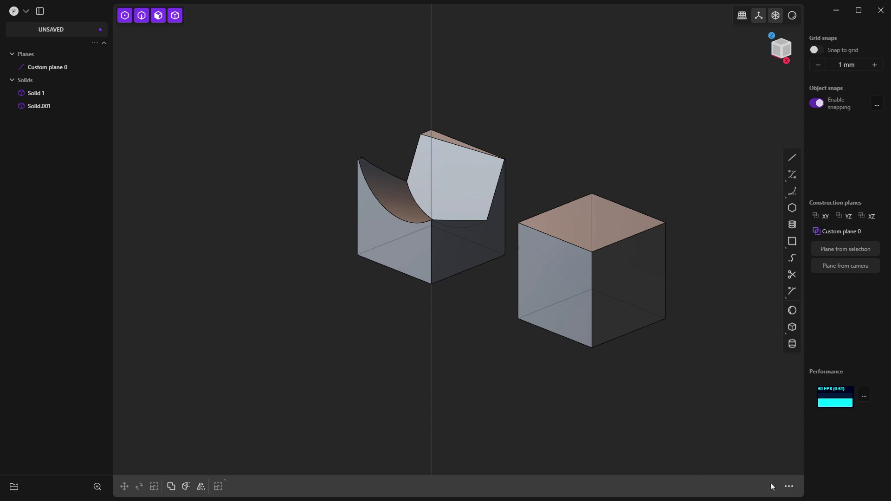
- Open the searchable command list with the F shortcut
{"action": "left_click", "coordinate": [789, 487]}
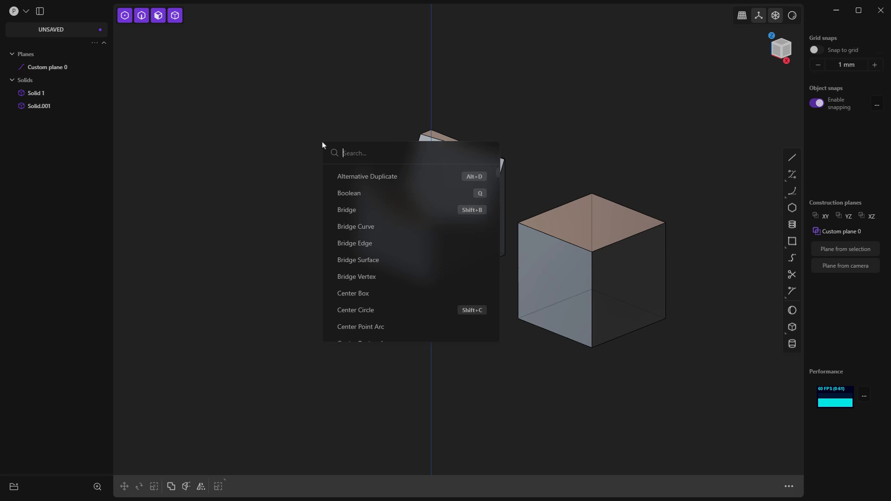
{"action": "key", "text": "f"}
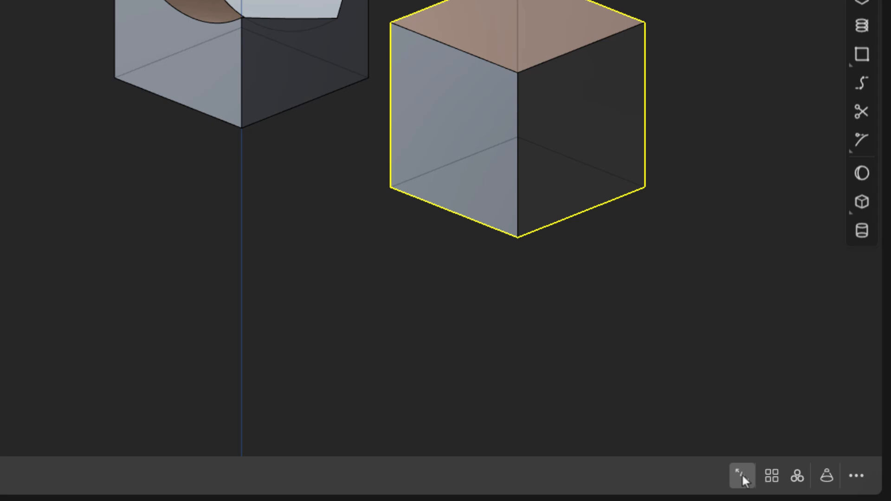
{"action": "mouse_move", "coordinate": [797, 476]}
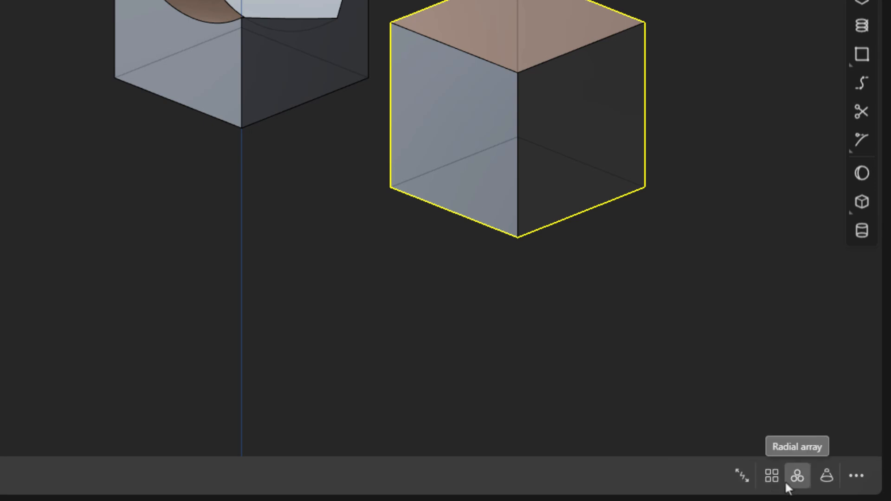
{"action": "mouse_move", "coordinate": [488, 284]}
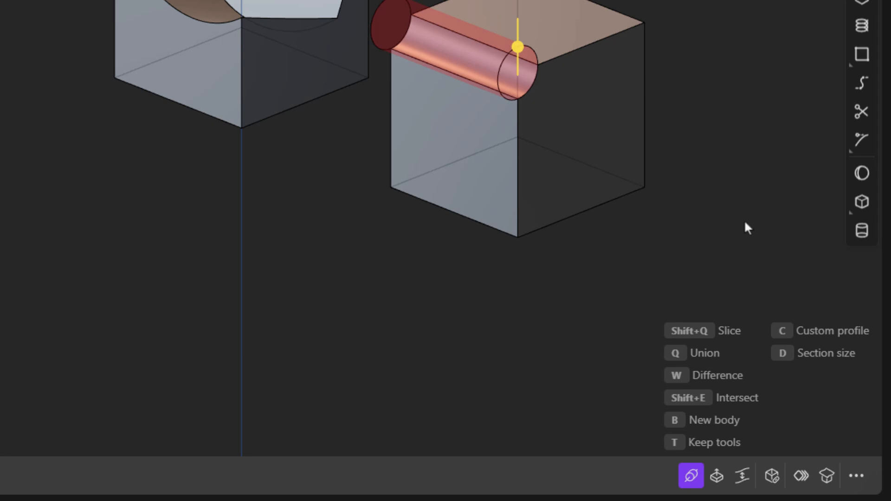
{"action": "mouse_move", "coordinate": [716, 475]}
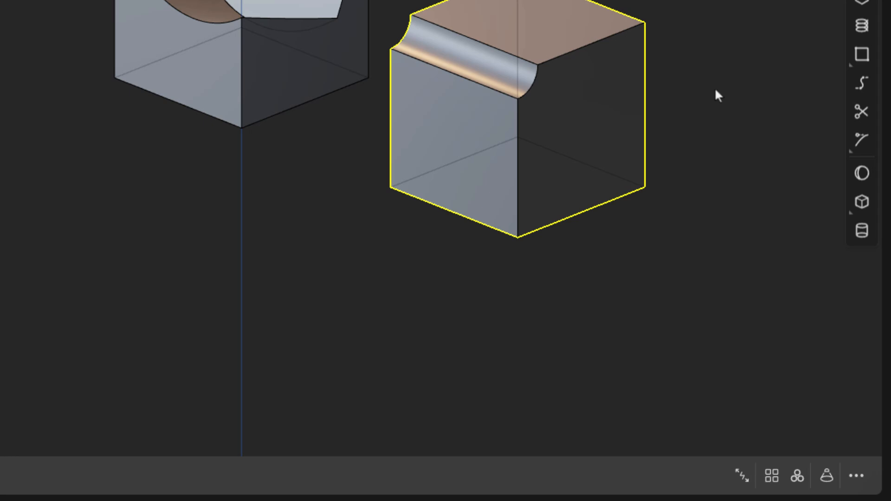
{"action": "mouse_move", "coordinate": [714, 97]}
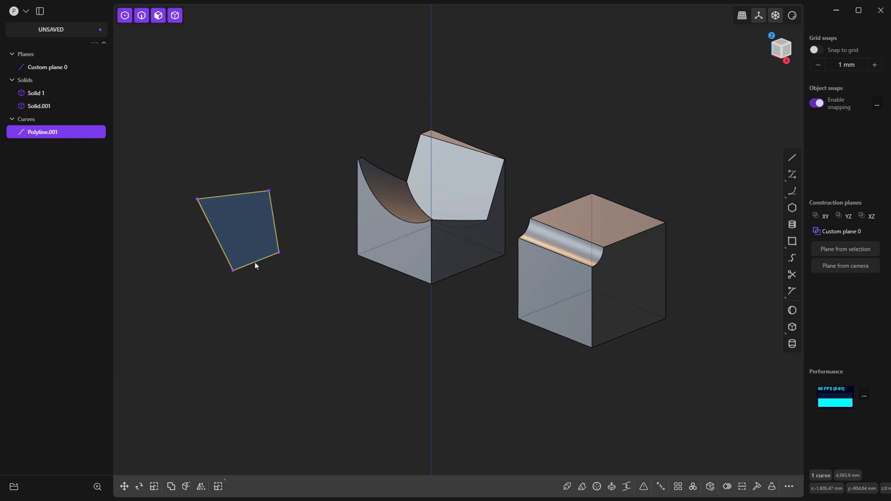
{"action": "mouse_move", "coordinate": [301, 294]}
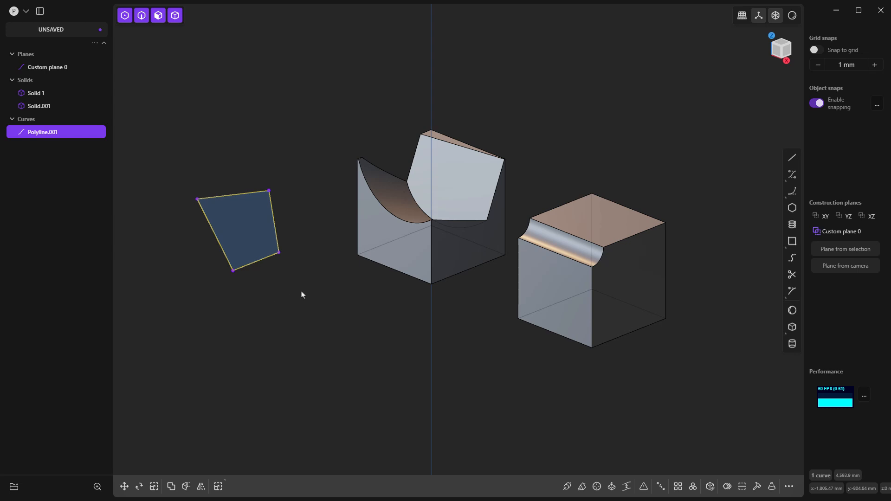
{"action": "mouse_move", "coordinate": [638, 407]}
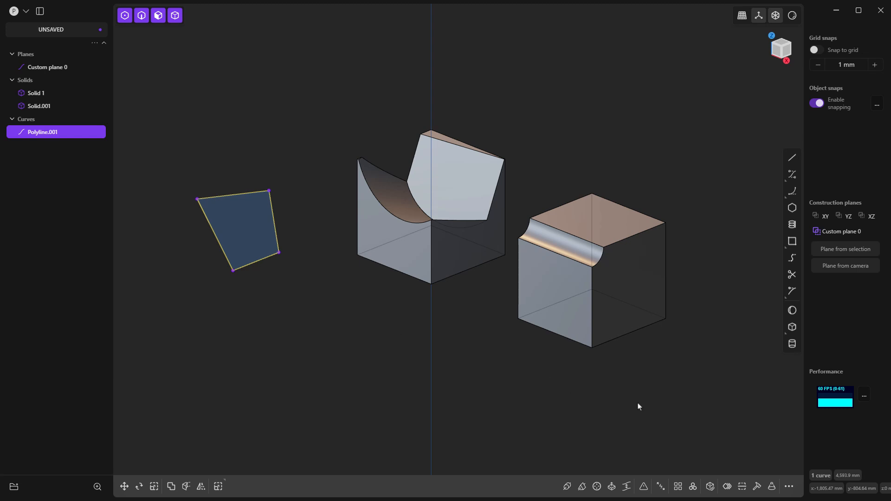
{"action": "mouse_move", "coordinate": [756, 486]}
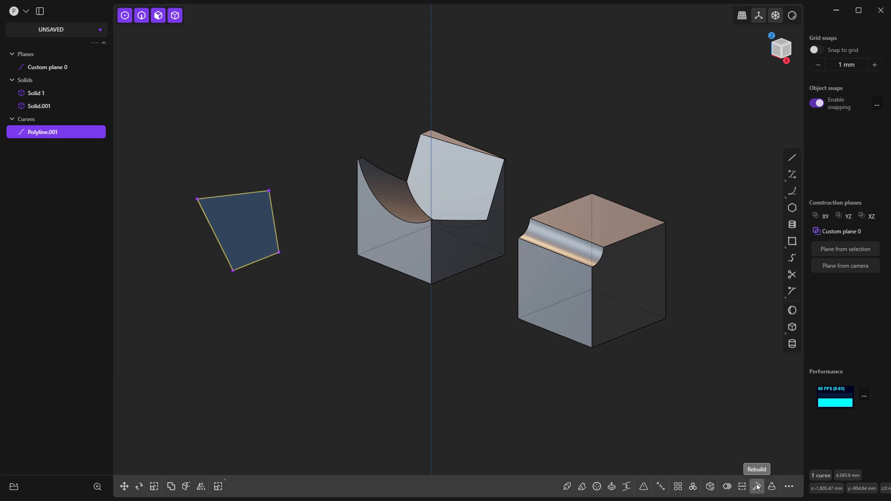
{"action": "mouse_move", "coordinate": [756, 486]}
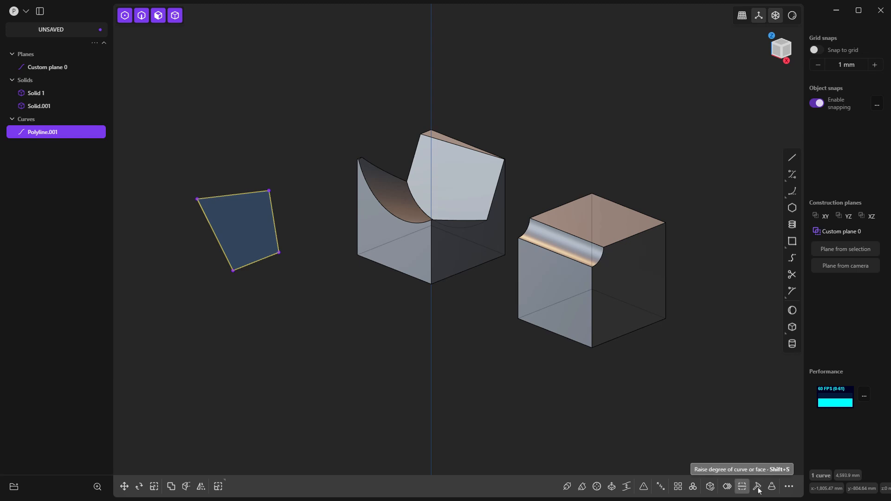
{"action": "mouse_move", "coordinate": [710, 486]}
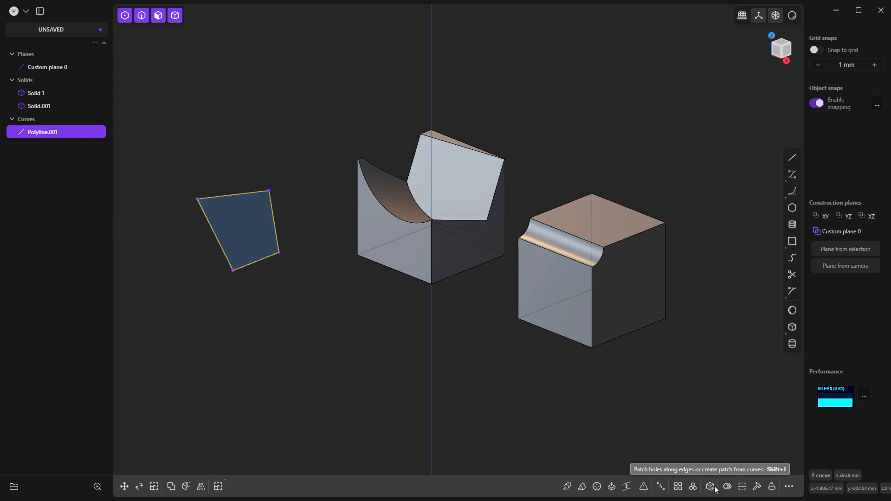
{"action": "mouse_move", "coordinate": [688, 446]}
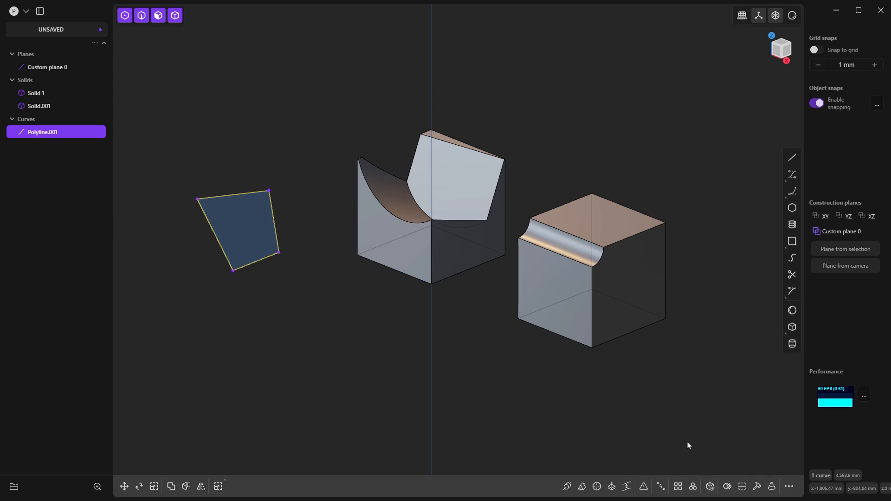
{"action": "mouse_move", "coordinate": [681, 451]}
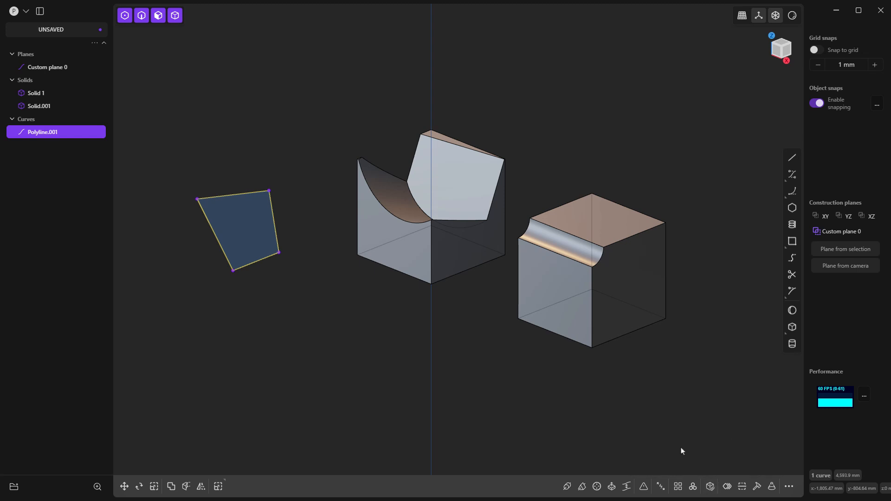
{"action": "mouse_move", "coordinate": [643, 487]}
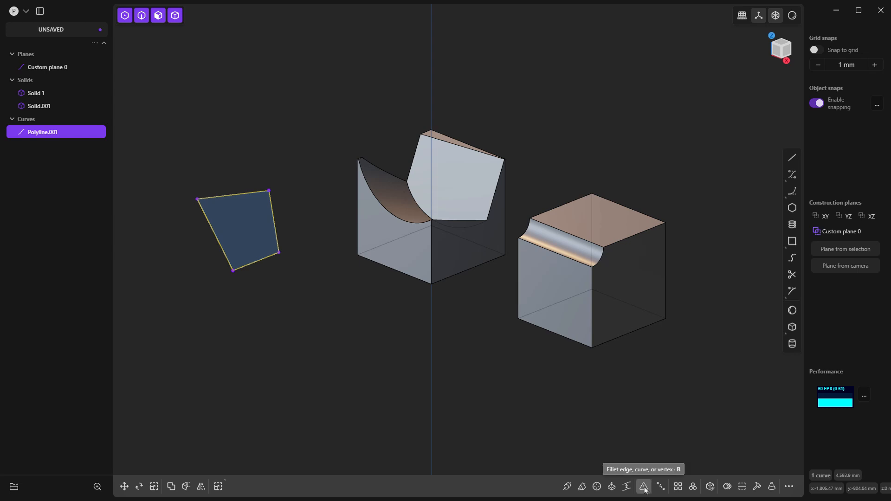
{"action": "mouse_move", "coordinate": [611, 487]}
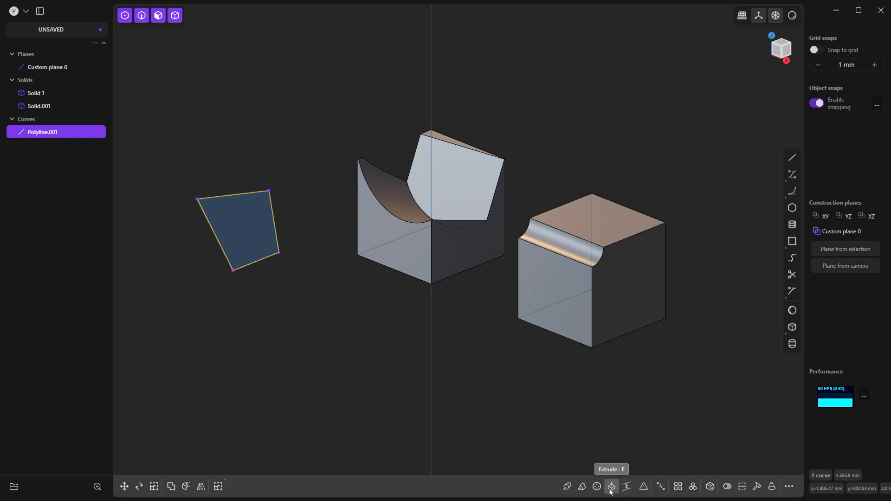
{"action": "mouse_move", "coordinate": [644, 486]}
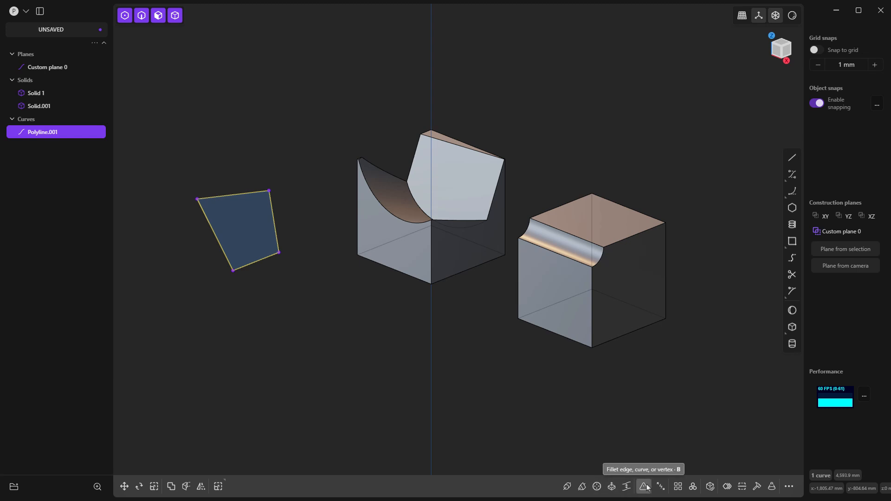
{"action": "mouse_move", "coordinate": [638, 490]}
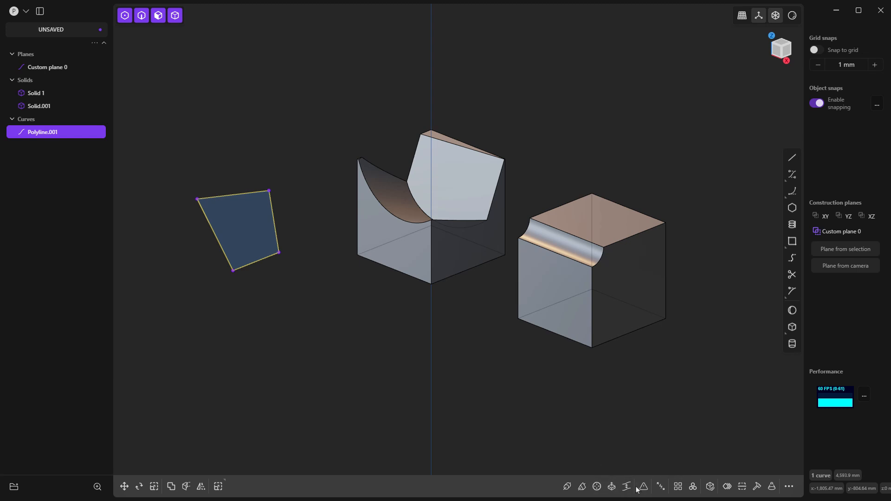
{"action": "mouse_move", "coordinate": [644, 486]}
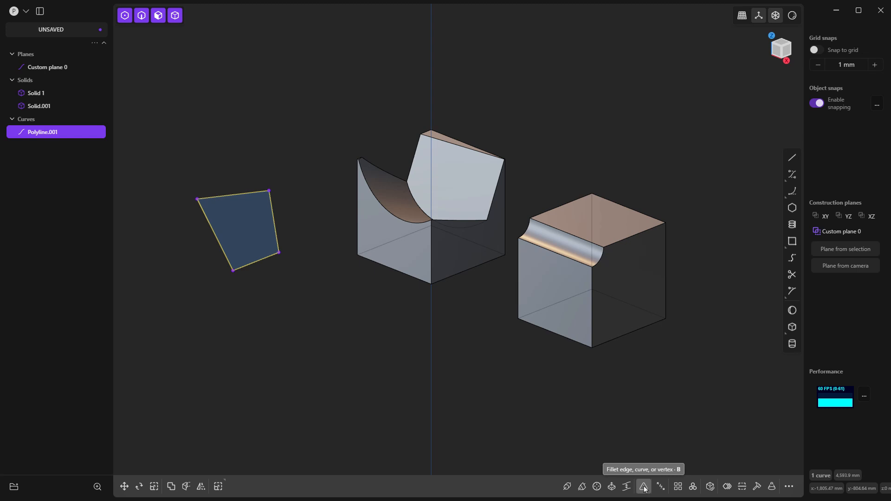
- Fillet Polyline.001's four corners into a rounded slot outline
{"action": "left_click", "coordinate": [644, 487]}
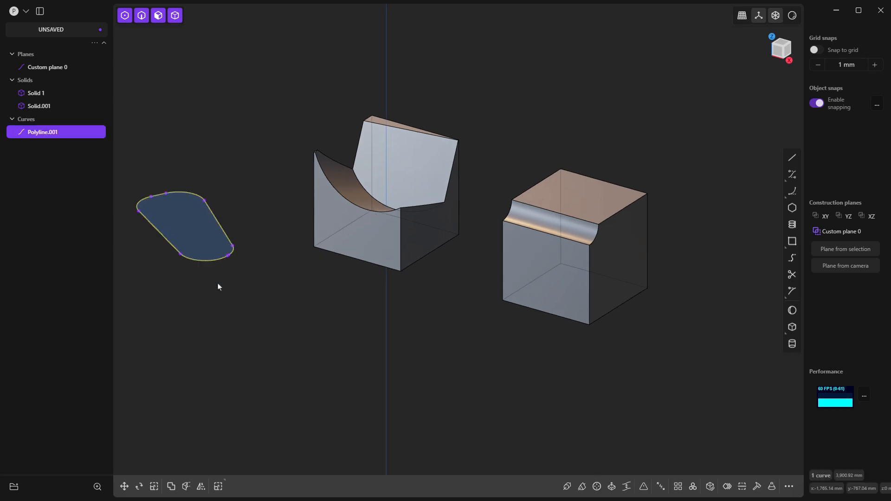
{"action": "mouse_move", "coordinate": [270, 280]}
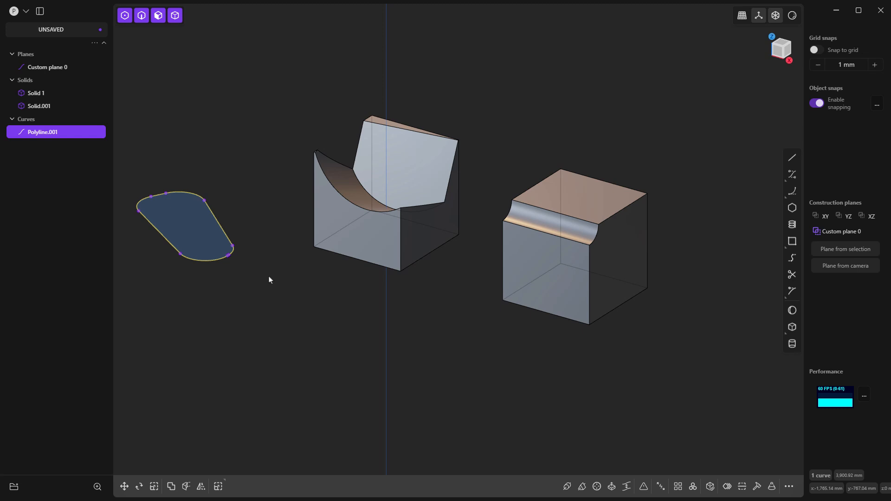
{"action": "left_click", "coordinate": [739, 485]}
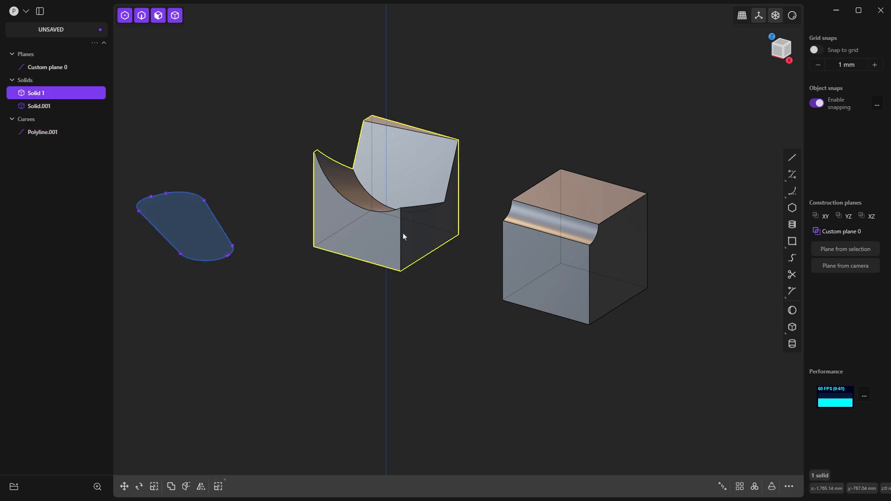
- Offset a face of Solid 1 inward and fillet an upper edge of Solid.001
{"action": "left_click", "coordinate": [358, 245]}
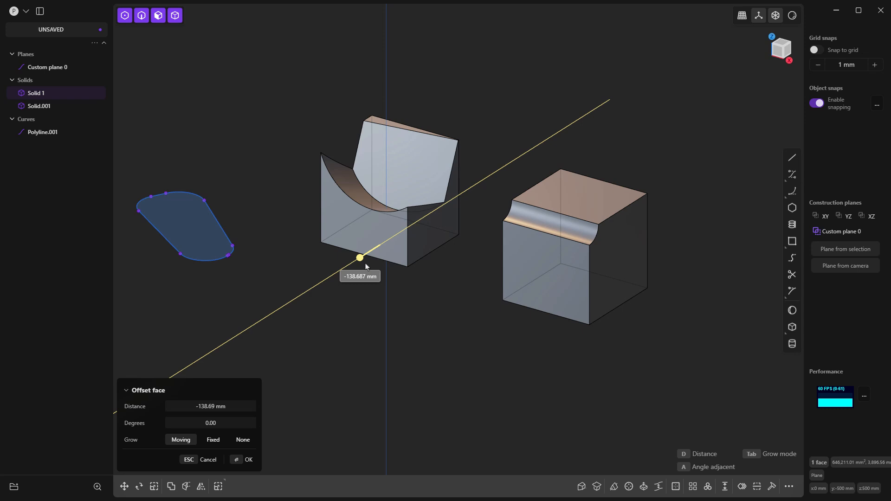
{"action": "left_click", "coordinate": [248, 461]}
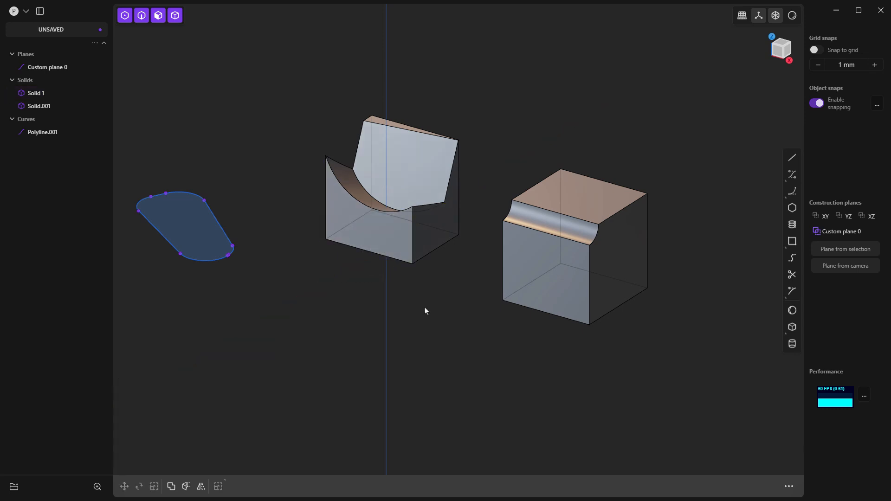
{"action": "mouse_move", "coordinate": [486, 276]}
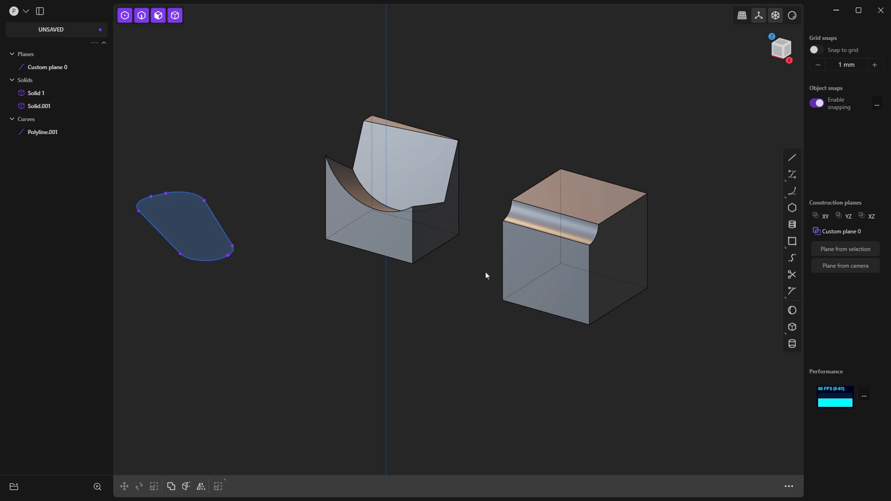
{"action": "left_click", "coordinate": [608, 181]}
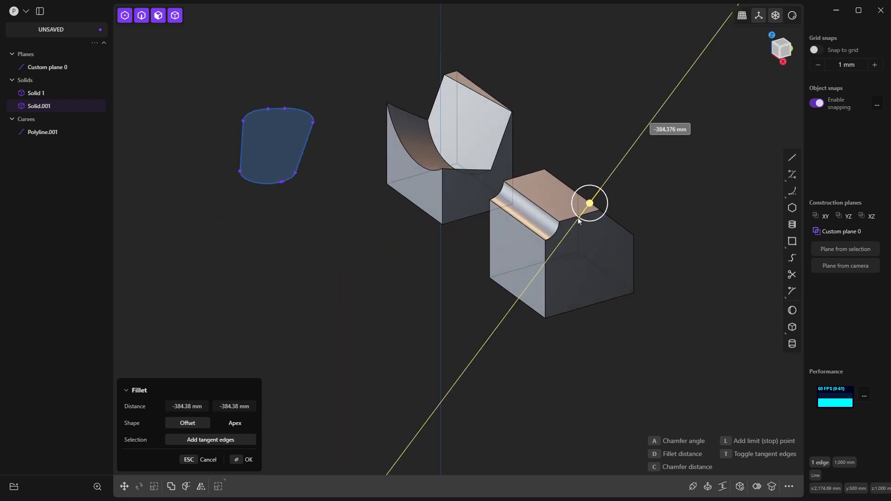
{"action": "left_click", "coordinate": [249, 459]}
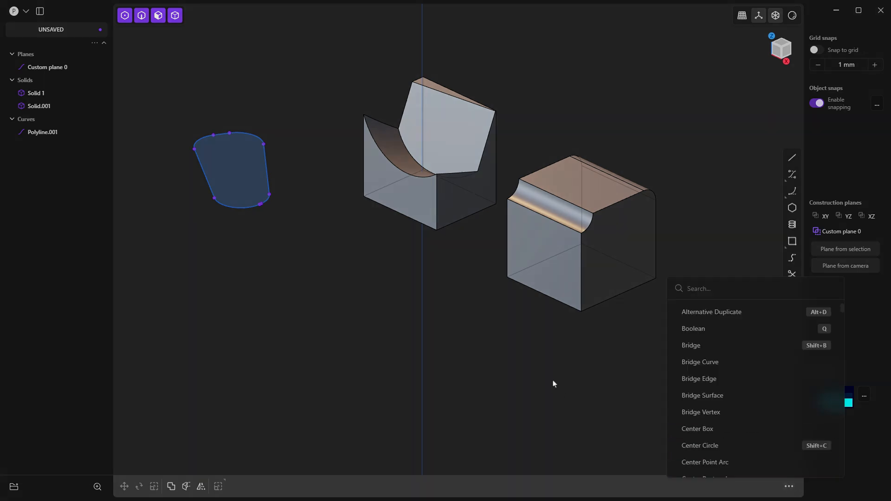
{"action": "left_click", "coordinate": [532, 345]}
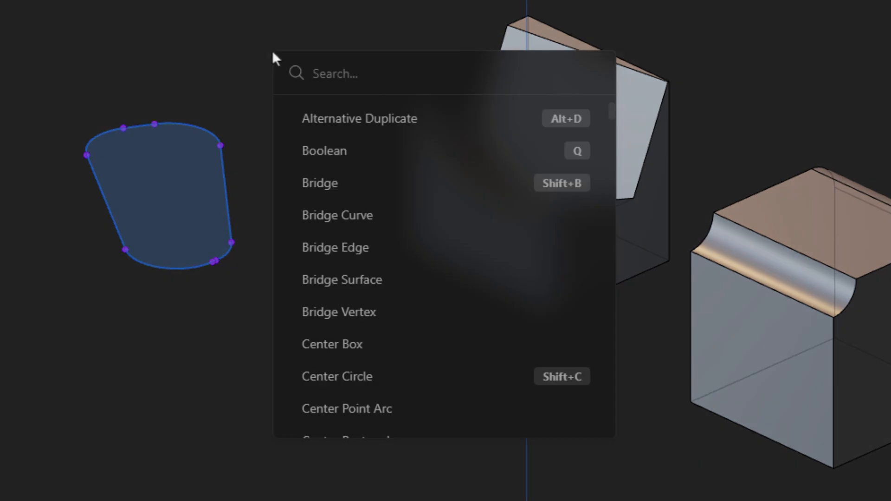
{"action": "right_click", "coordinate": [337, 214]}
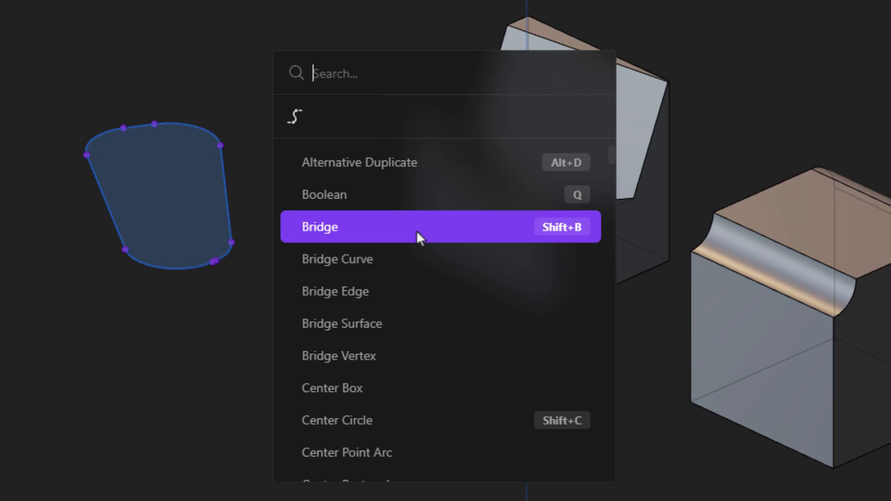
{"action": "mouse_move", "coordinate": [294, 118]}
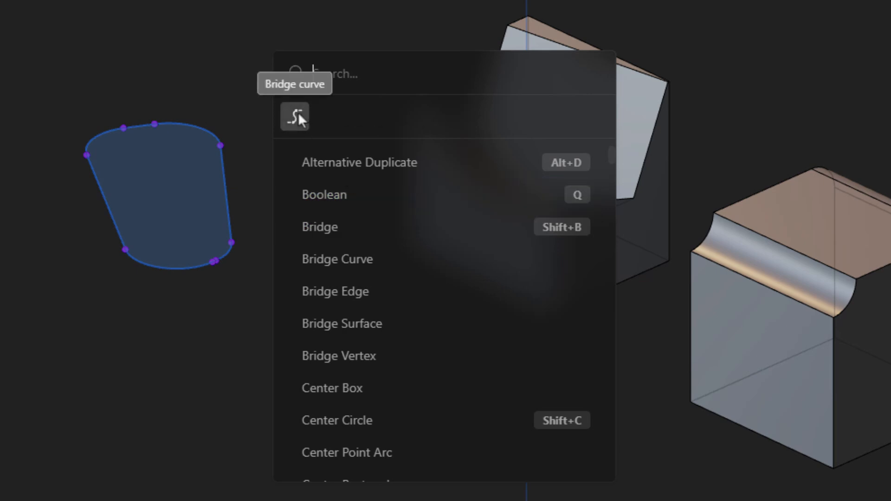
{"action": "right_click", "coordinate": [337, 258]}
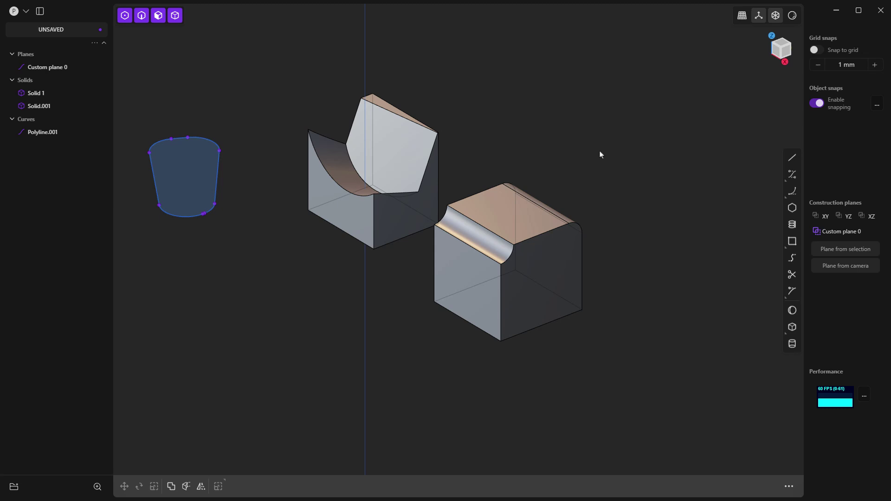
{"action": "mouse_move", "coordinate": [679, 239]}
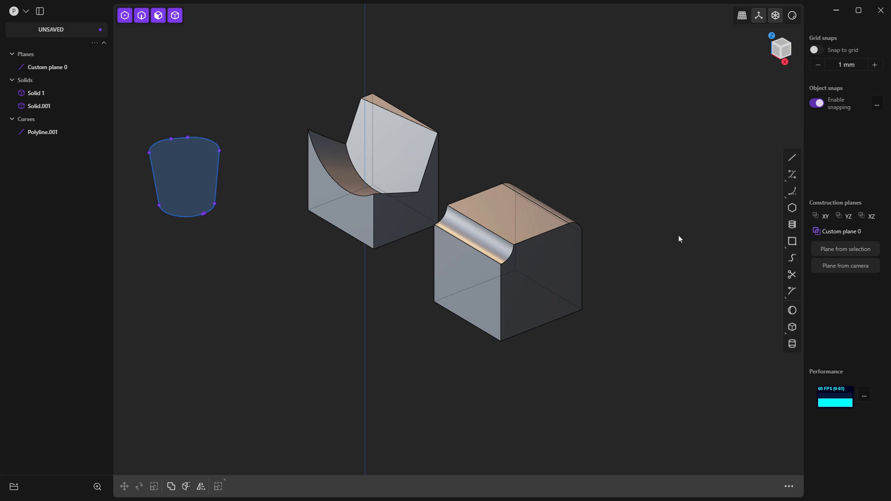
- Place the Cylinder.001 sheet right of the cube and select the V-notched block
{"action": "left_click", "coordinate": [792, 343]}
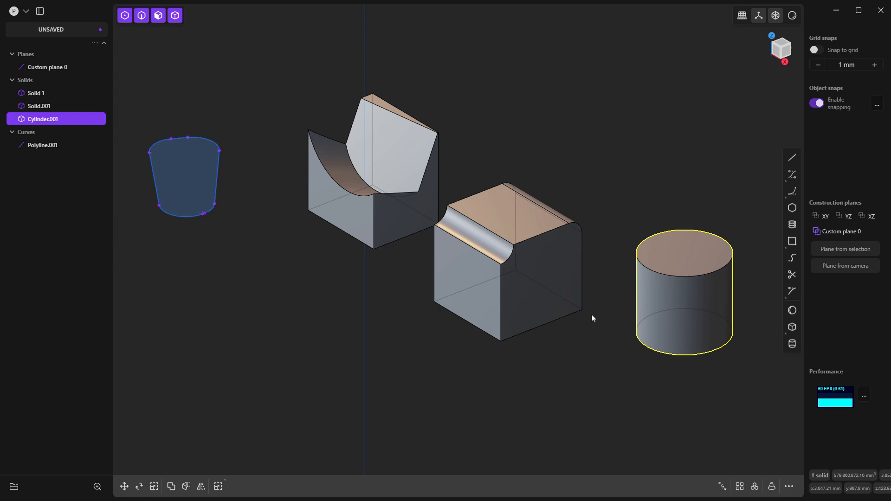
{"action": "mouse_move", "coordinate": [636, 293]}
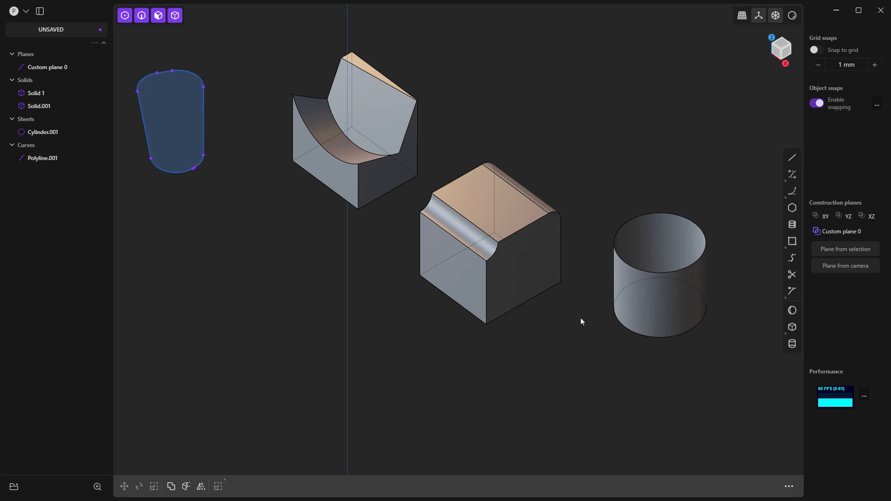
{"action": "mouse_move", "coordinate": [563, 319]}
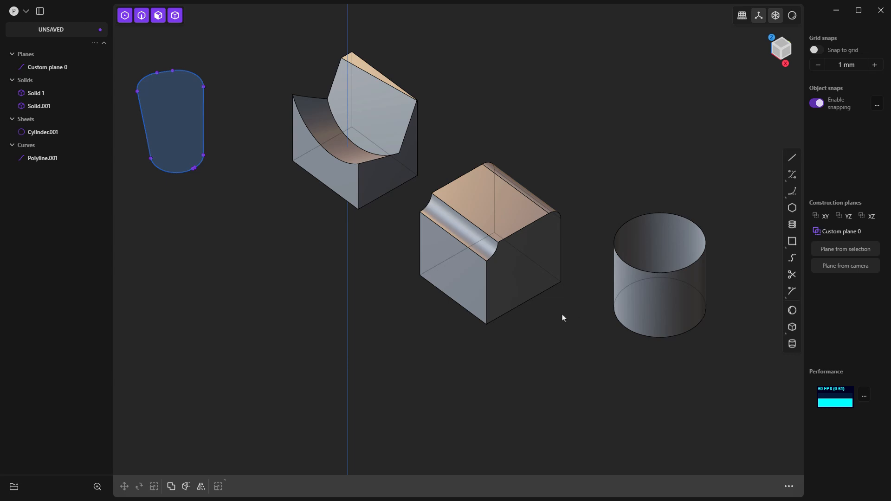
{"action": "left_click", "coordinate": [352, 137]}
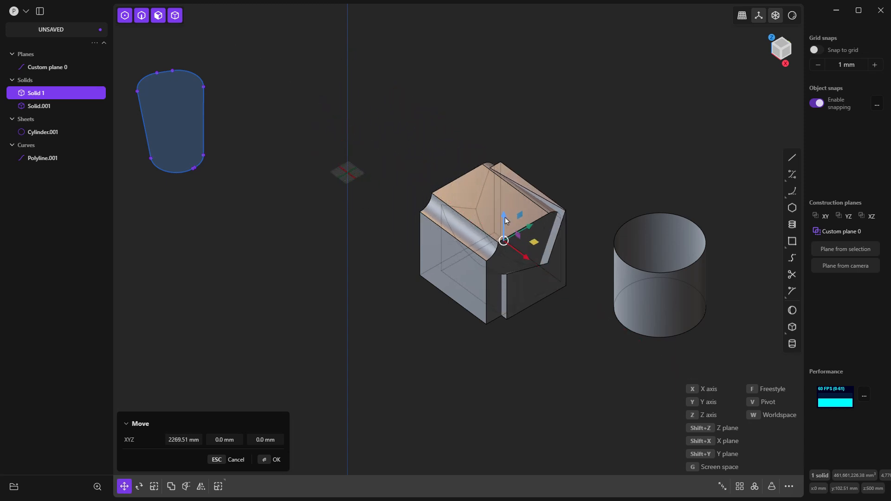
- Drop Solid 1 onto Solid.001 and subtract it with a Boolean Diff
{"action": "left_click", "coordinate": [276, 461]}
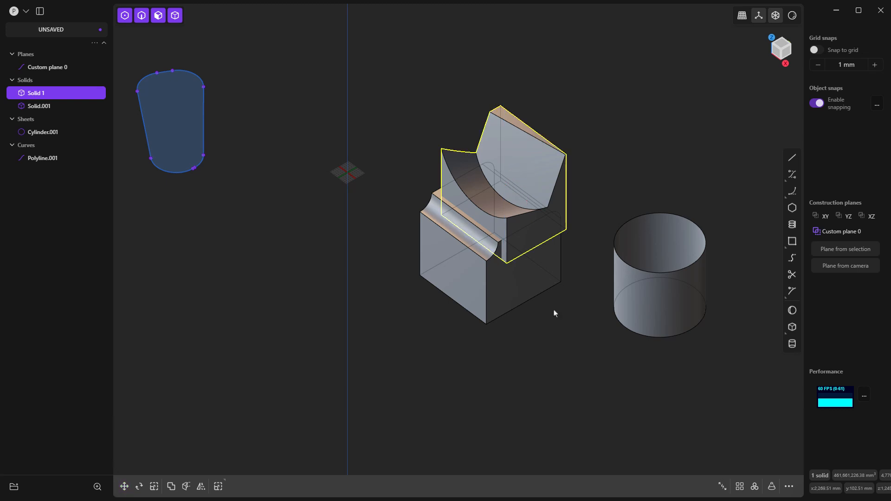
{"action": "left_click", "coordinate": [170, 486]}
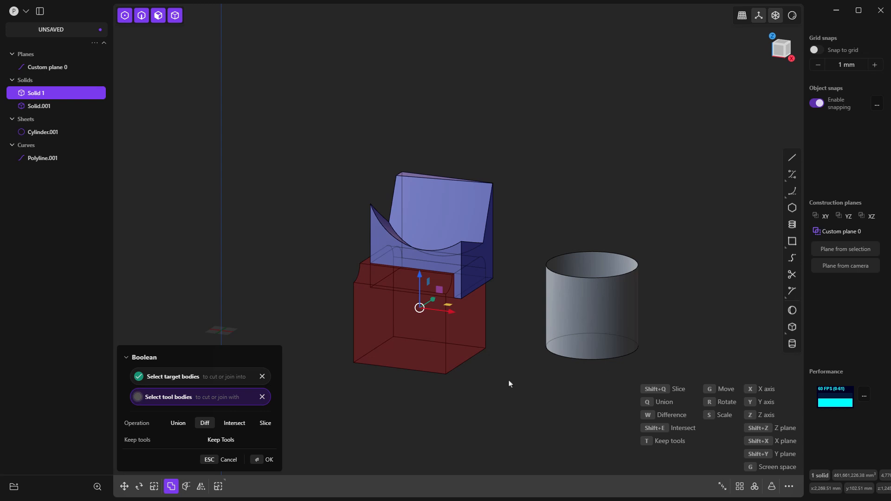
{"action": "mouse_move", "coordinate": [506, 380]}
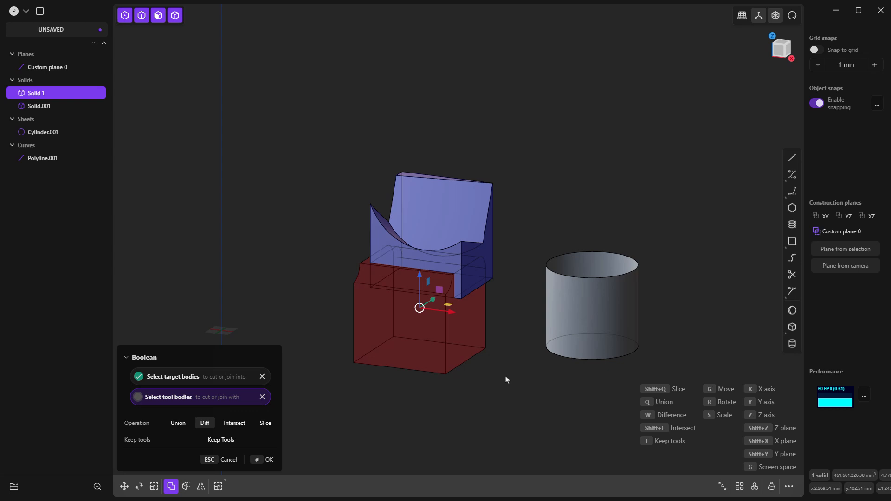
{"action": "left_click", "coordinate": [270, 459]}
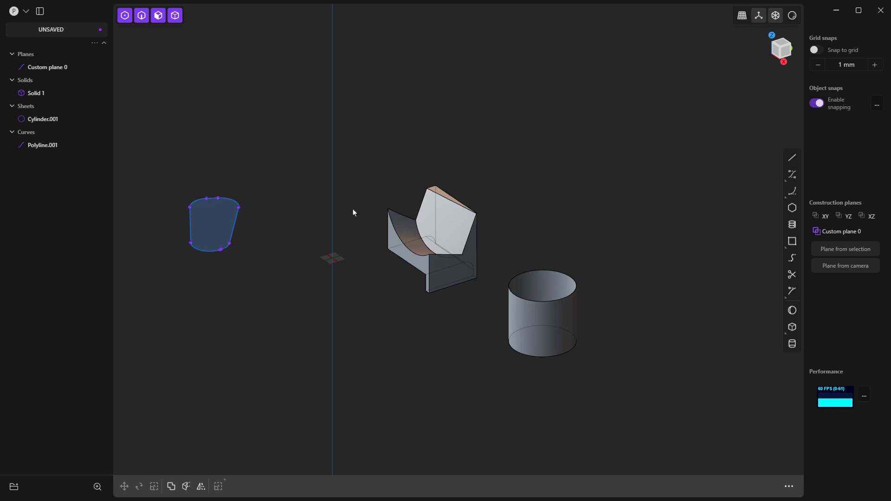
{"action": "mouse_move", "coordinate": [348, 213]}
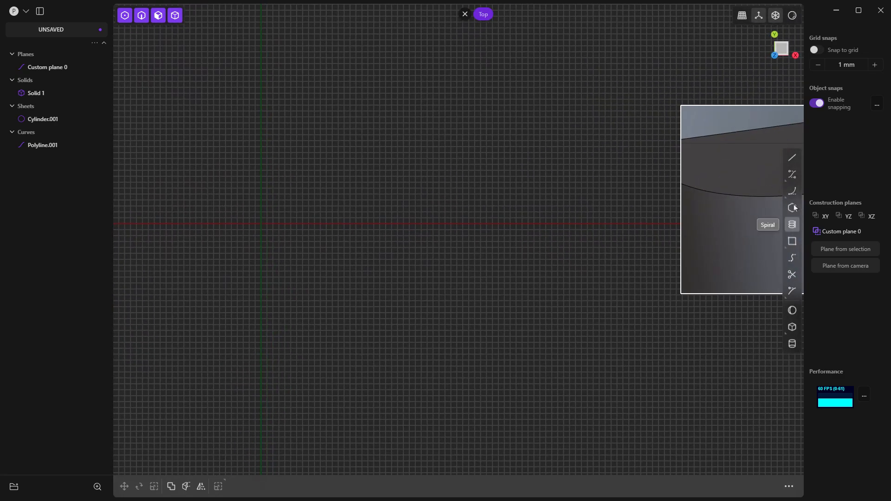
- Extrude a circle into cylinder Extruded.001, then cut a centred circular hole down its top
{"action": "left_click", "coordinate": [792, 191]}
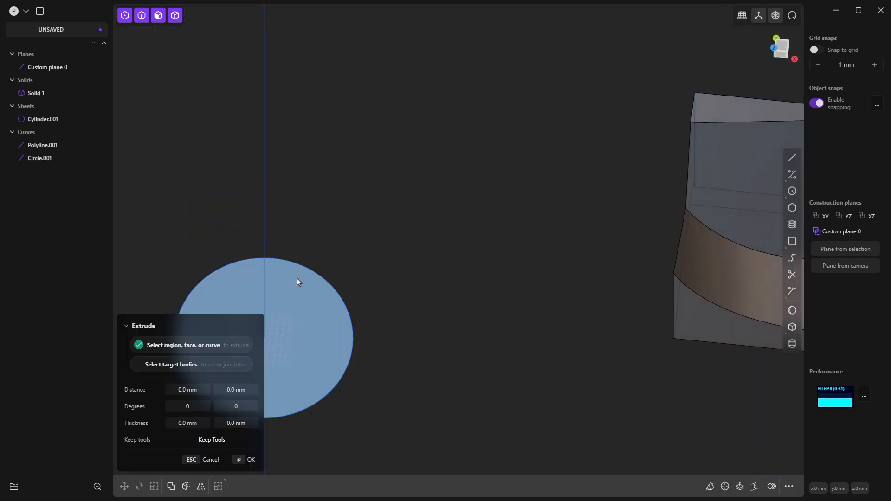
{"action": "left_click", "coordinate": [250, 459]}
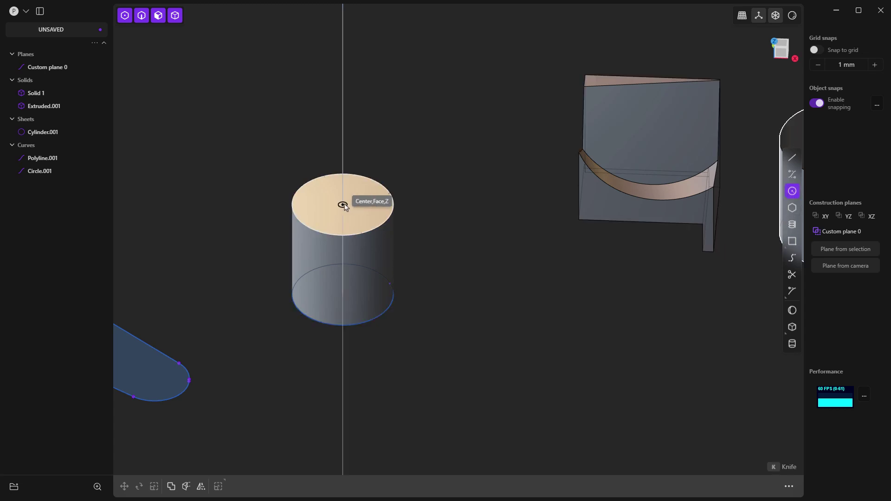
{"action": "left_click", "coordinate": [343, 204]}
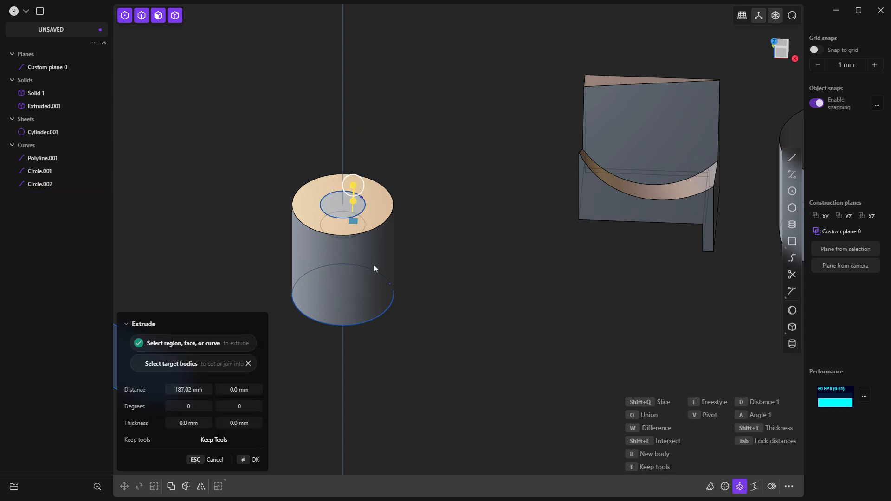
{"action": "left_click", "coordinate": [254, 460]}
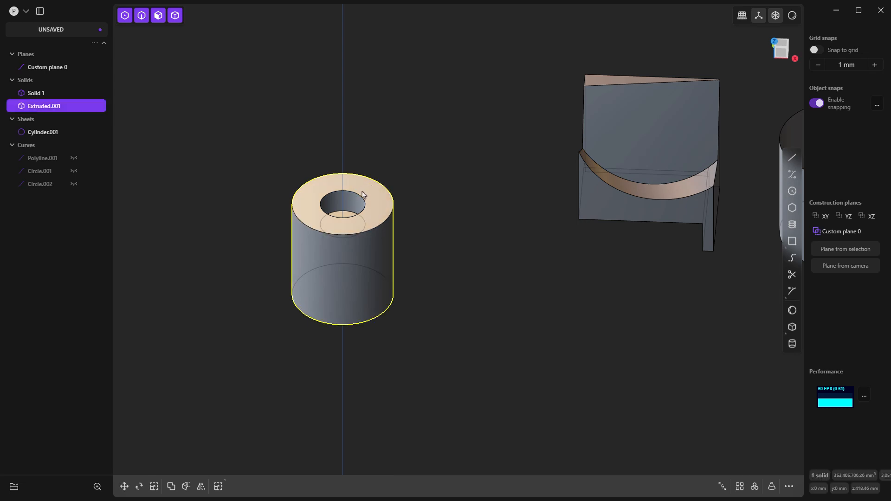
- Add Measurement 1 of about 199 mm to the hole in Extruded.001
{"action": "left_click", "coordinate": [359, 195]}
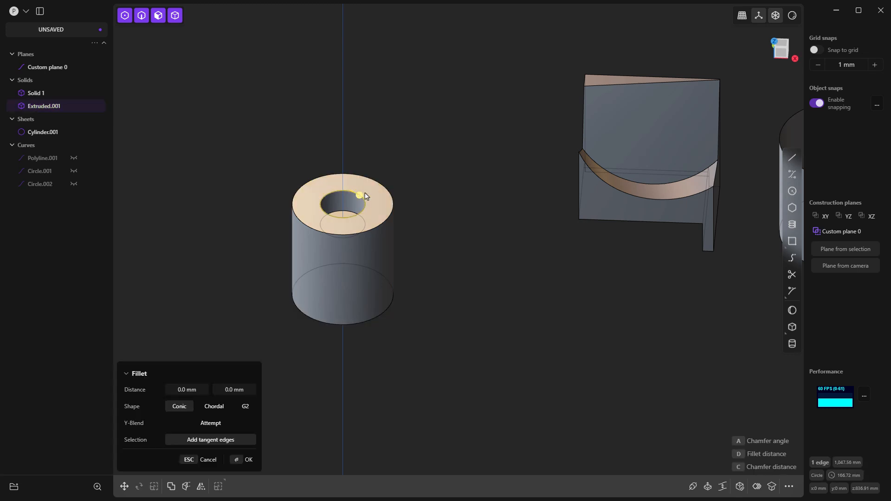
{"action": "mouse_move", "coordinate": [371, 185]}
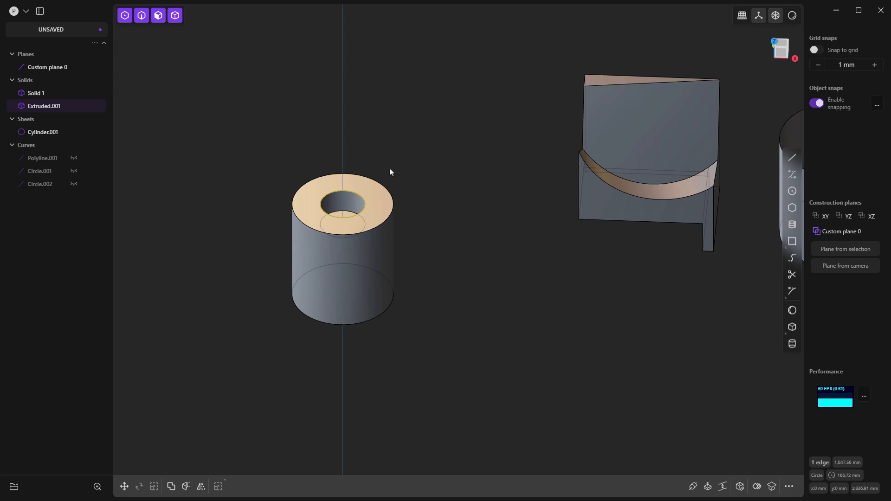
{"action": "left_click", "coordinate": [390, 172]}
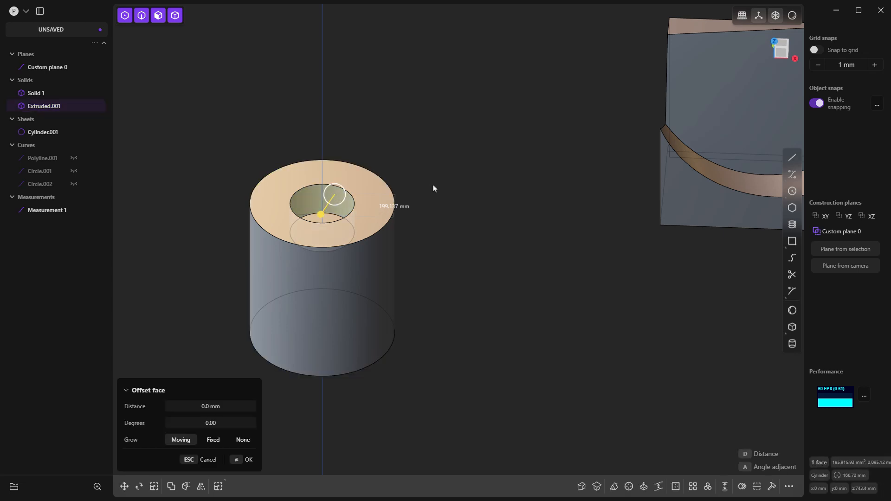
{"action": "left_click", "coordinate": [124, 487]}
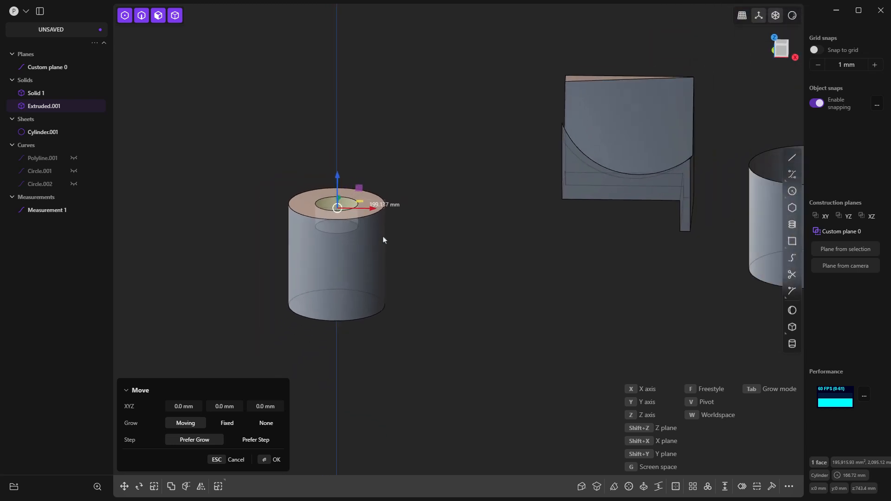
{"action": "left_click", "coordinate": [276, 459]}
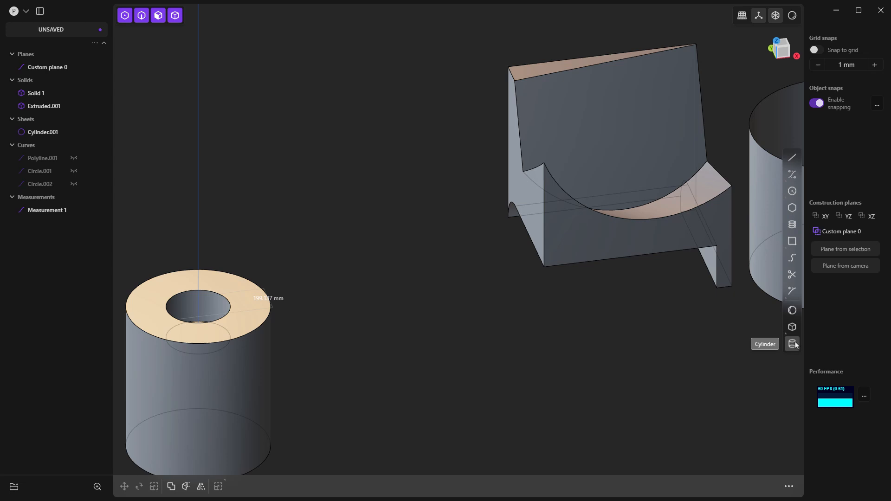
- Cut a cylindrical hole through Solid 1's upright panel and select the hole wall
{"action": "left_click", "coordinate": [791, 344]}
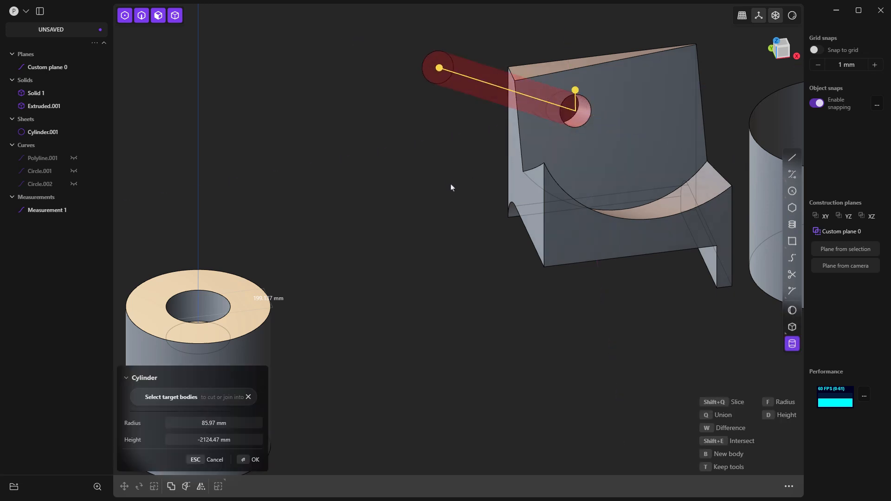
{"action": "left_click", "coordinate": [254, 460]}
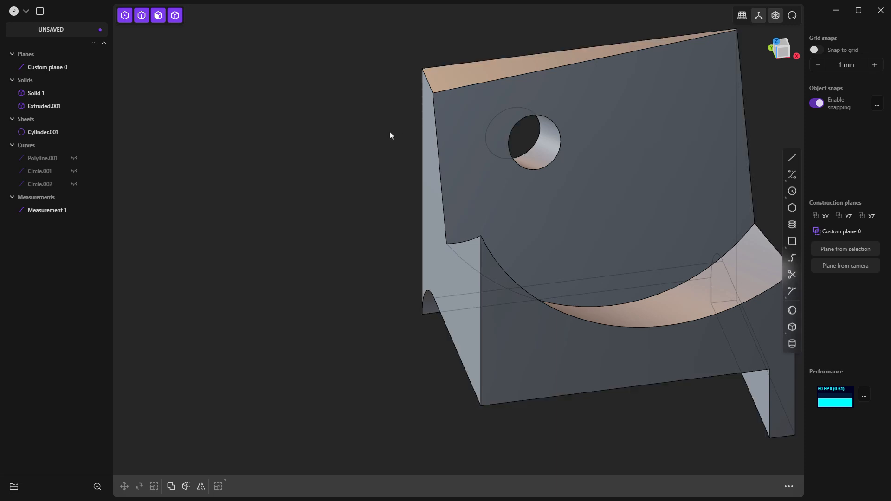
{"action": "mouse_move", "coordinate": [514, 162]}
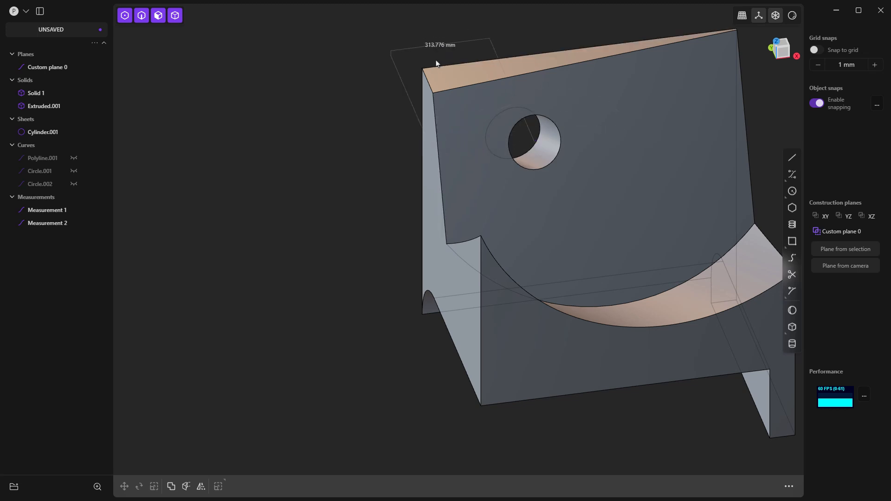
{"action": "mouse_move", "coordinate": [516, 157]}
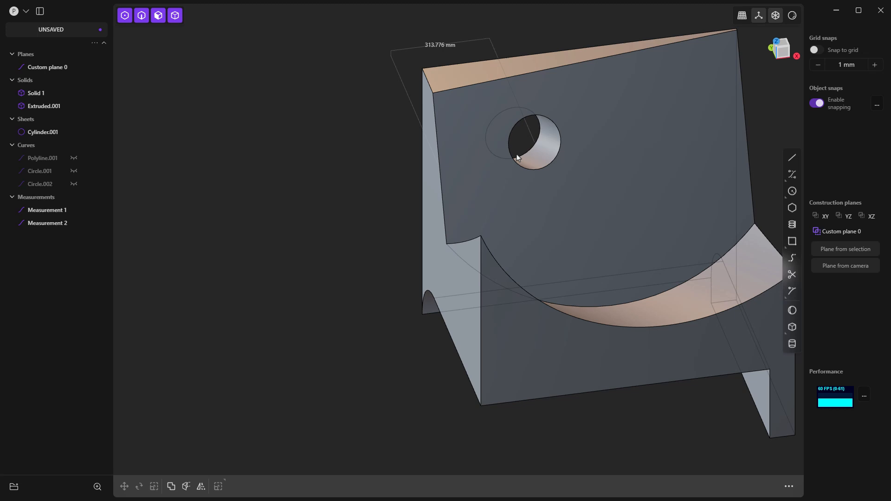
{"action": "left_click", "coordinate": [517, 139]}
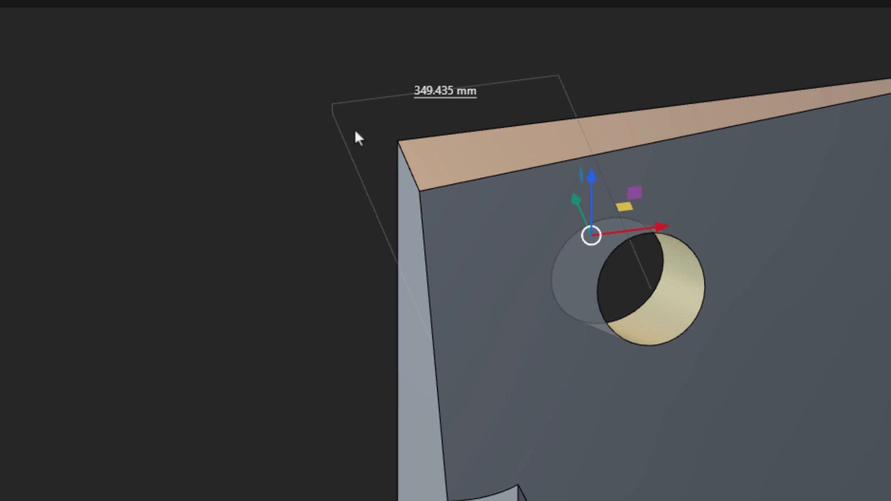
{"action": "mouse_move", "coordinate": [296, 329]}
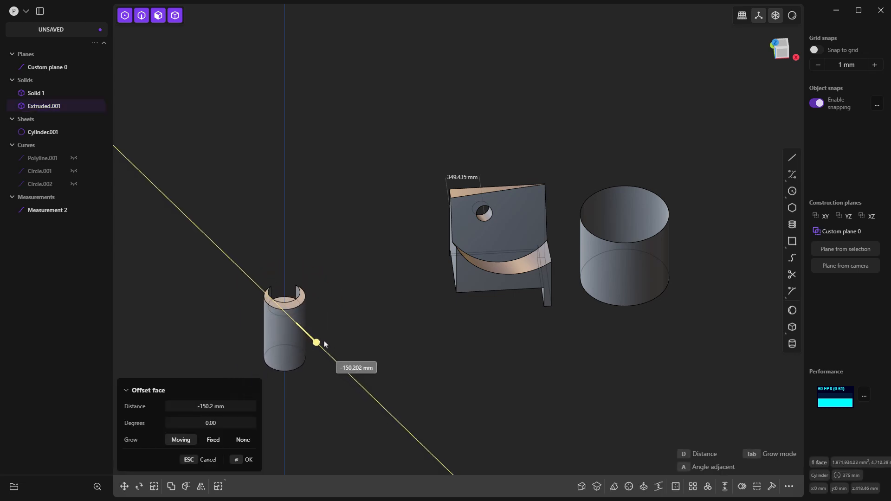
- Offset Extruded.001's face by -150.2 mm, shortening it and closing its top
{"action": "left_click", "coordinate": [248, 459]}
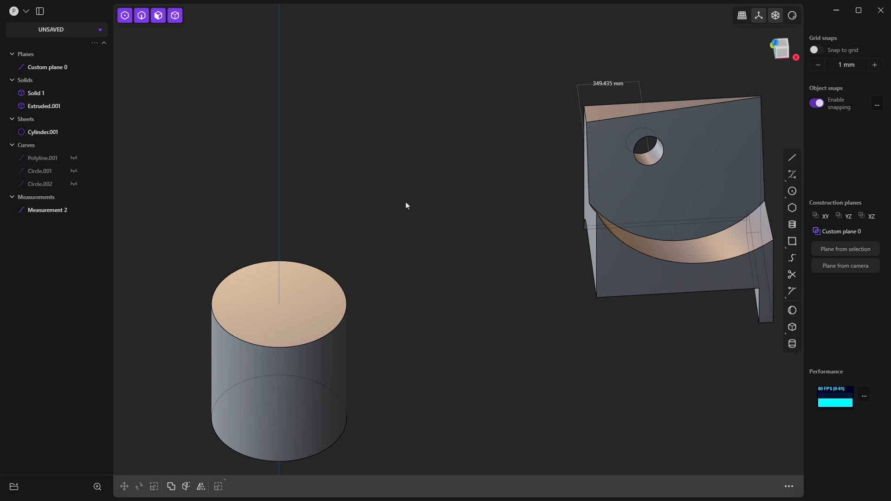
{"action": "scroll", "scroll_direction": "down", "scroll_amount": 3}
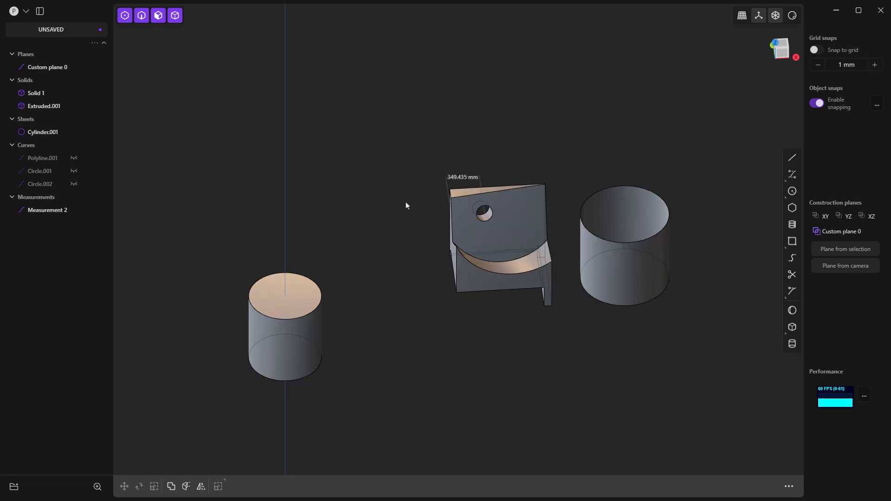